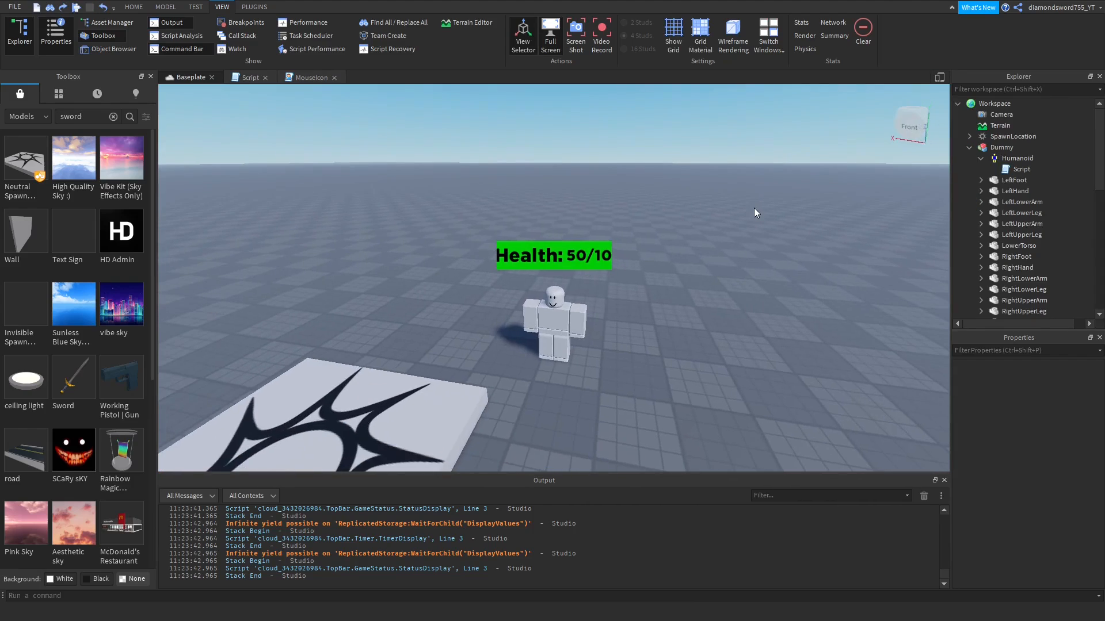
# - Set the Dummy Humanoid's MaxHealth to 500
pyautogui.click(1005, 158)
pyautogui.write('ma')
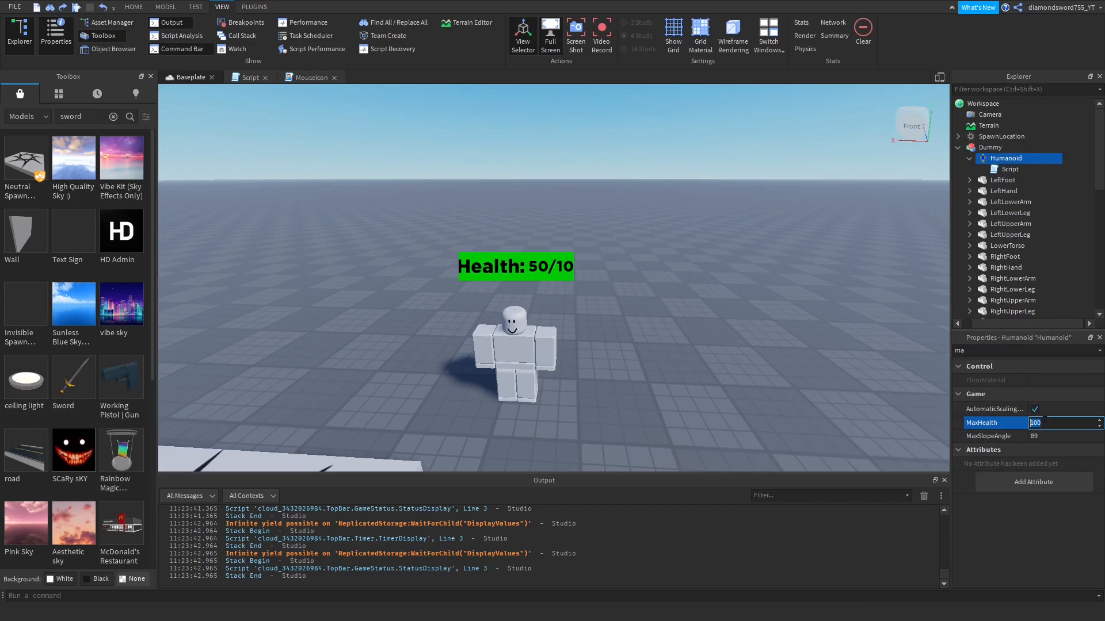
pyautogui.write('500')
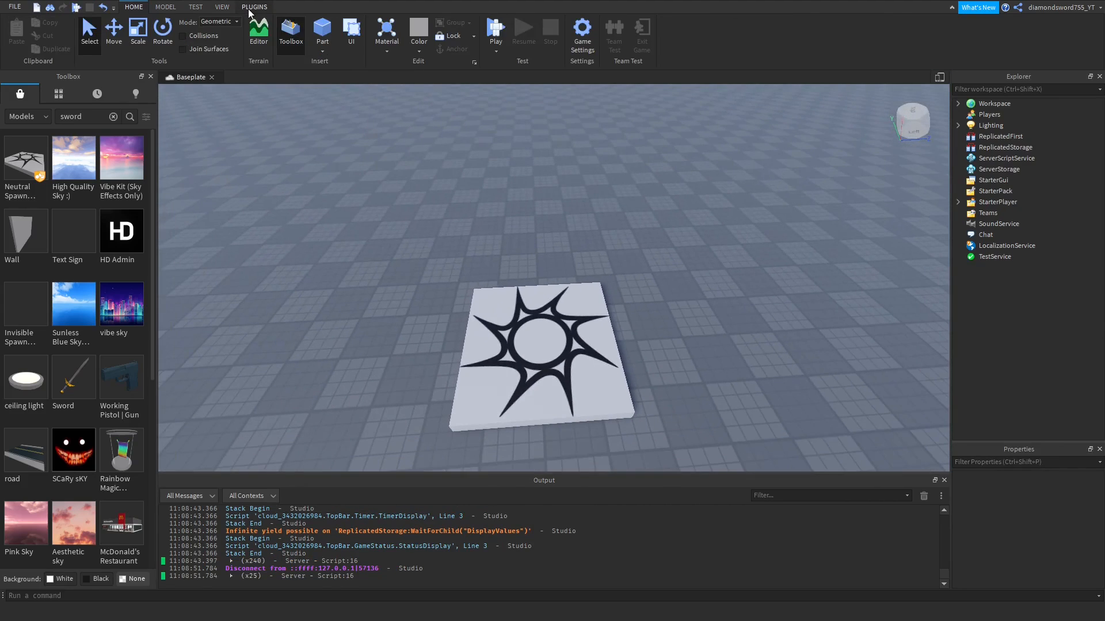
# - Build a block-rig Dummy with Rig Builder and insert a BillboardGui into it
pyautogui.click(254, 6)
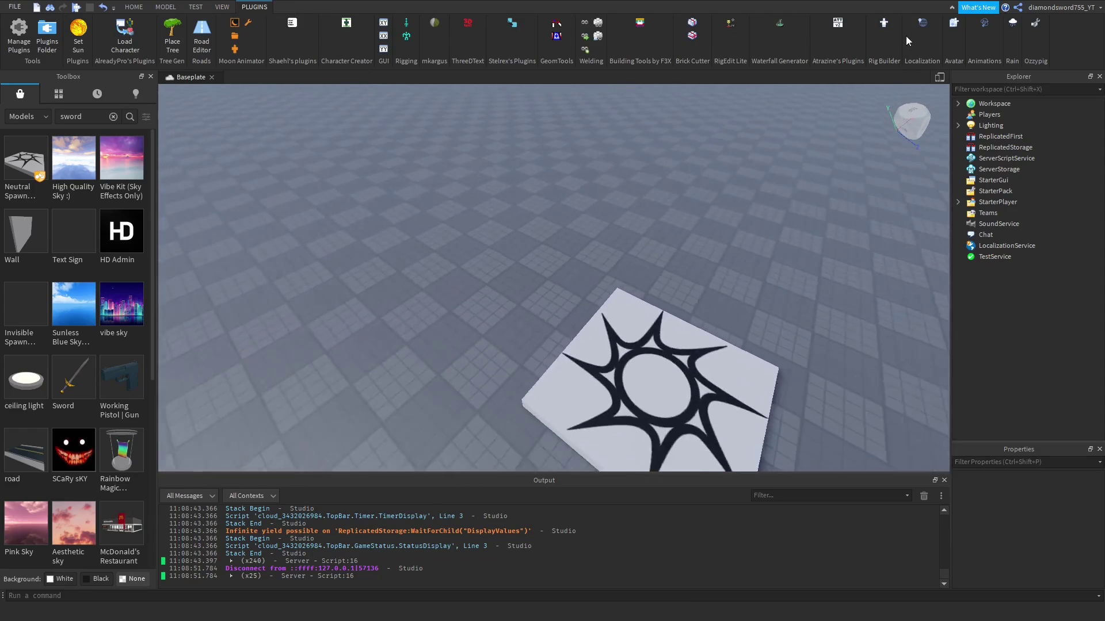
pyautogui.click(883, 23)
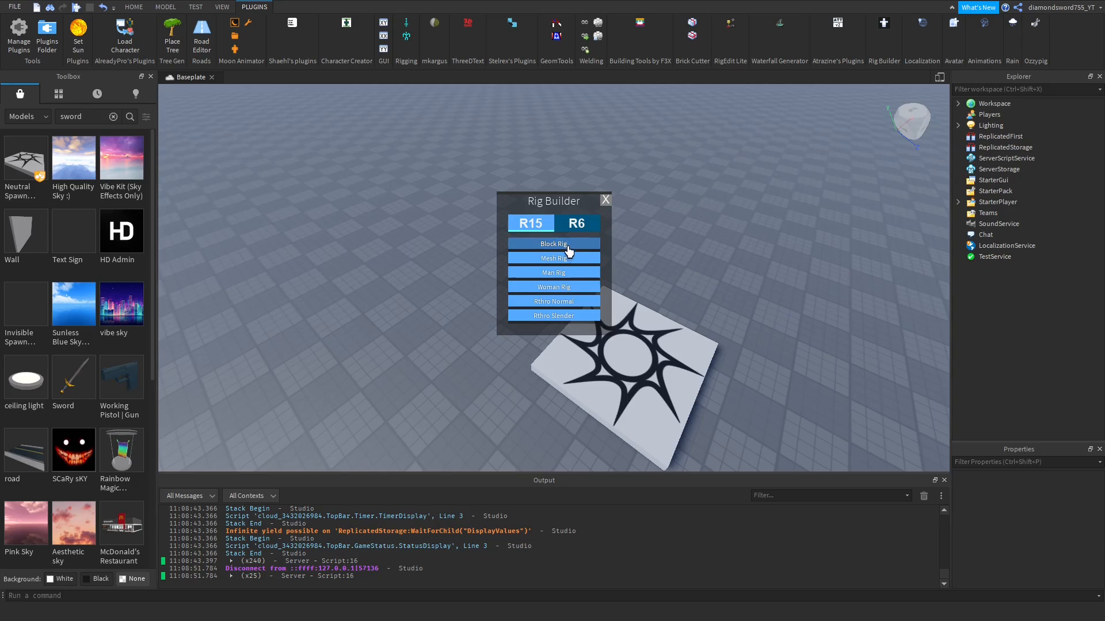
pyautogui.click(554, 244)
pyautogui.write('bi')
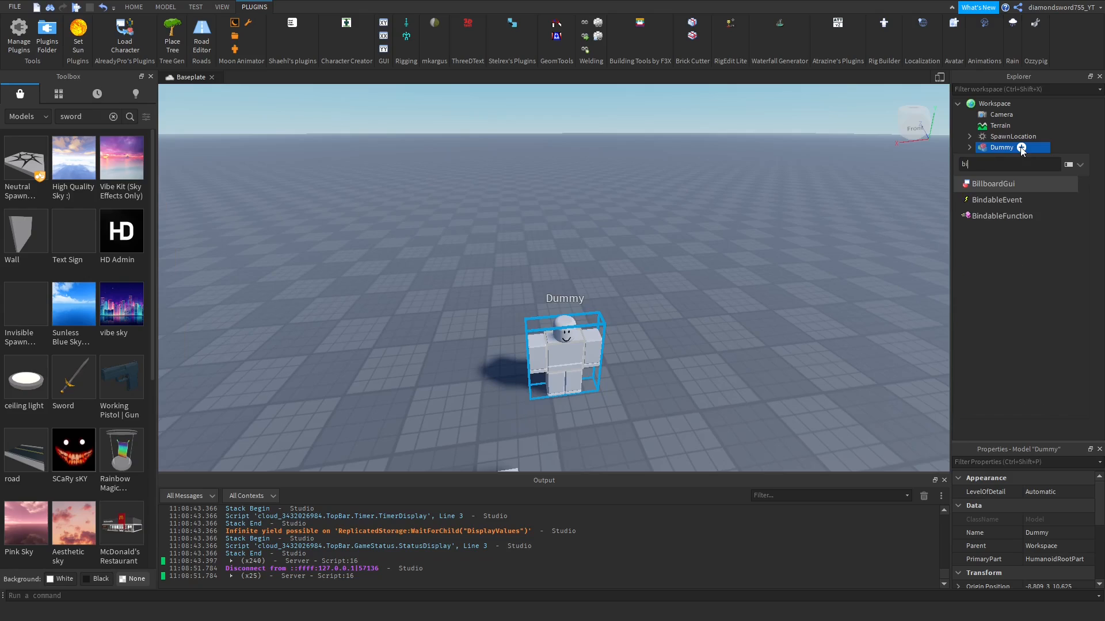
pyautogui.click(969, 147)
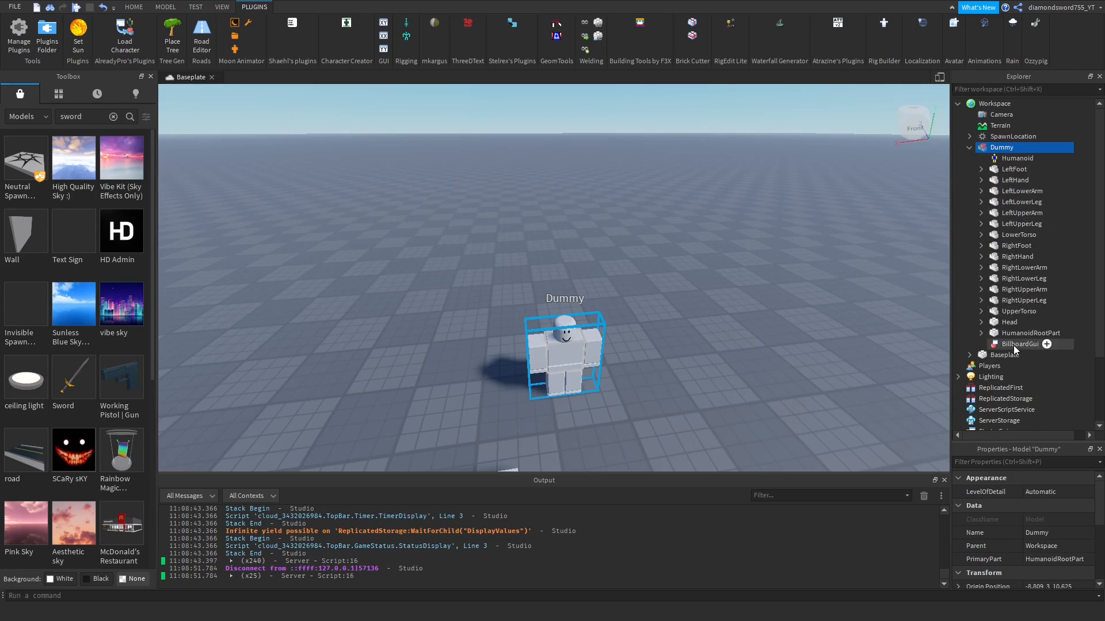
# - Add a Frame to the BillboardGui and set StudsOffset to 0,4,5
pyautogui.click(1045, 344)
pyautogui.write('s')
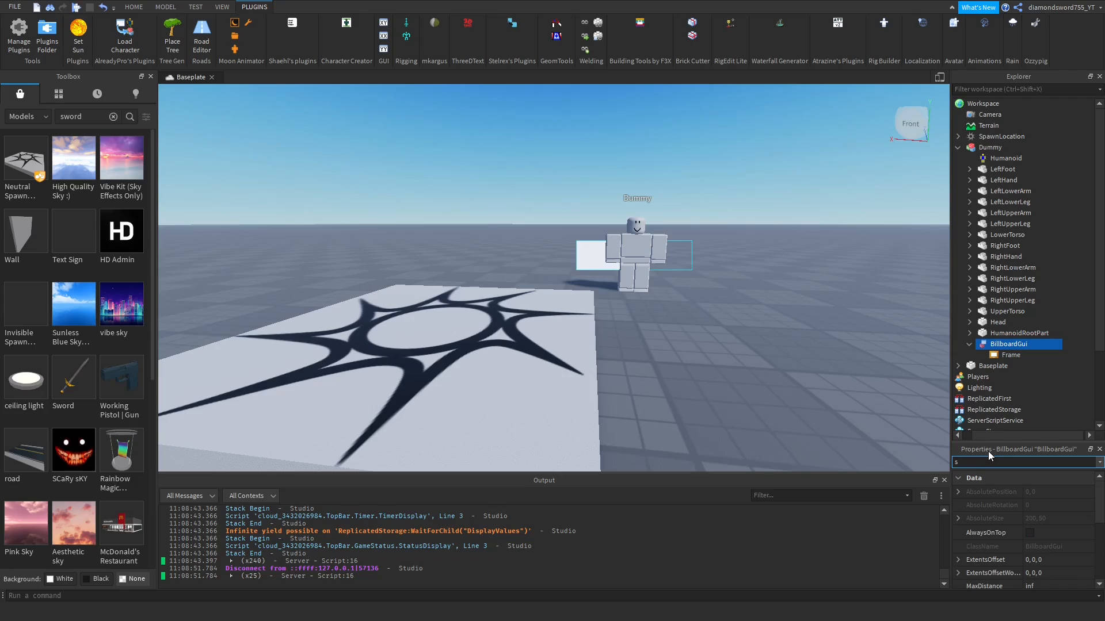
pyautogui.write('tu')
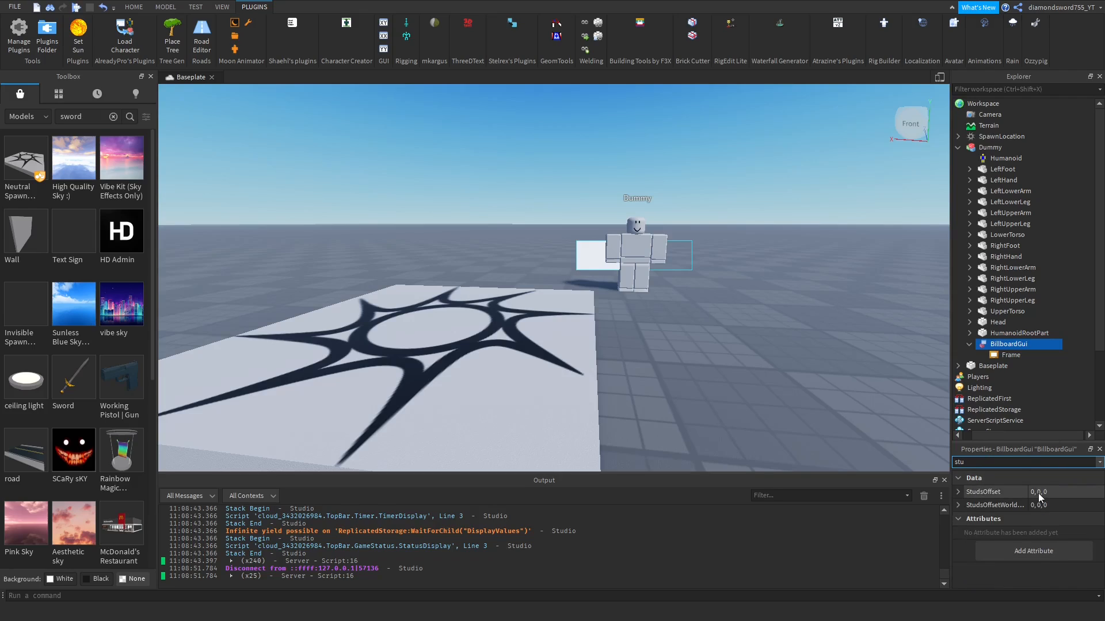
pyautogui.click(1057, 492)
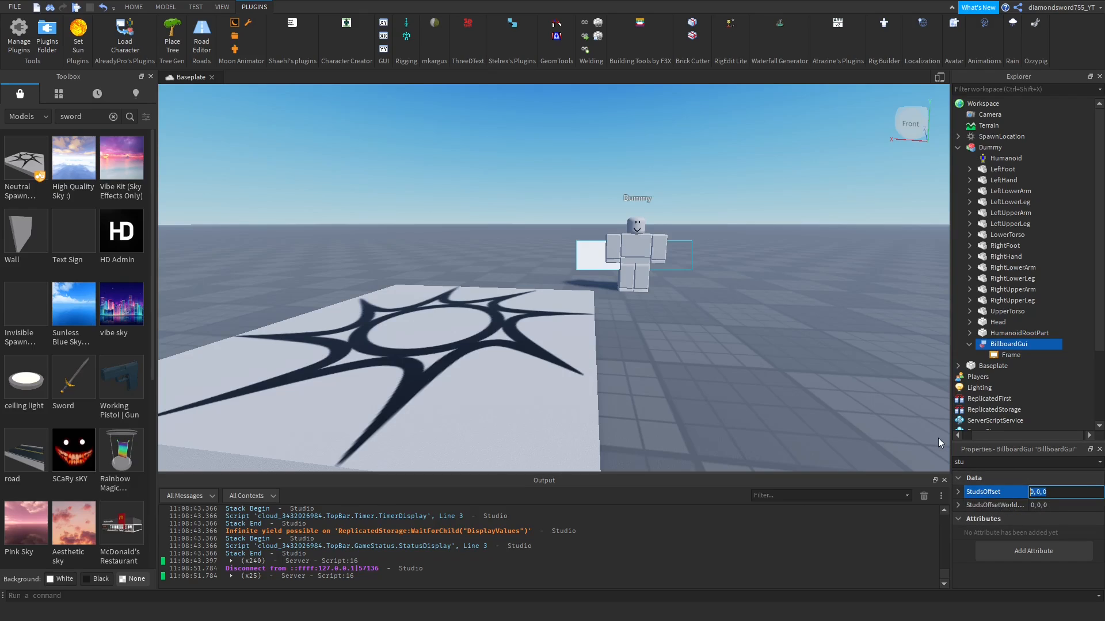
pyautogui.write('0,4,5')
pyautogui.click(1027, 462)
pyautogui.write('m')
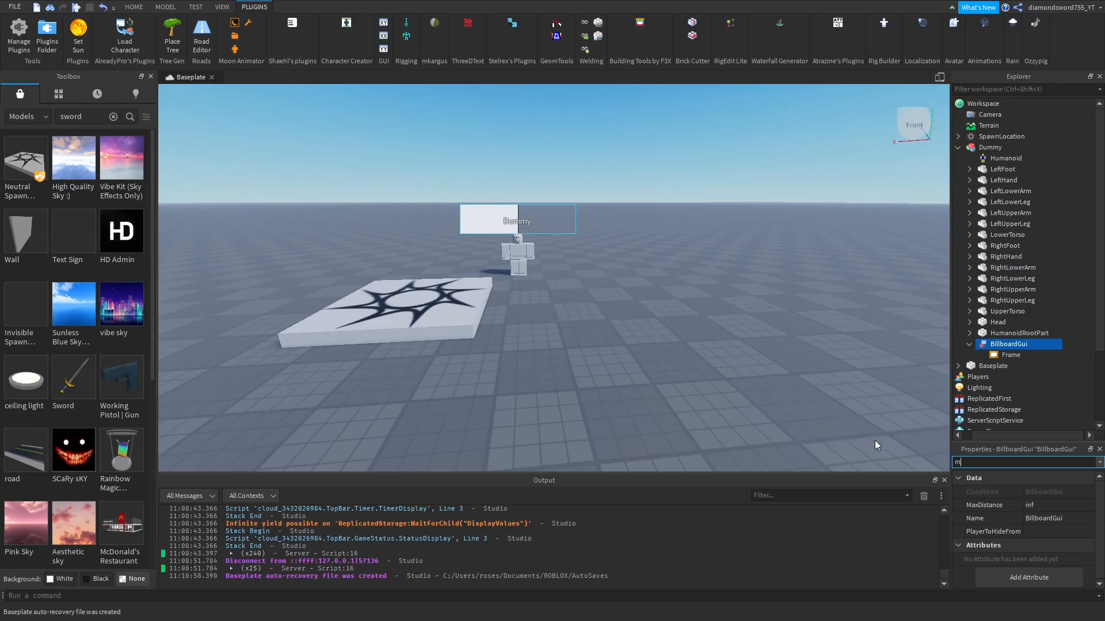
# - Set the BillboardGui's MaxDistance to 50
pyautogui.write('a')
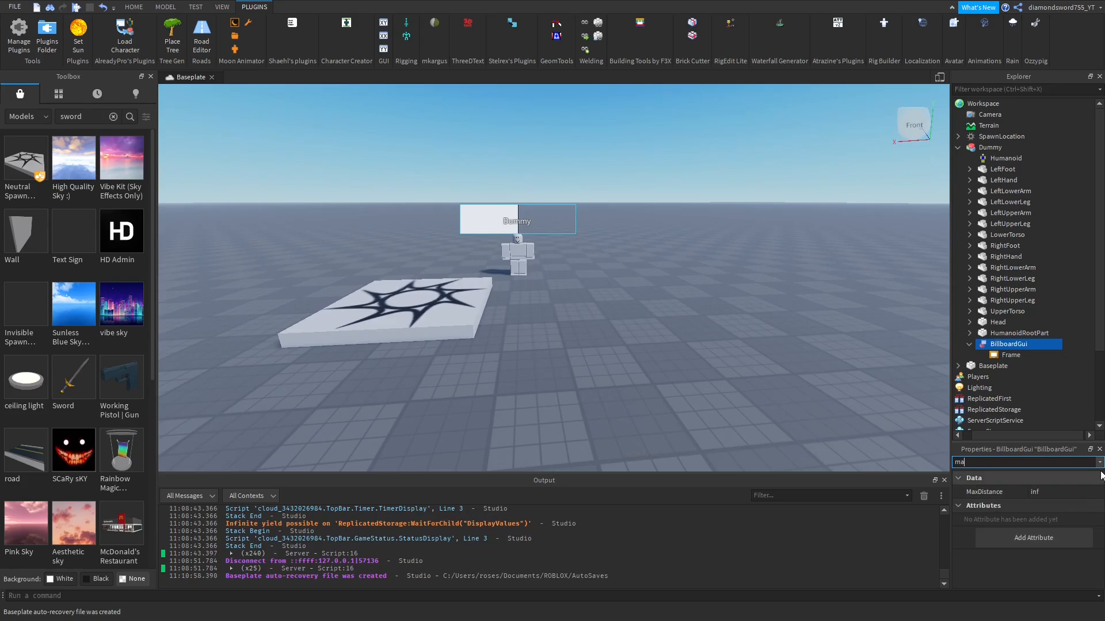
pyautogui.click(1063, 492)
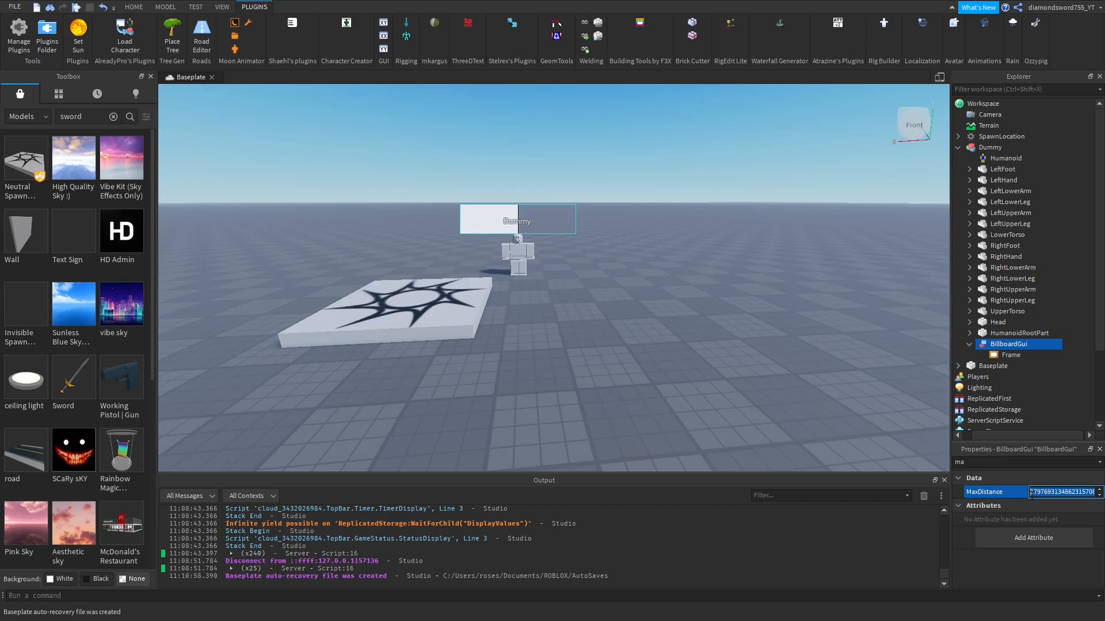
pyautogui.write('50')
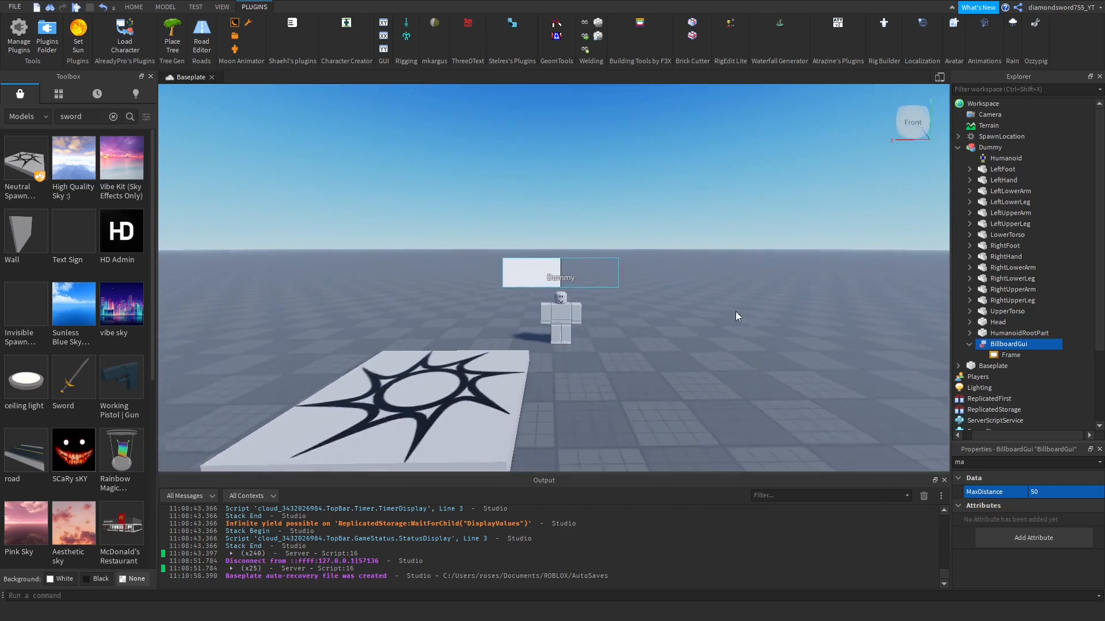
# - Rename BillboardGui to HealthGui and Frame to Background, sized 1,0,1,0
pyautogui.click(1008, 355)
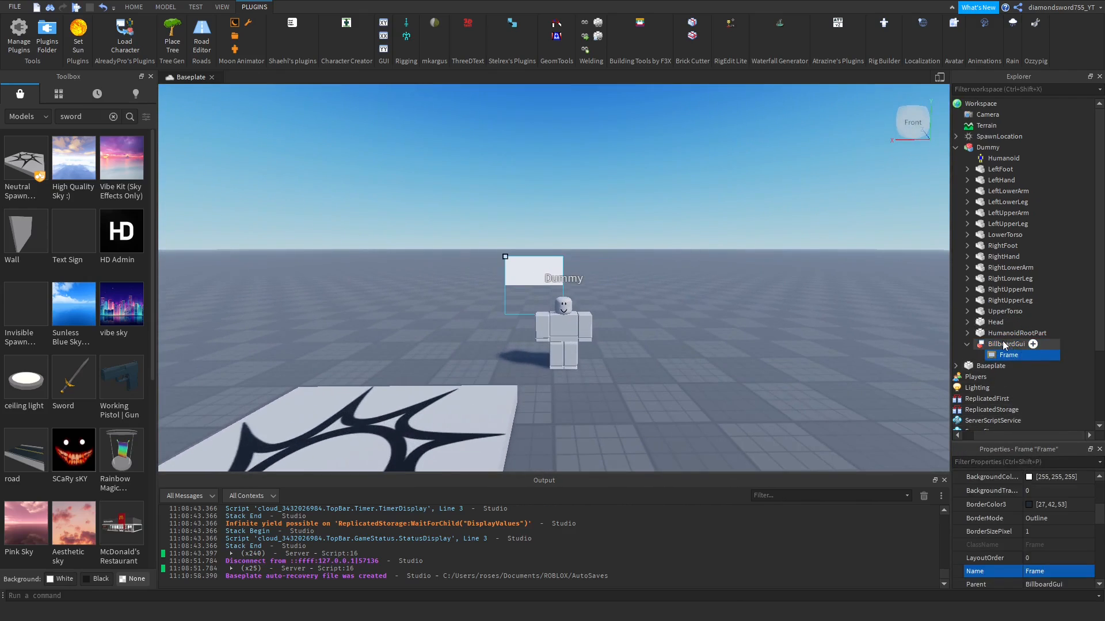
pyautogui.click(1006, 344)
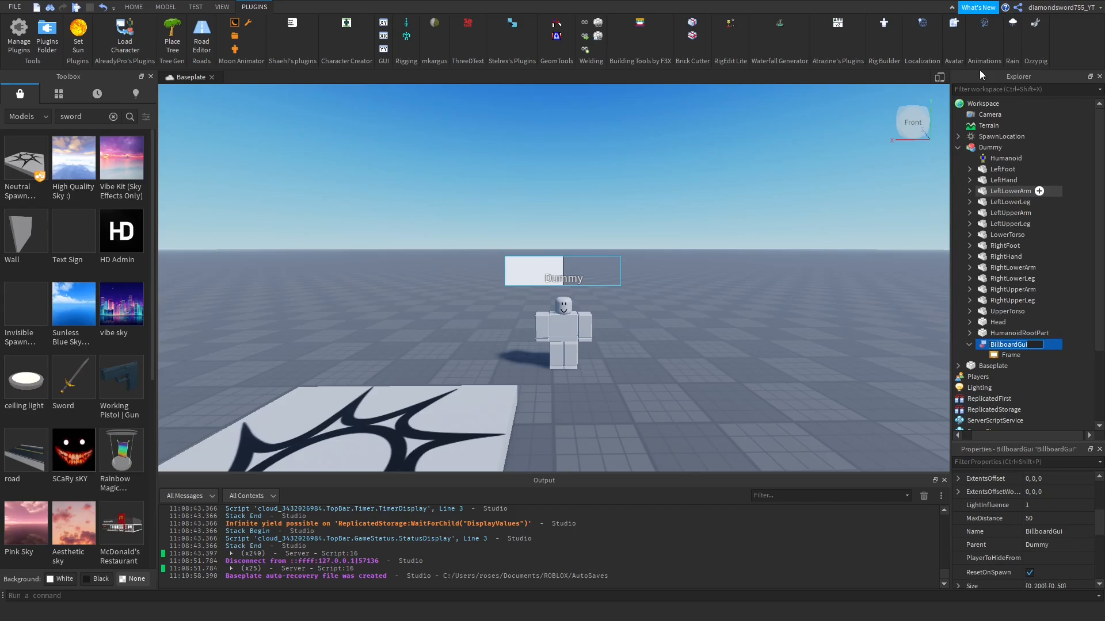
pyautogui.write('HealthGui')
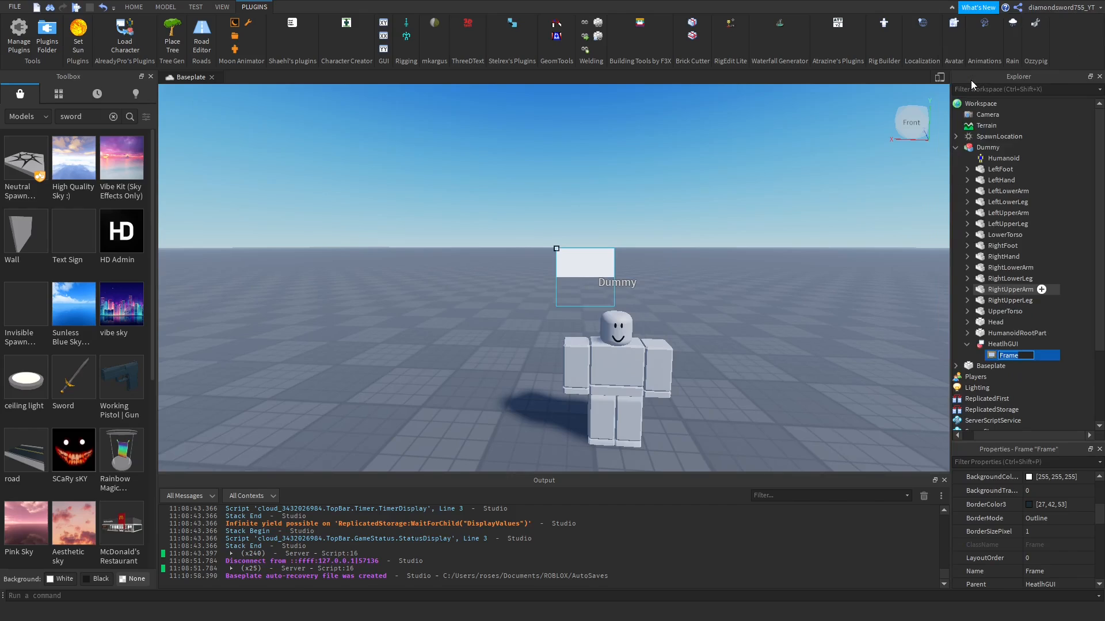
pyautogui.write('Ba')
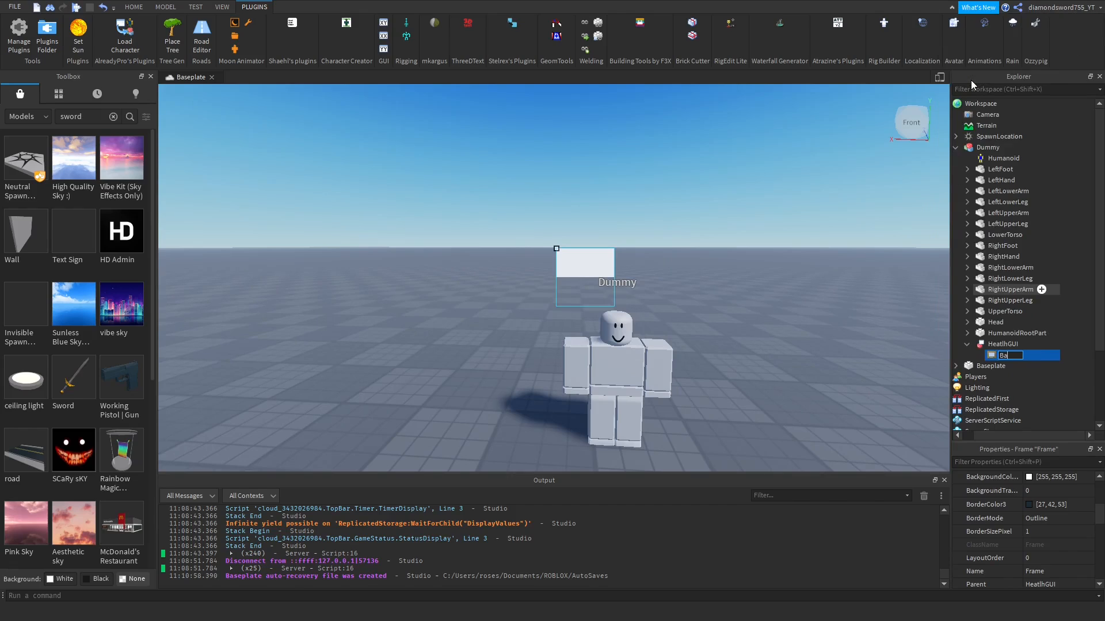
pyautogui.write('Background')
pyautogui.click(1024, 462)
pyautogui.write('siz')
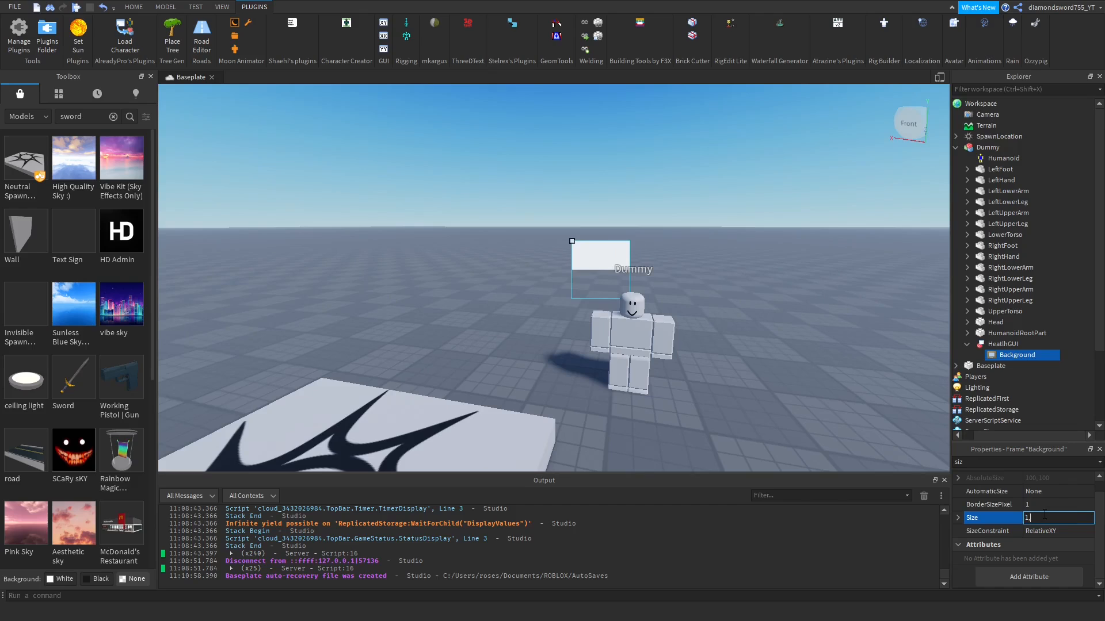
pyautogui.write('1,0,1,0')
pyautogui.click(1025, 462)
pyautogui.write('b')
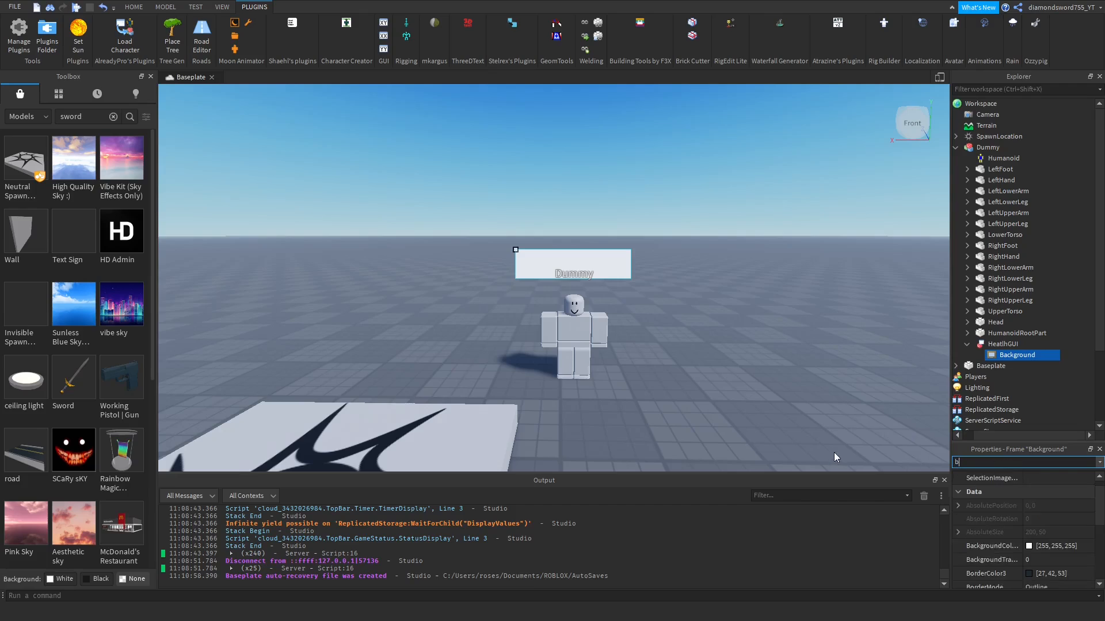
# - Color Background dark red and make the inner copied frame a green frame named bar
pyautogui.click(1032, 546)
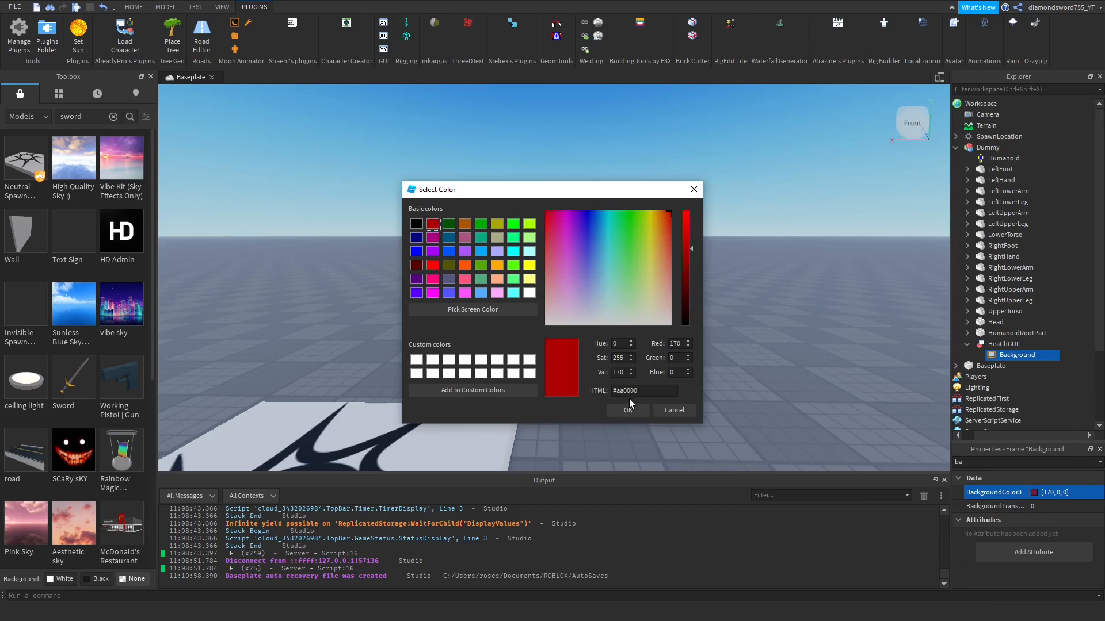
pyautogui.click(627, 410)
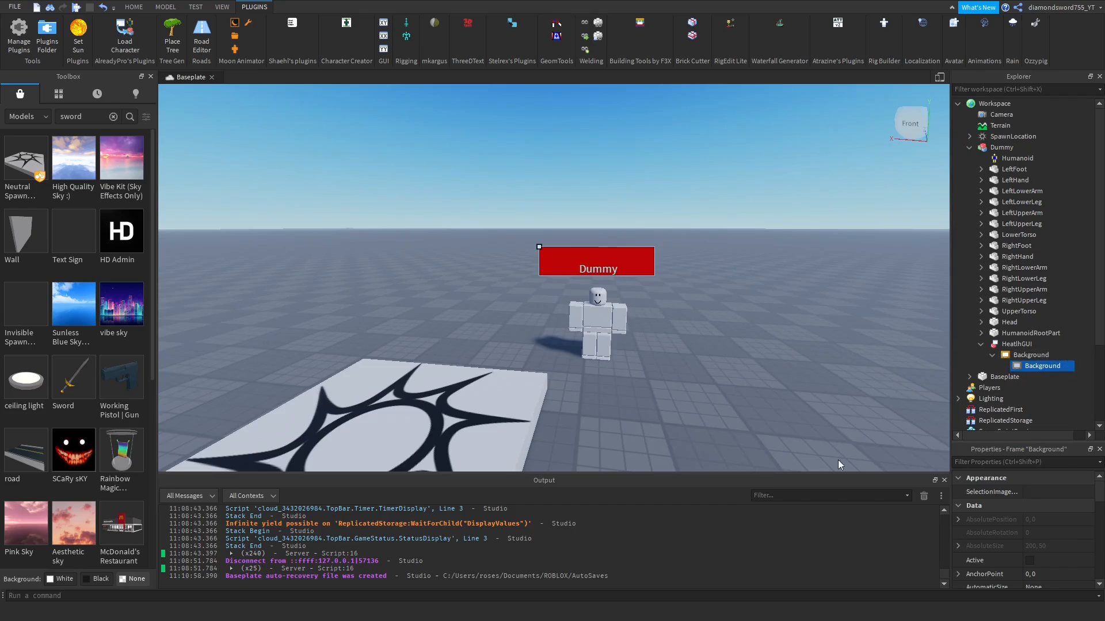
pyautogui.rightClick(1042, 366)
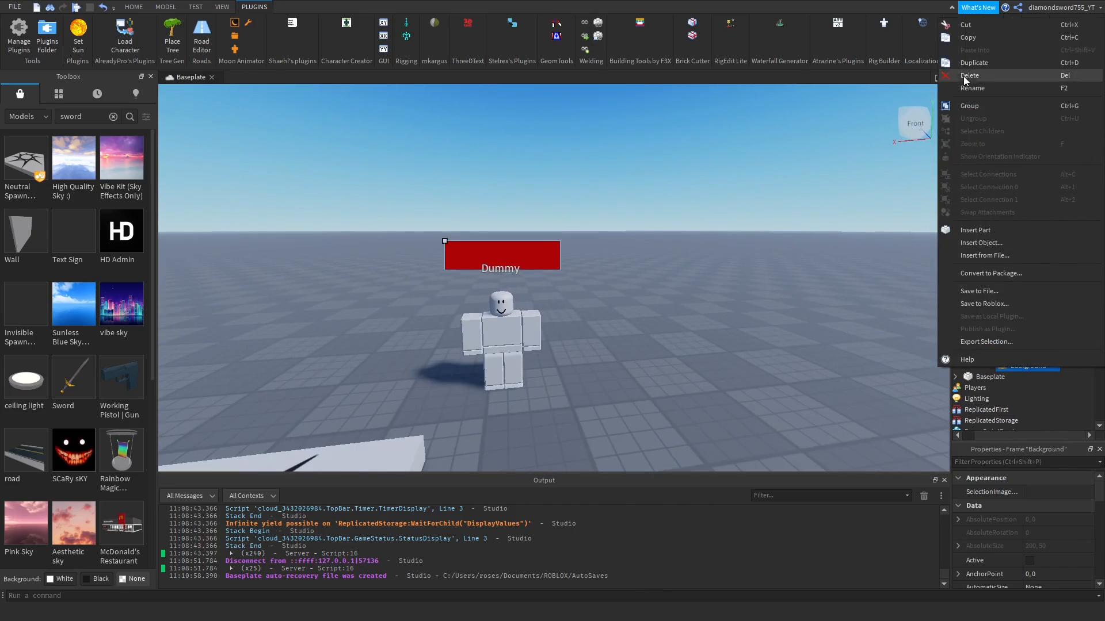
pyautogui.click(972, 87)
pyautogui.write('bar')
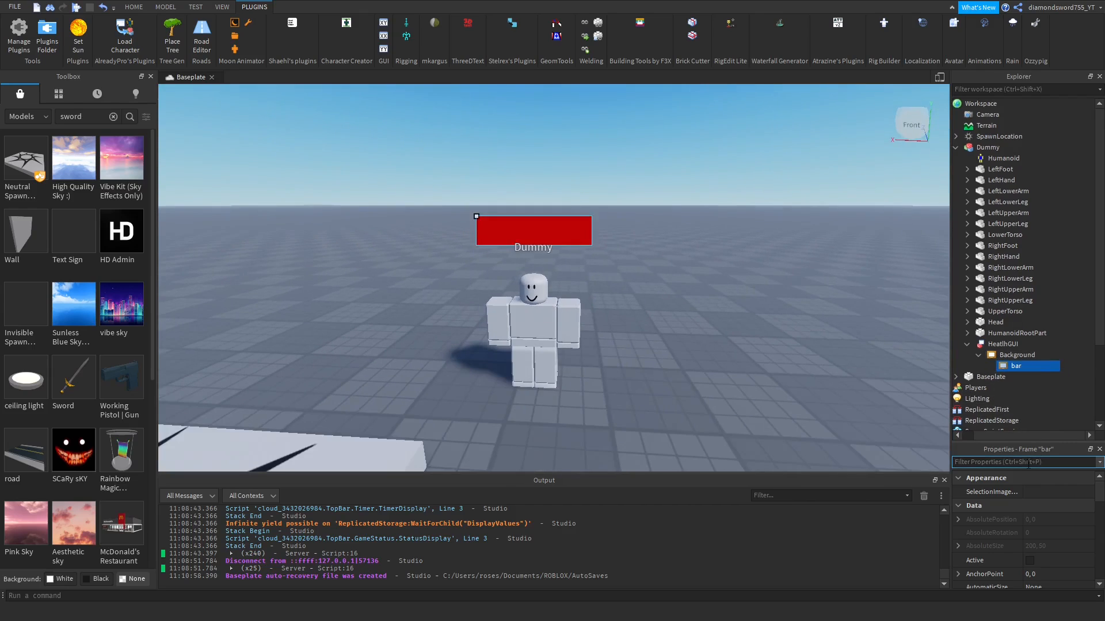
pyautogui.click(1061, 492)
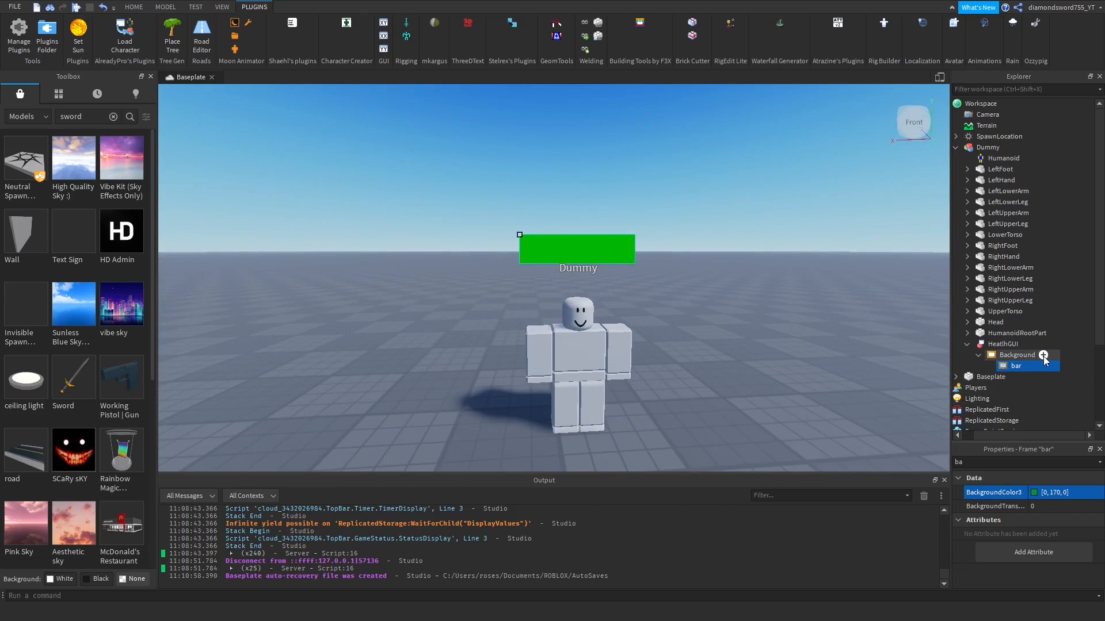
# - Add a 'Health' TextLabel to Background, adjust its Size, and give it a bold font
pyautogui.click(1043, 358)
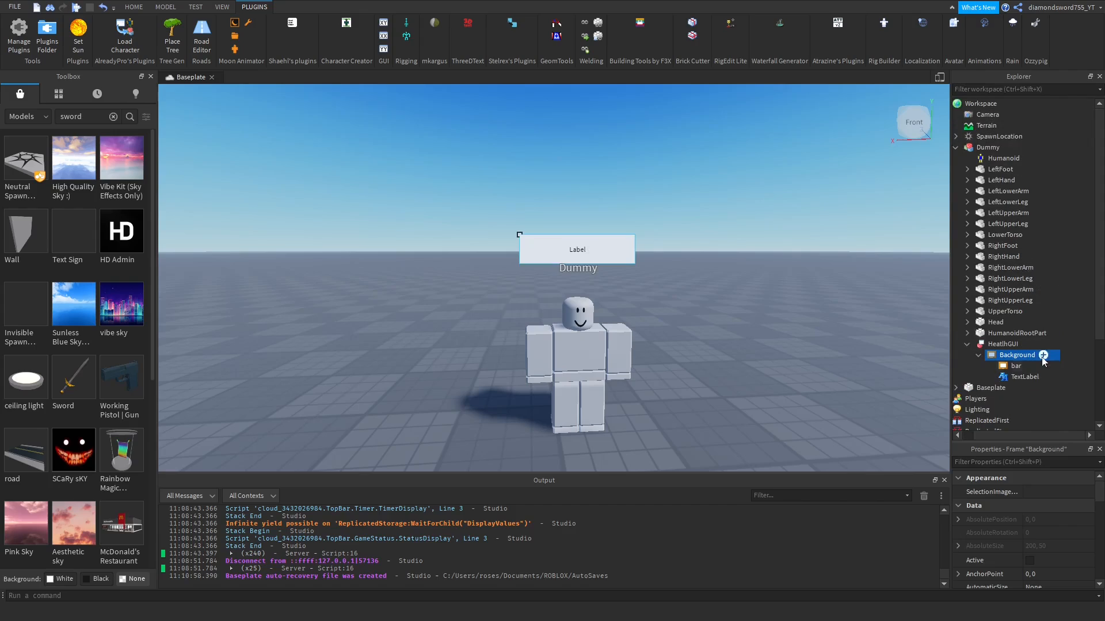
pyautogui.click(1024, 376)
pyautogui.write('tex')
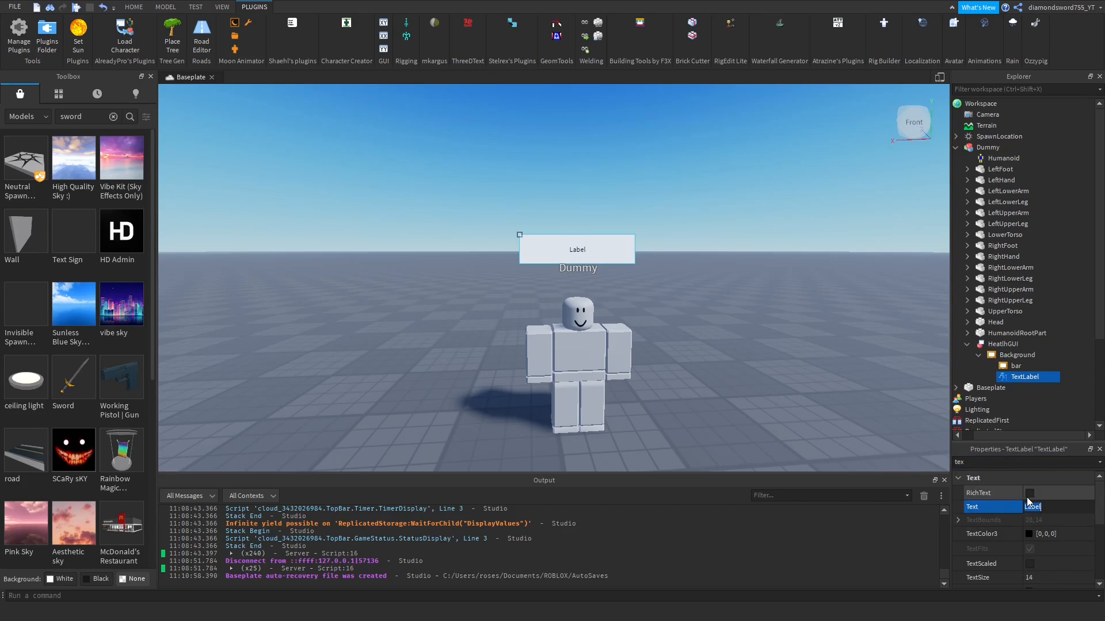
pyautogui.write('Health:')
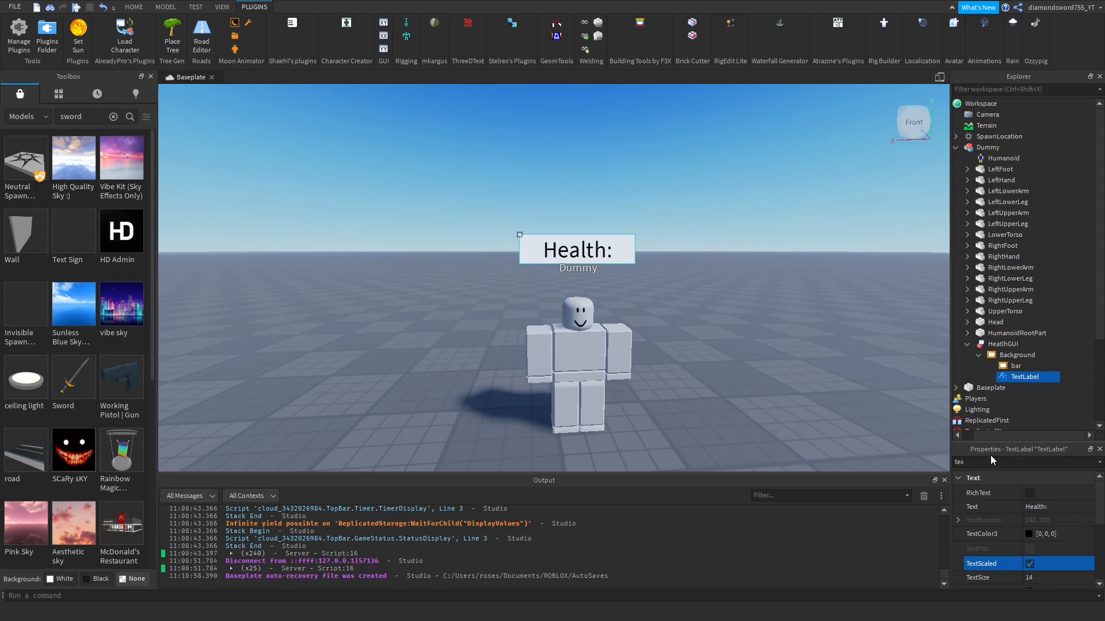
pyautogui.write('size')
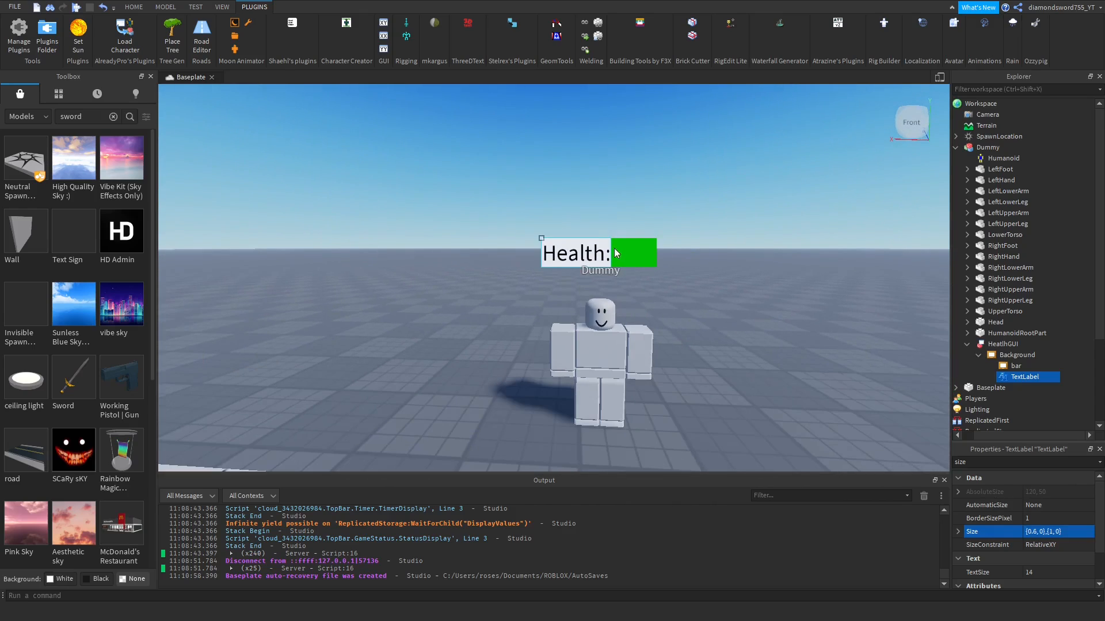
pyautogui.moveTo(607, 288)
pyautogui.write('fon')
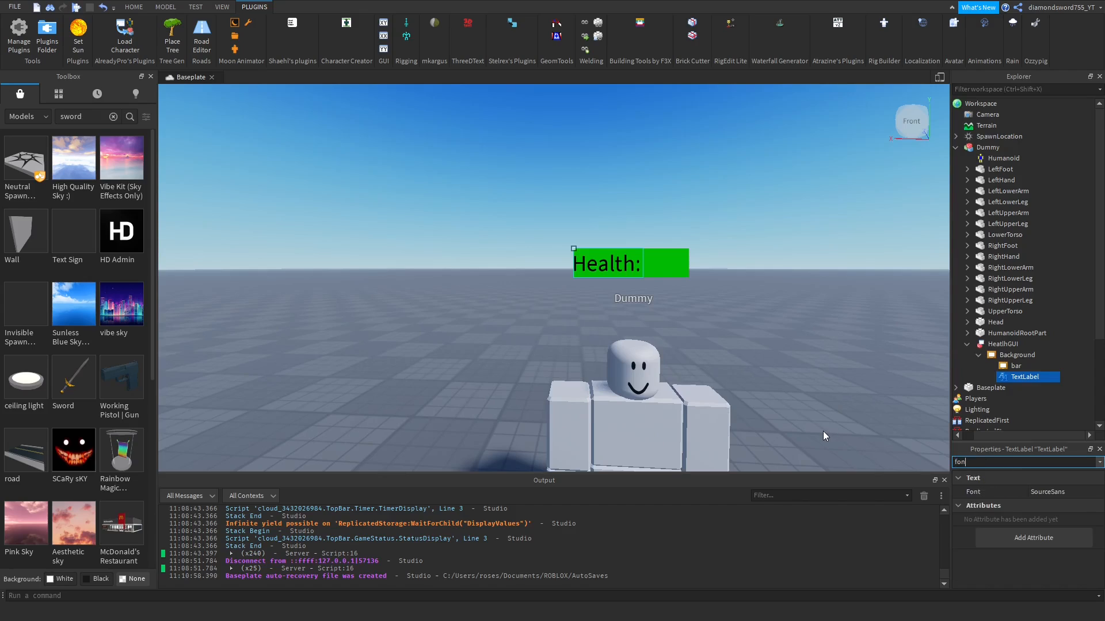
pyautogui.click(1063, 491)
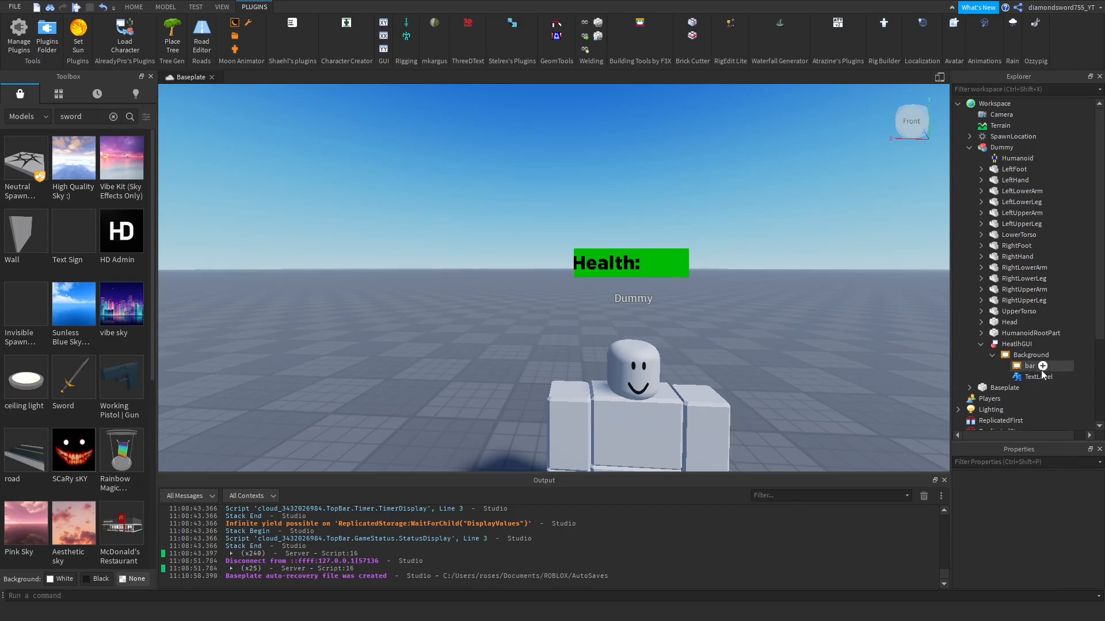
# - Duplicate the label as HealthTXT, size and place it on the right half, reading 50/10
pyautogui.rightClick(1037, 376)
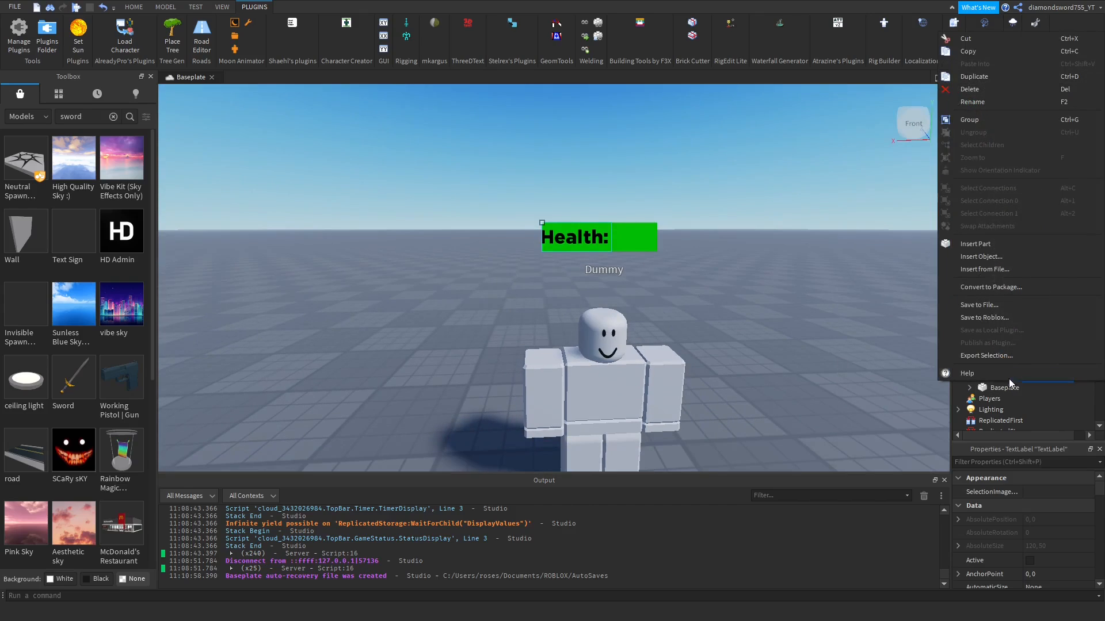
pyautogui.click(972, 101)
pyautogui.write('HealthTXT')
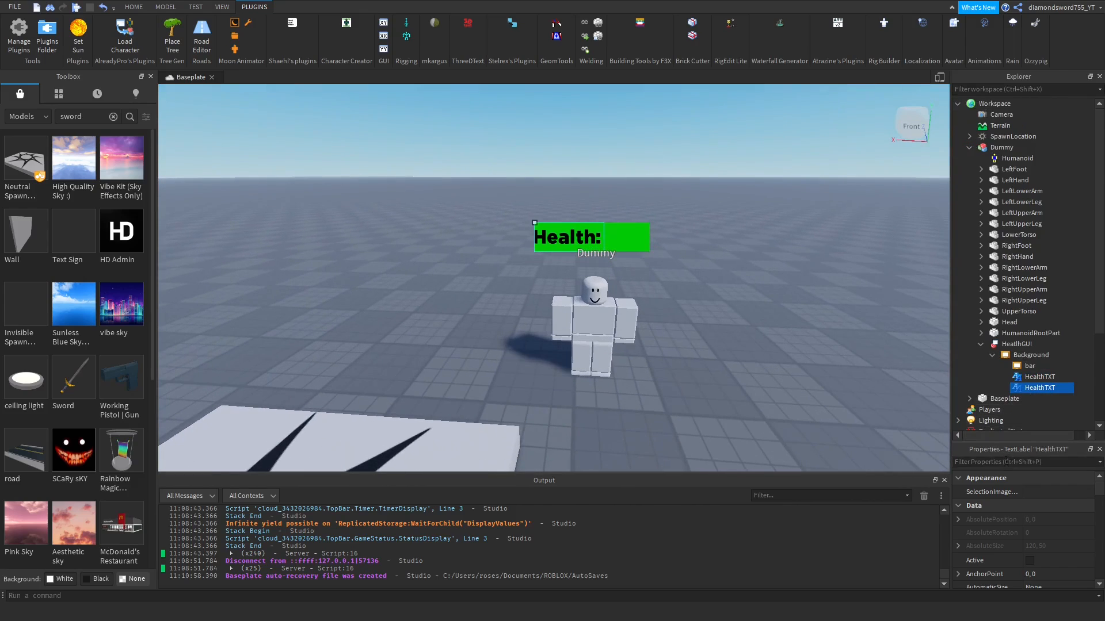
pyautogui.write('siz')
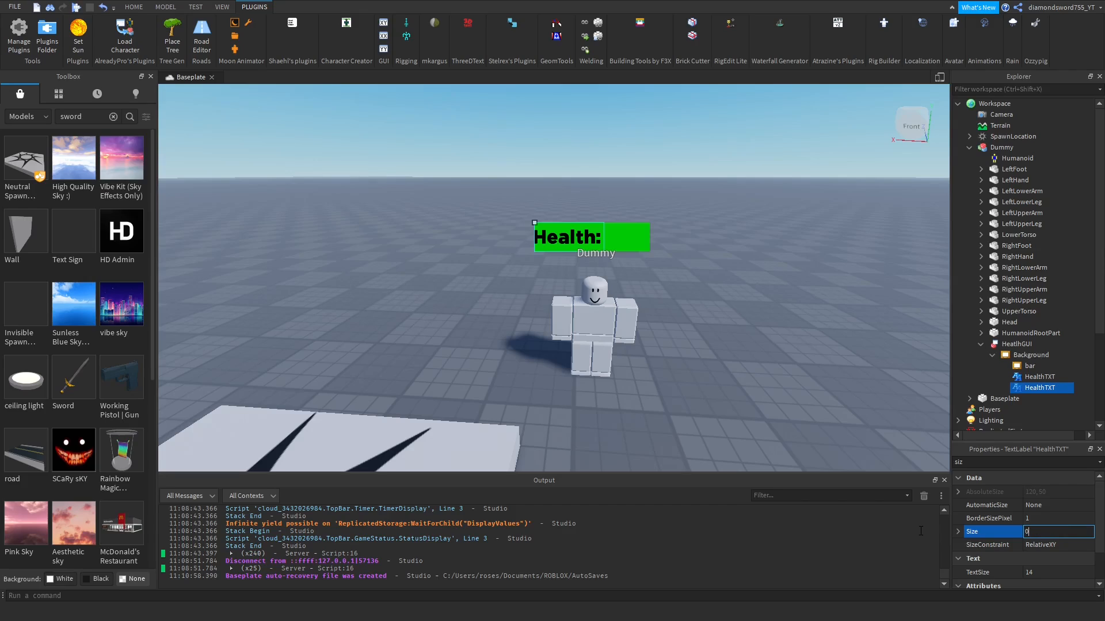
pyautogui.write('0.4,0')
pyautogui.write('.6,0,1')
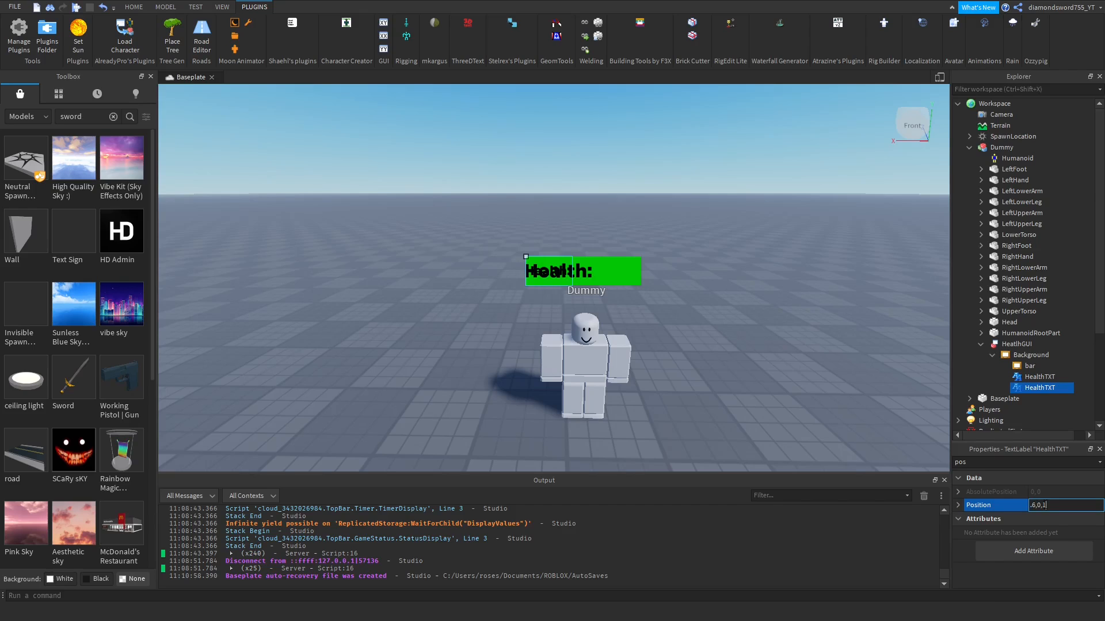
pyautogui.write('{0.6,0},{1,0}')
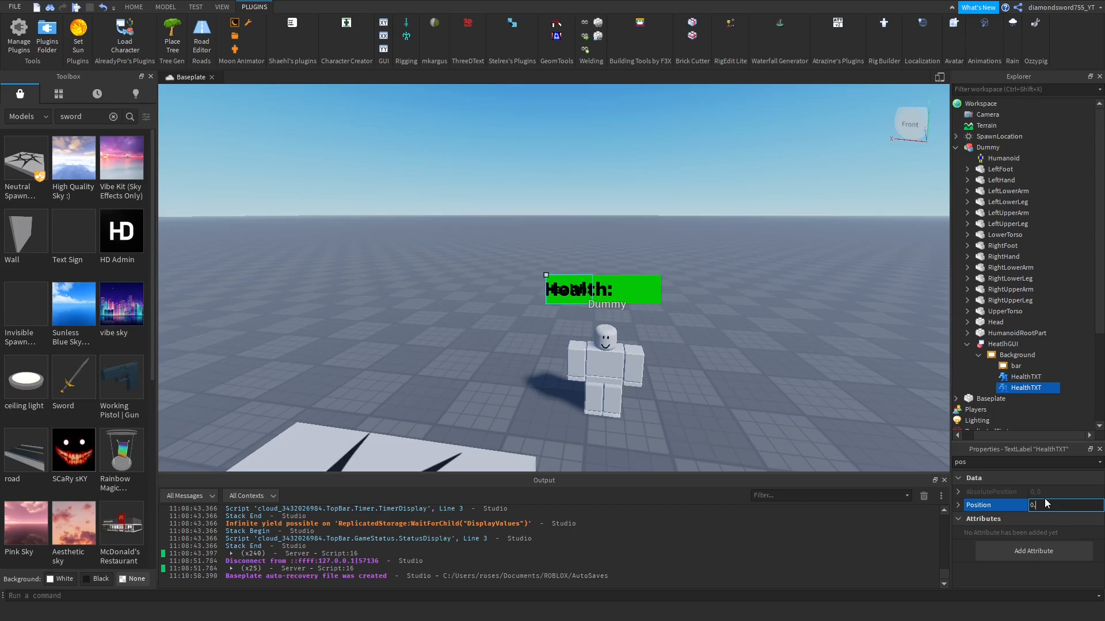
pyautogui.write('0.6,')
pyautogui.click(1028, 462)
pyautogui.write('tex')
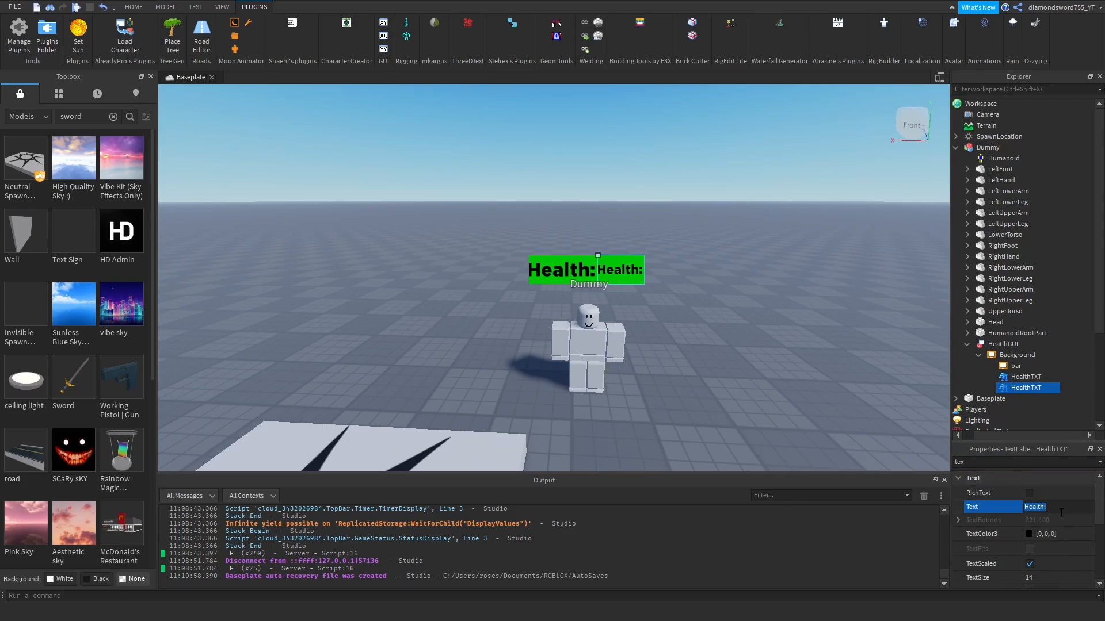
pyautogui.write('50/10')
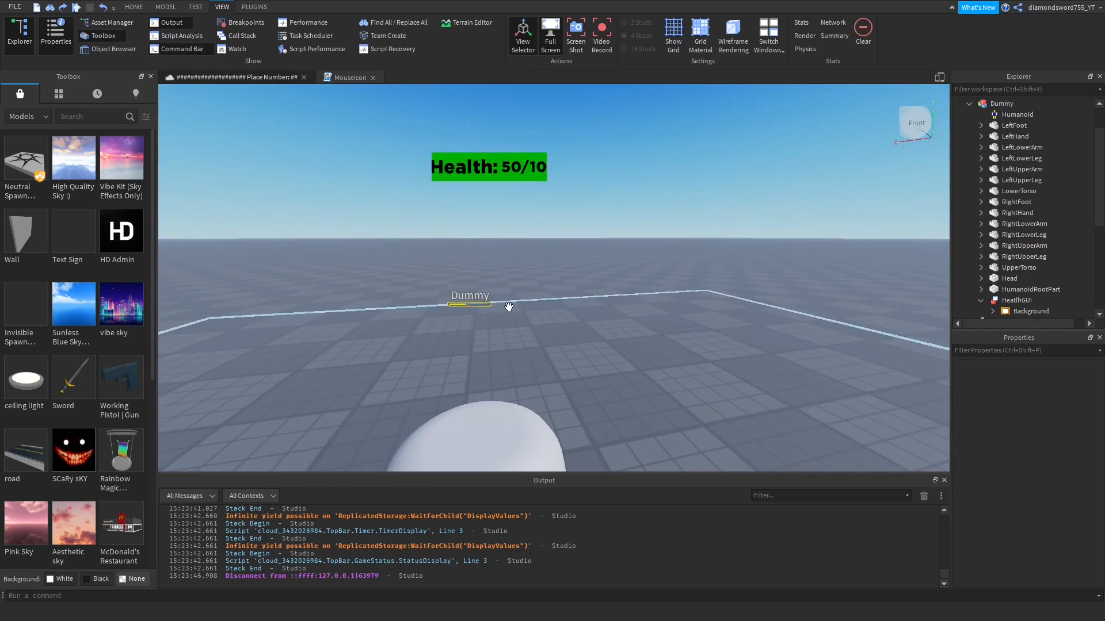
pyautogui.moveTo(490, 306)
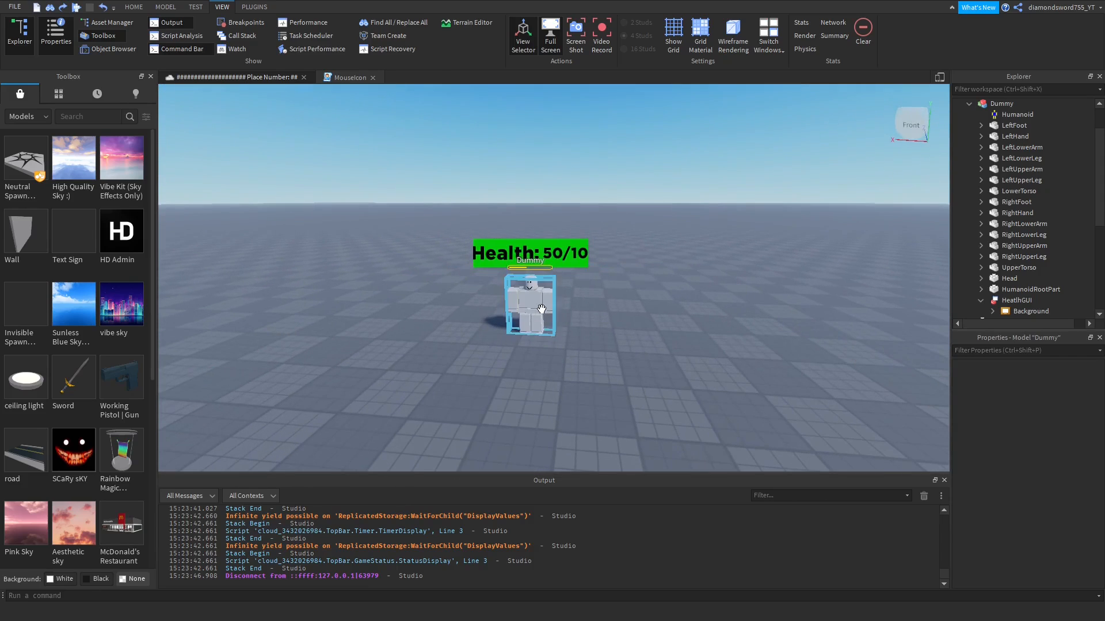
# - Select the Dummy's Humanoid to inspect its Health and MaxHealth values
pyautogui.click(1016, 113)
pyautogui.write('he')
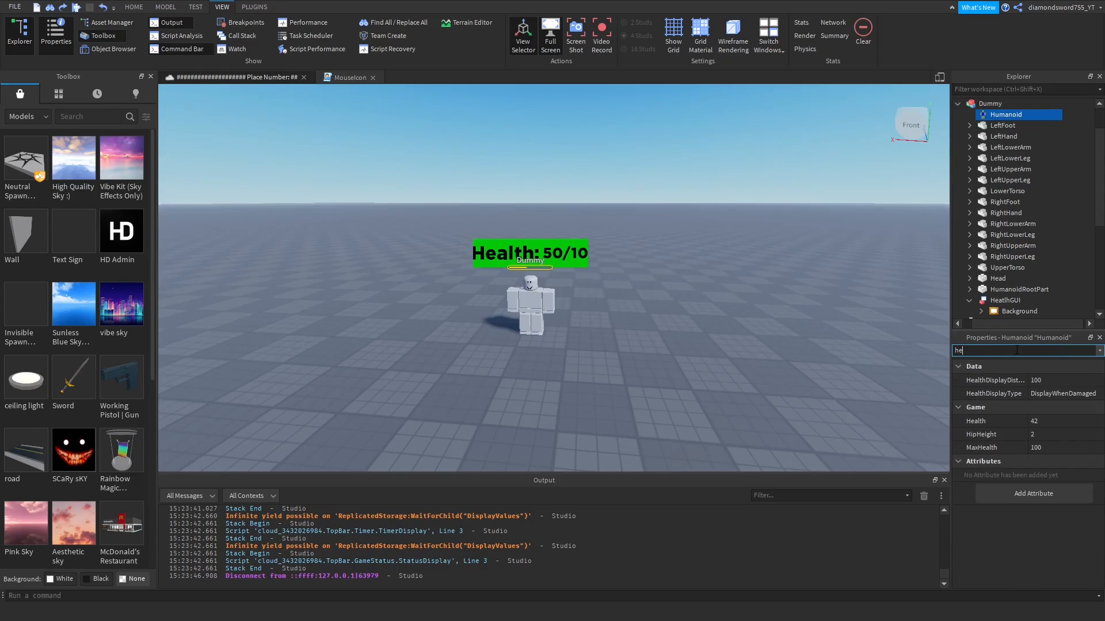
pyautogui.click(1063, 393)
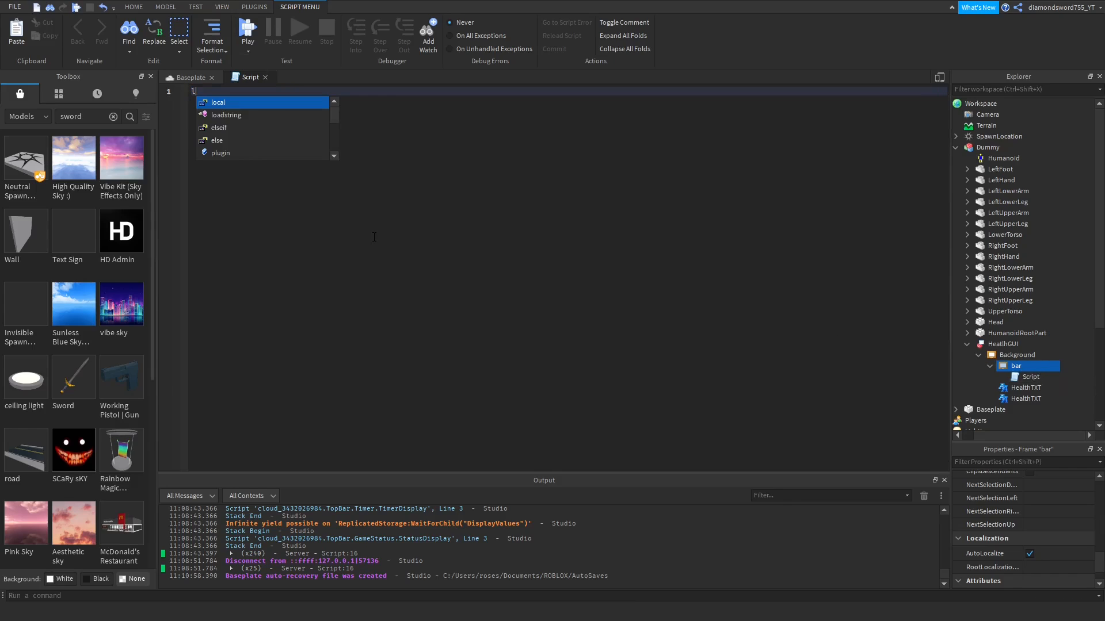
# - Declare local humanoid as the Dummy's Humanoid via WaitForChild in the bar script
pyautogui.write('local h')
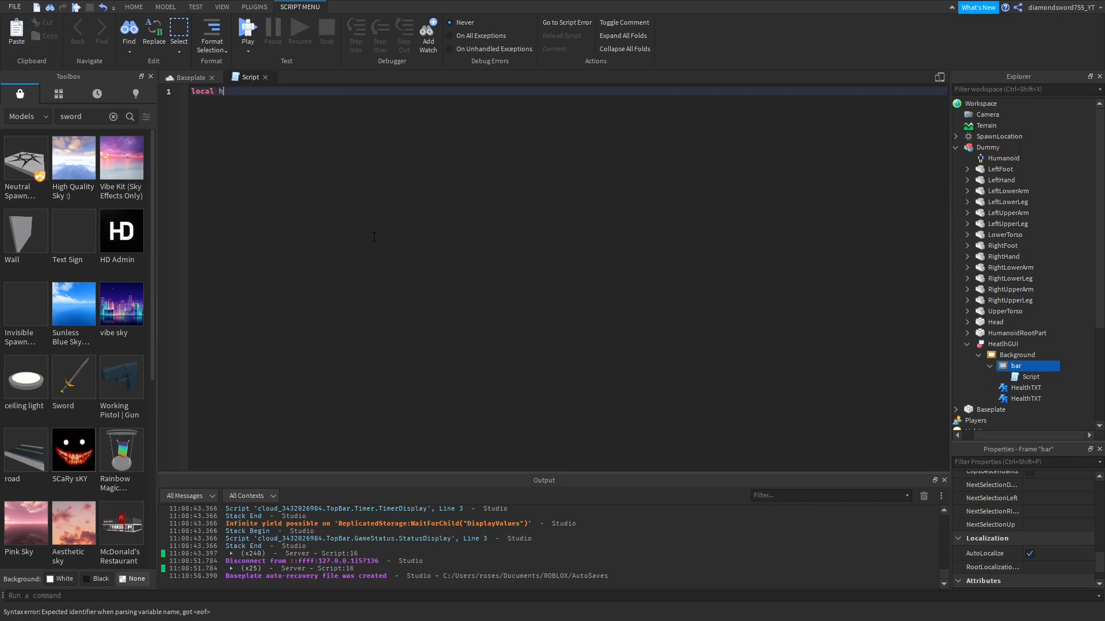
pyautogui.write('umanoid')
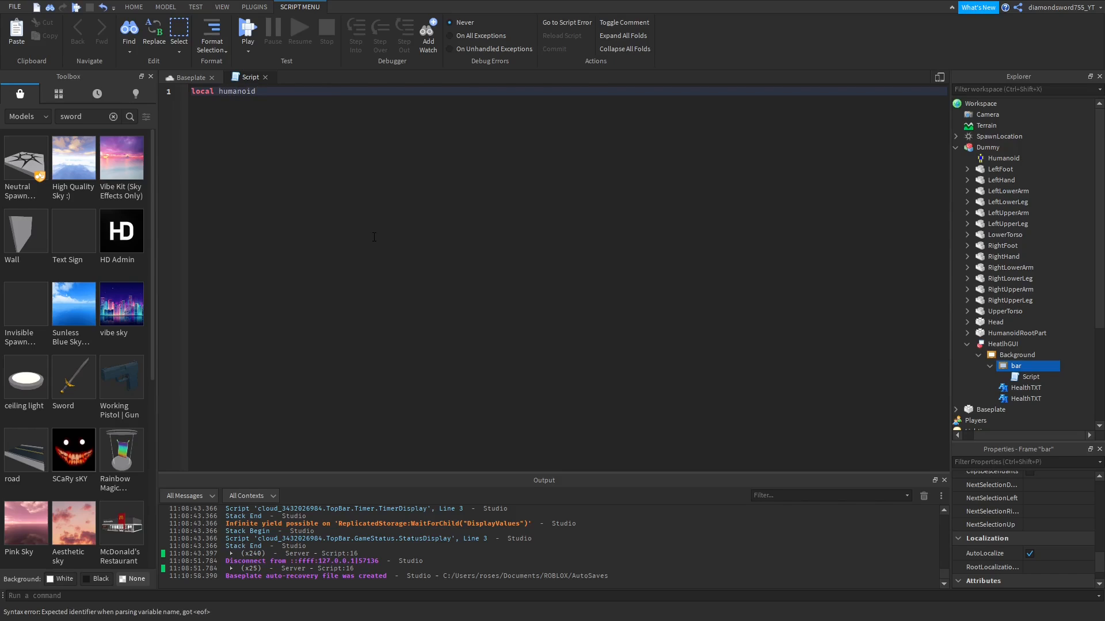
pyautogui.write('= script')
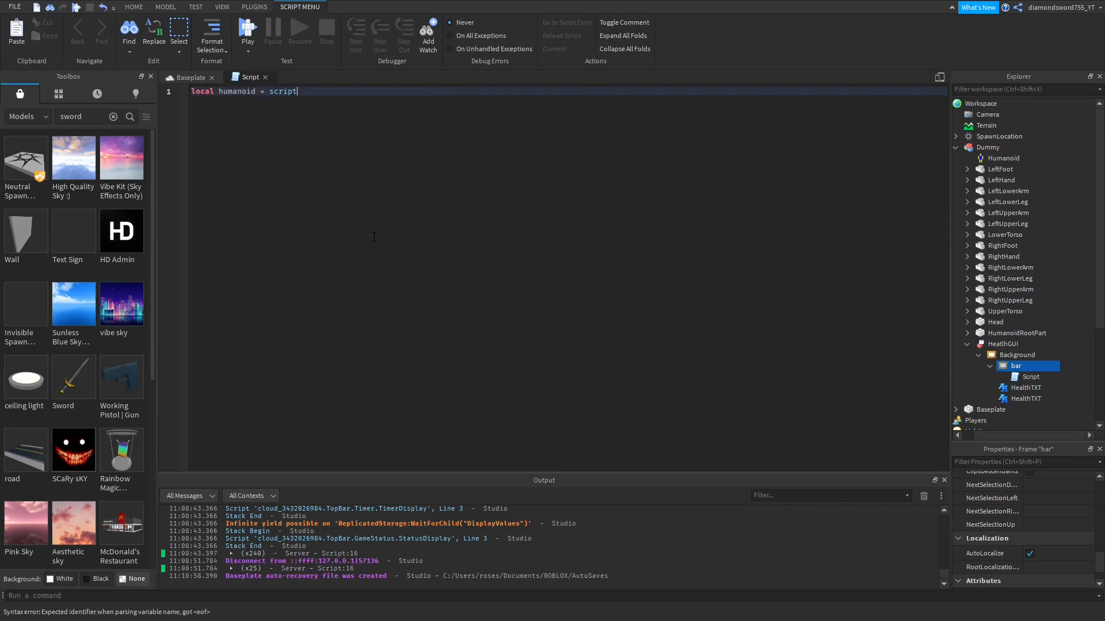
pyautogui.write('.Parent.Parent.Parent')
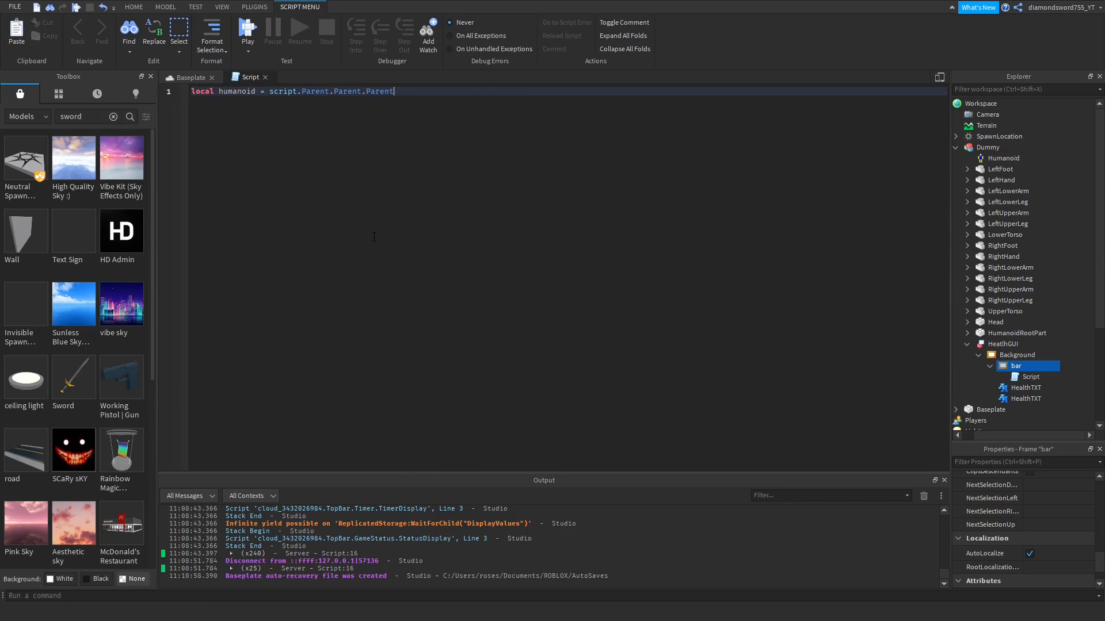
pyautogui.write(':w')
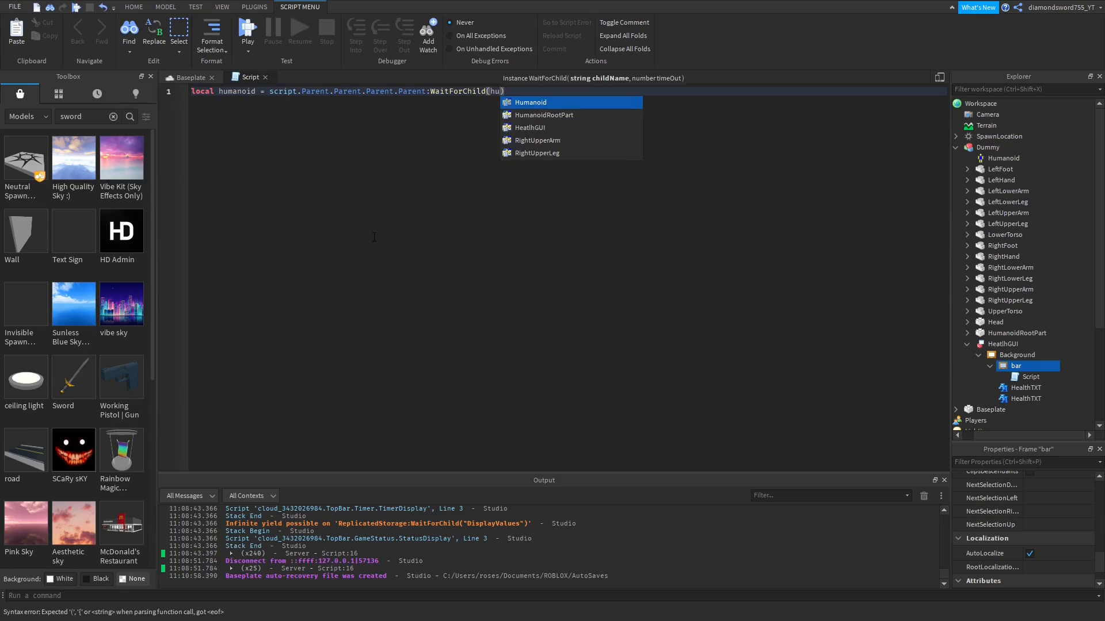
pyautogui.press('Tab')
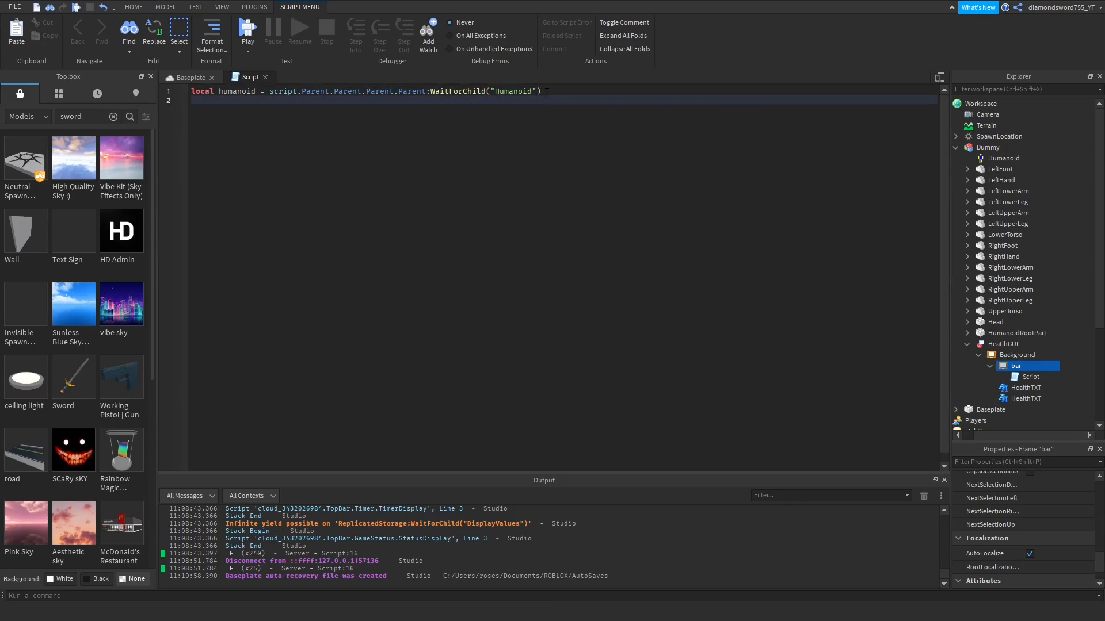
# - Rename the second label to healthNUM and declare local healthNUM = script.Parent.Parent.healthNUM
pyautogui.write('local')
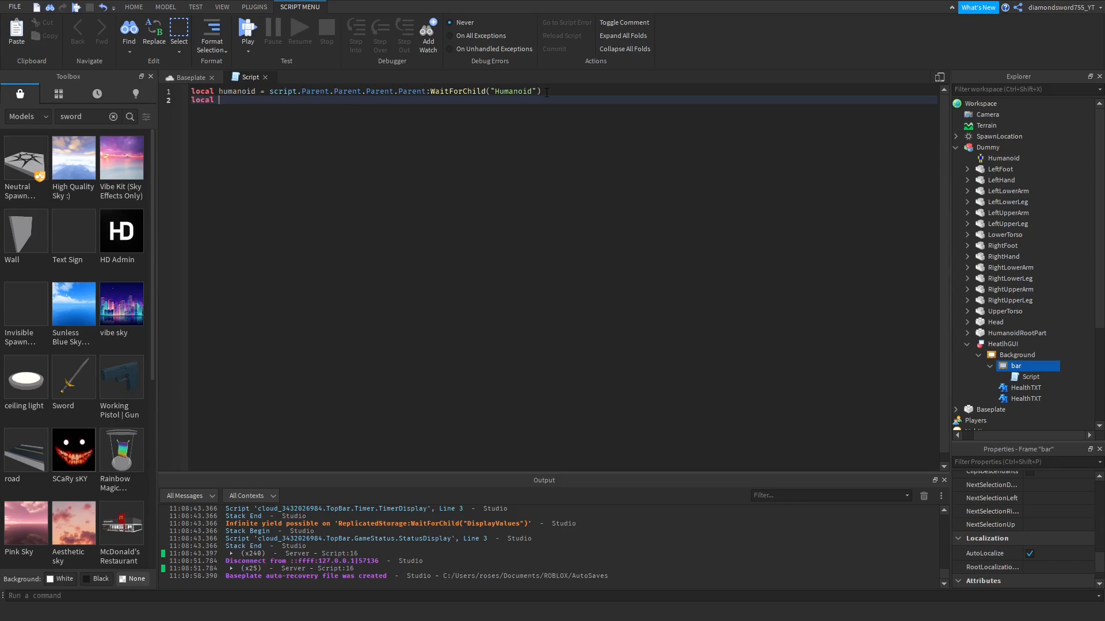
pyautogui.write('health')
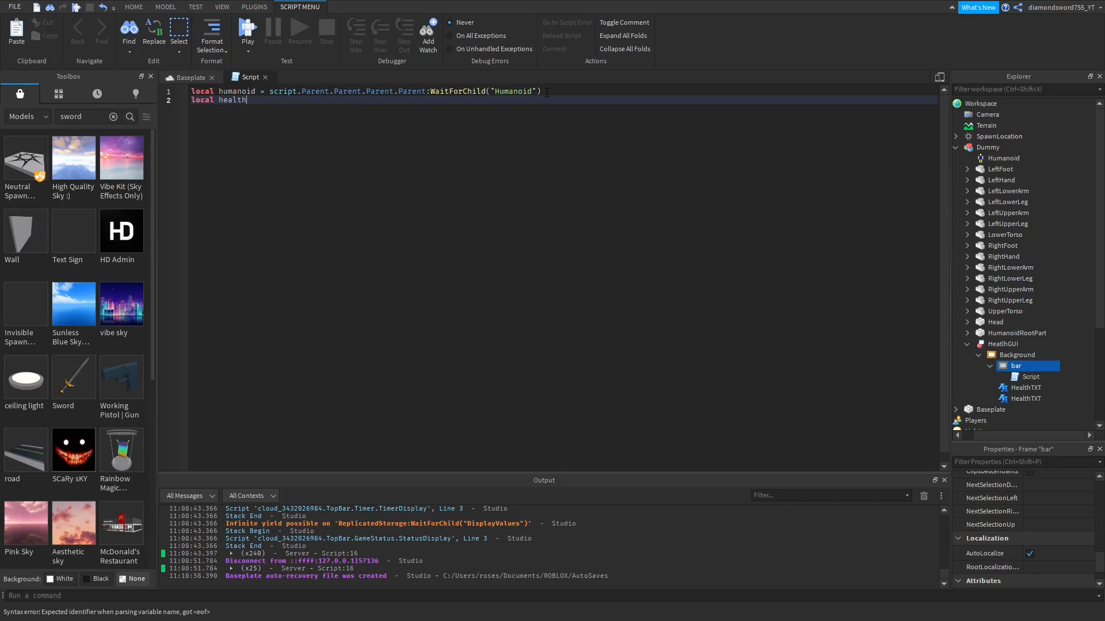
pyautogui.write('NUM = script')
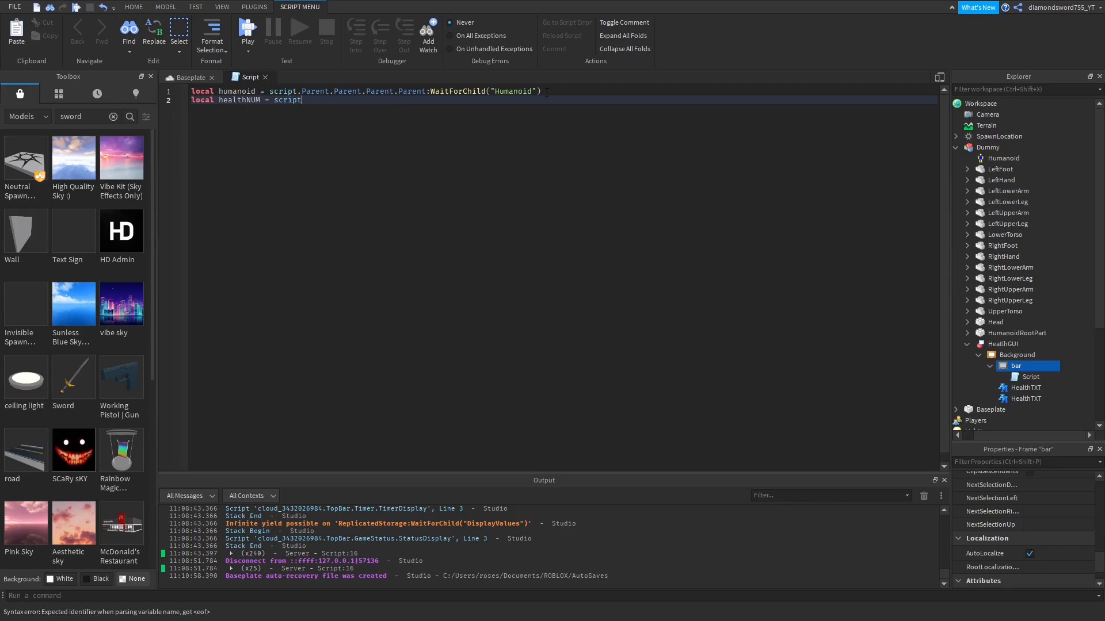
pyautogui.write('.Parent.')
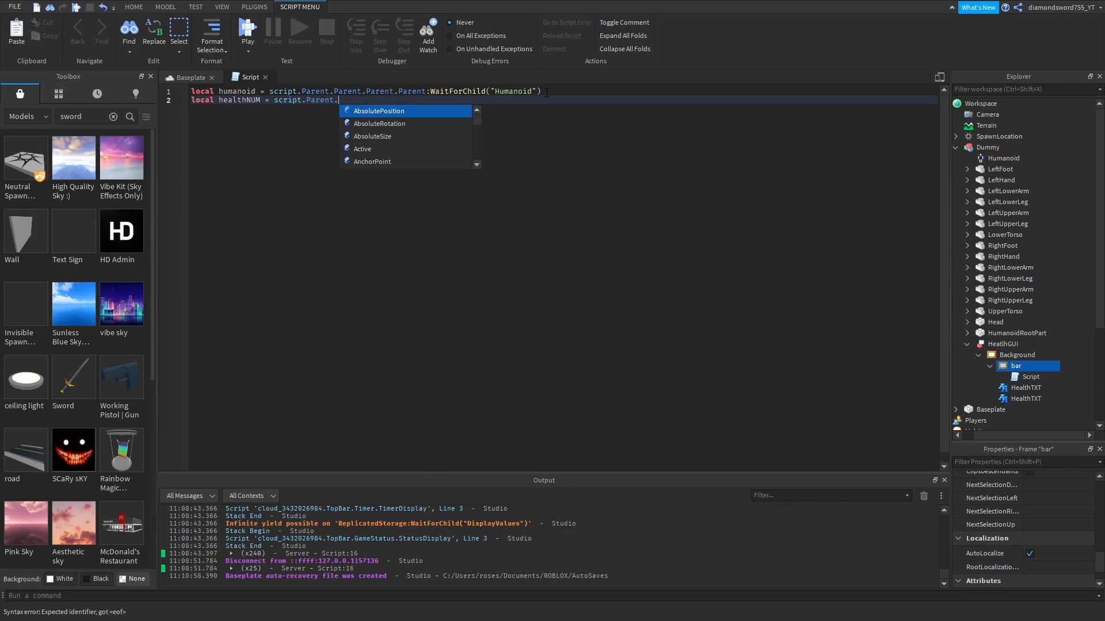
pyautogui.write('he')
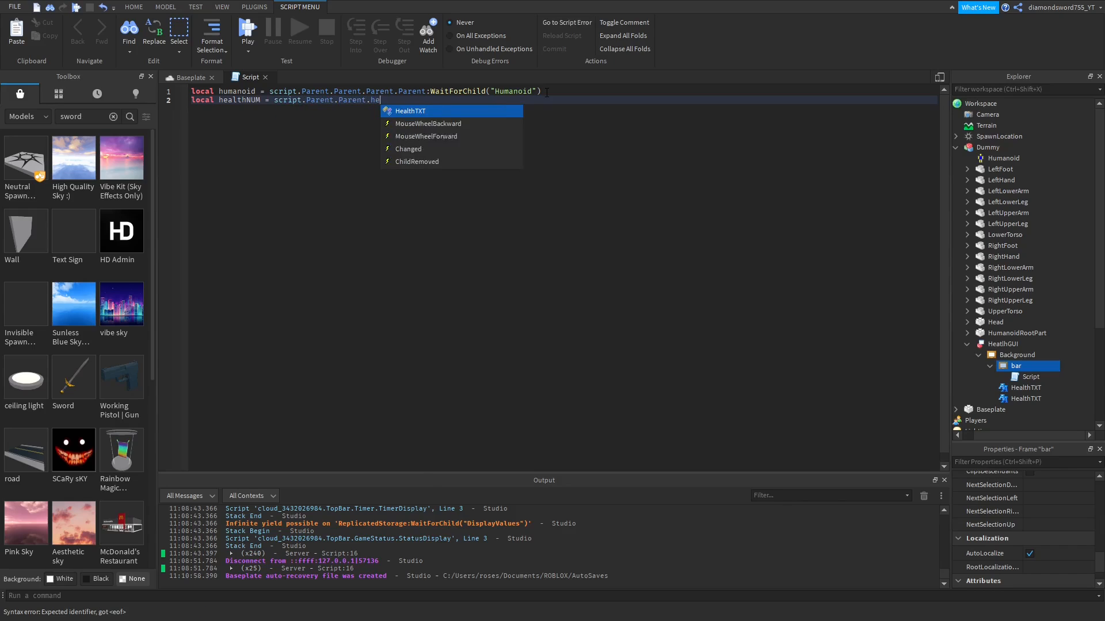
pyautogui.write('a')
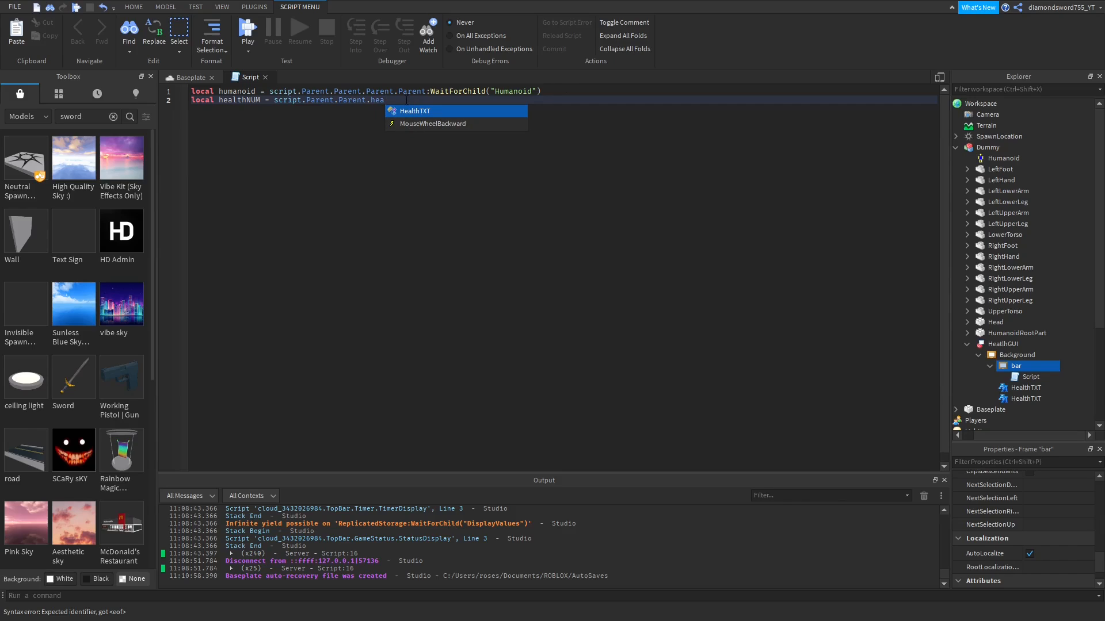
pyautogui.rightClick(1025, 399)
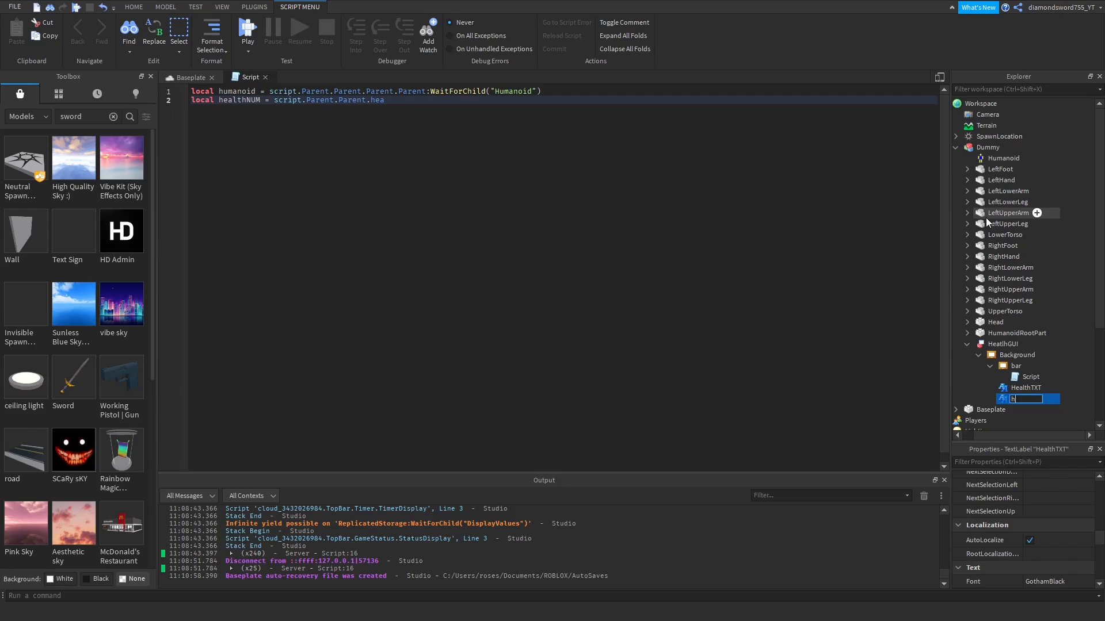
pyautogui.write('healthNUM')
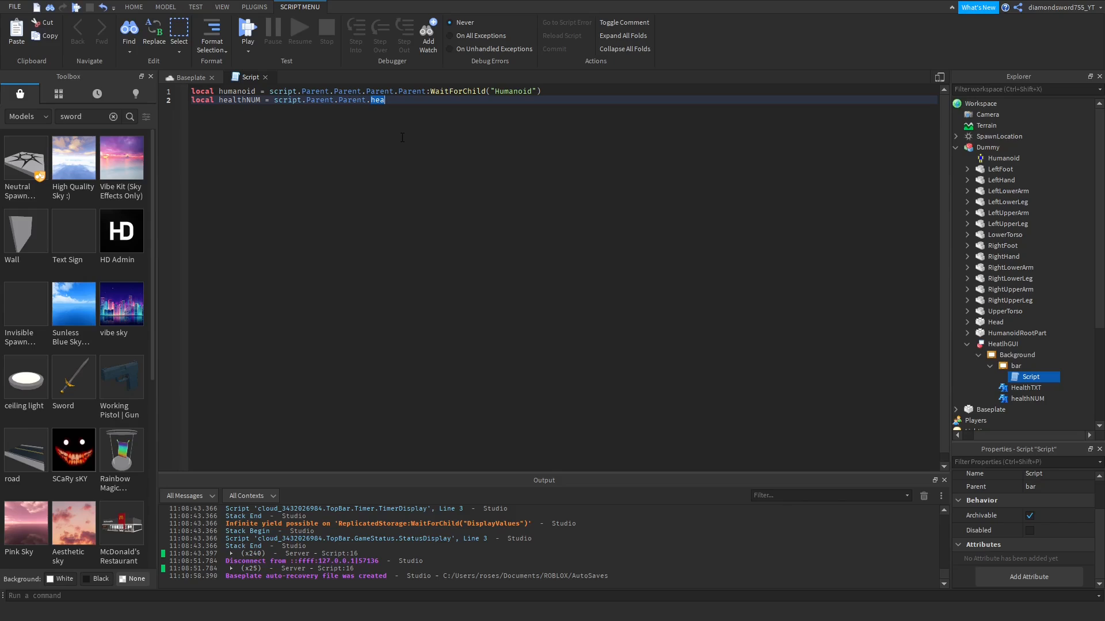
pyautogui.write('lthNUM')
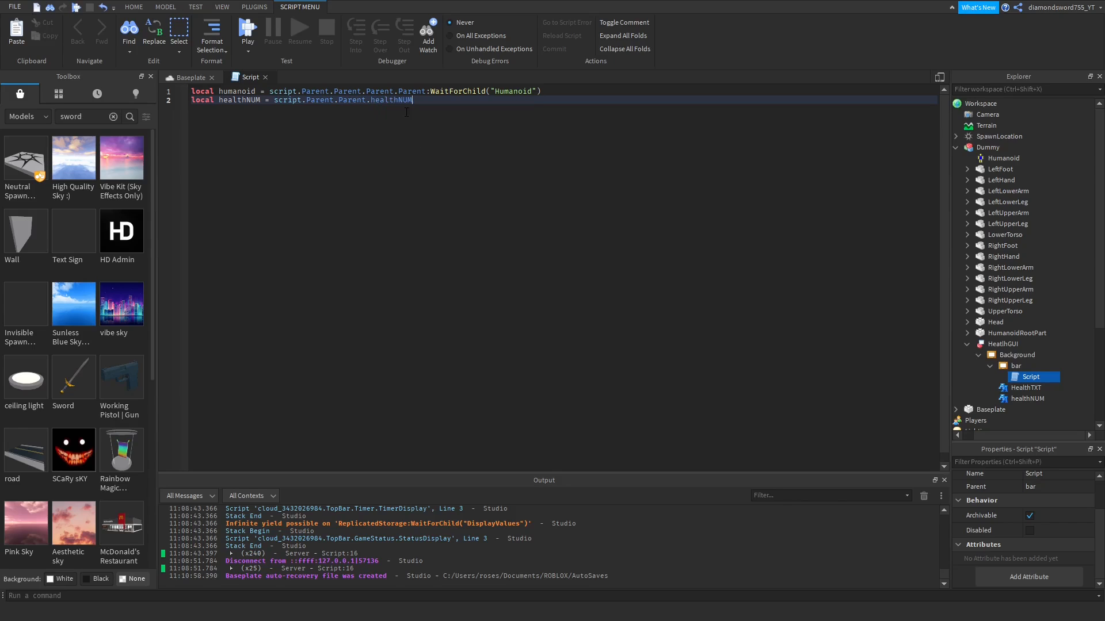
pyautogui.press('Enter')
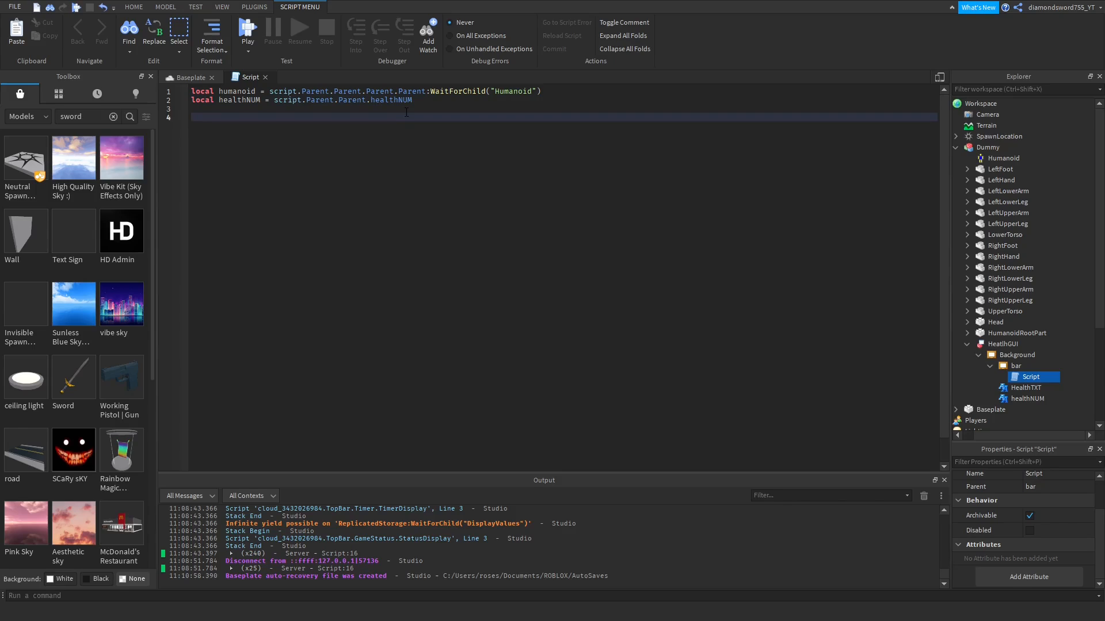
# - Start a humanoid.HealthChanged:Connect(function(Damage)) handler in the script
pyautogui.write('humanoid')
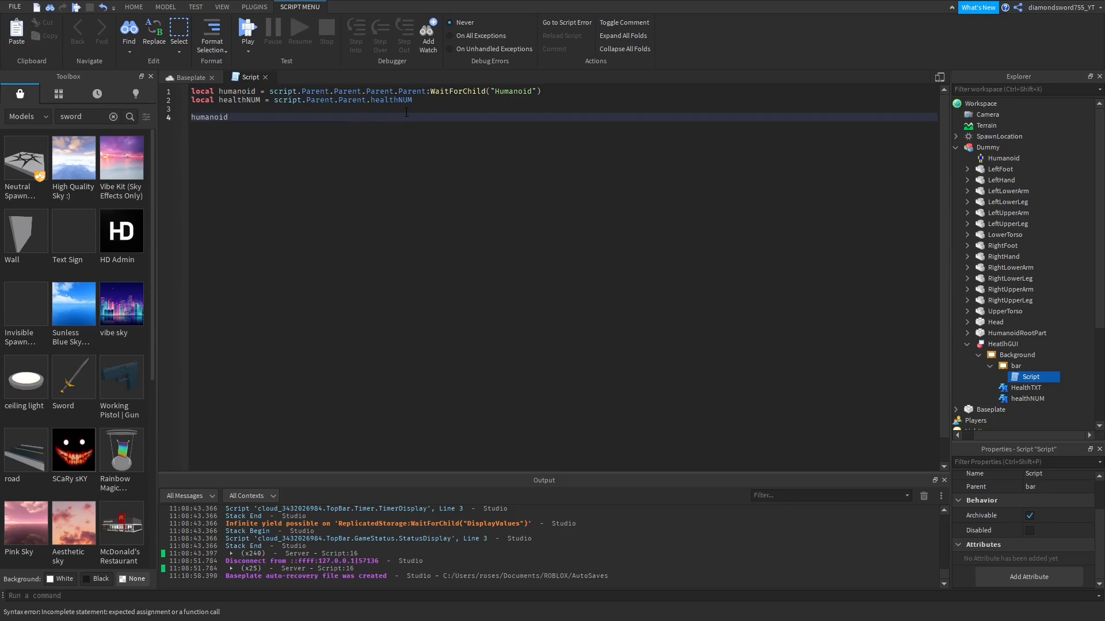
pyautogui.write('.')
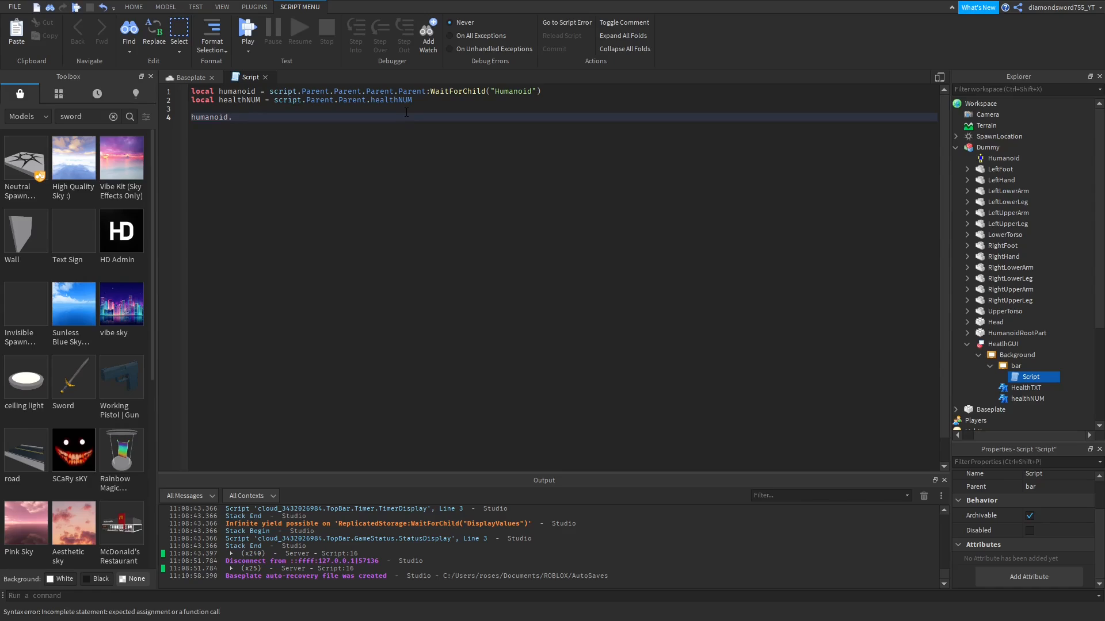
pyautogui.write('HealthChan')
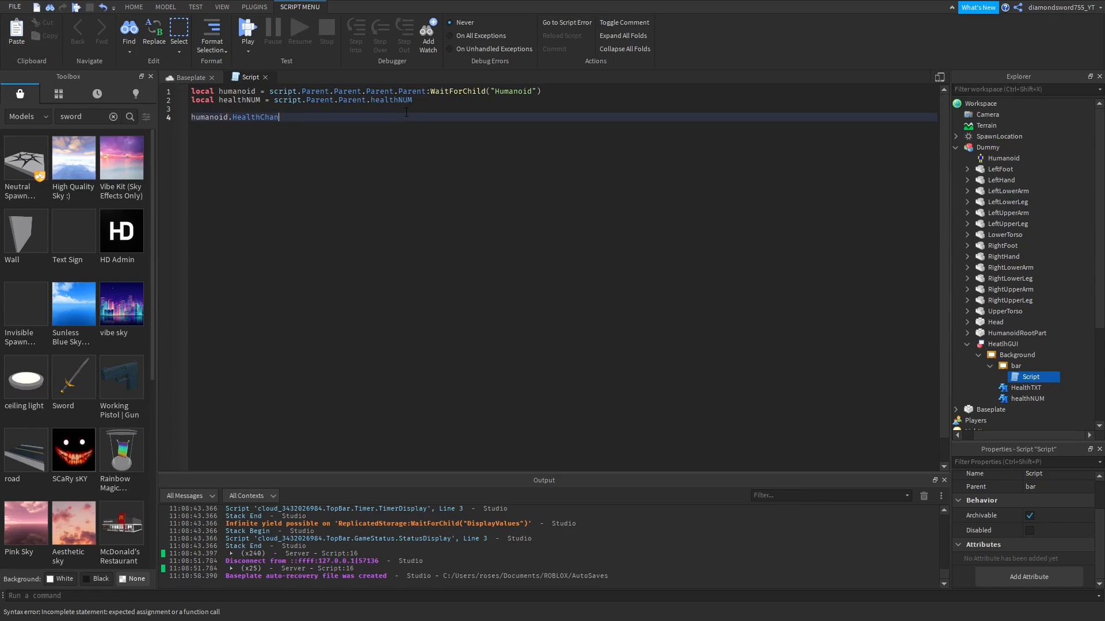
pyautogui.write('ged:')
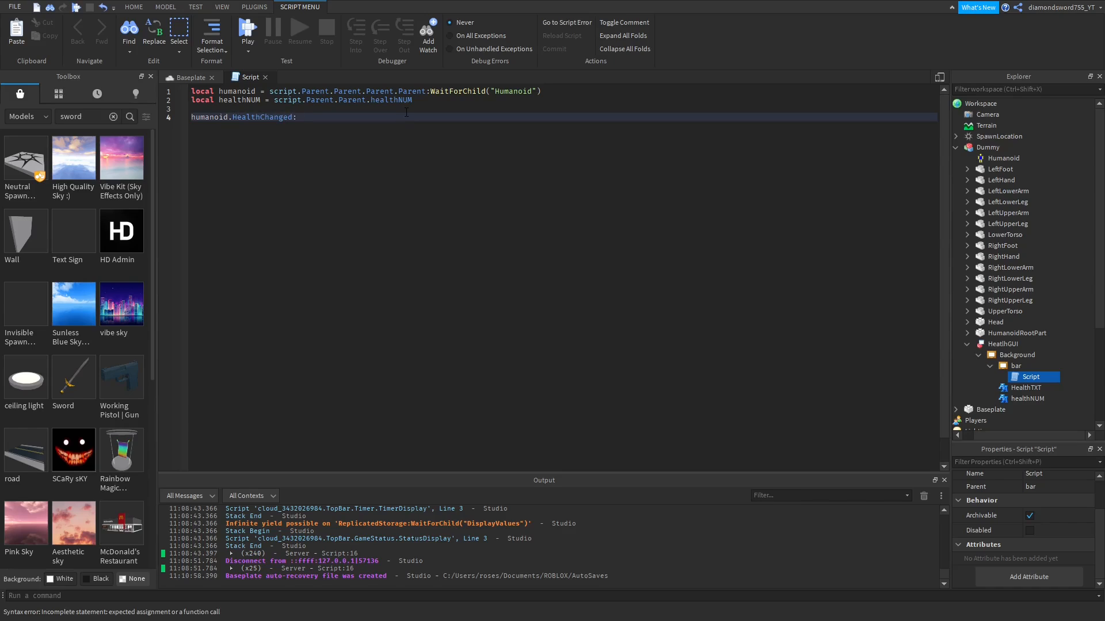
pyautogui.write(':Connect')
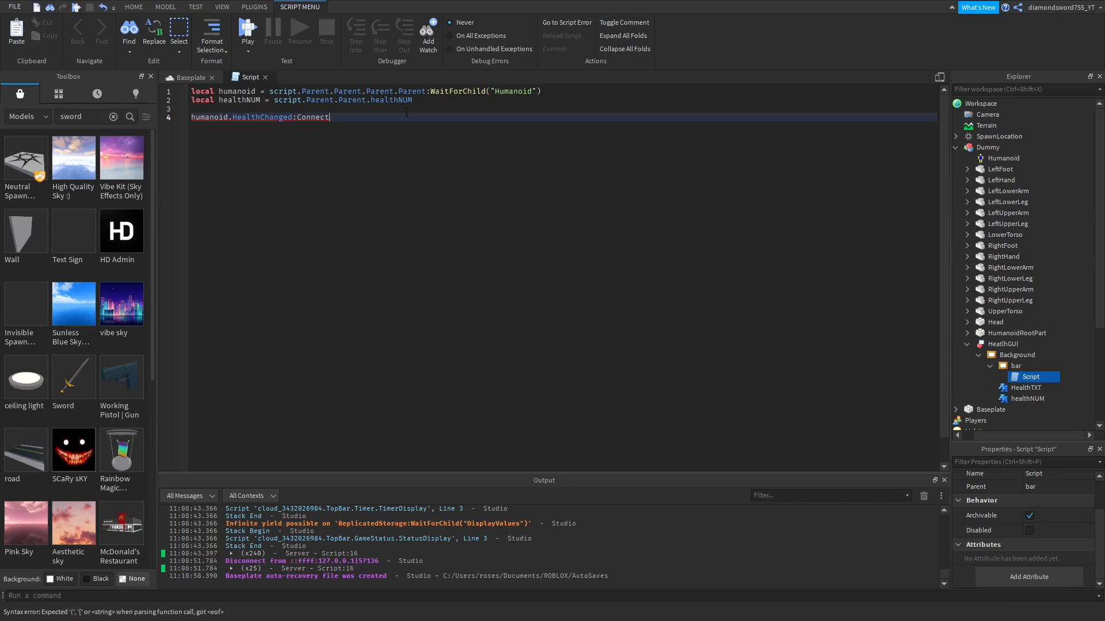
pyautogui.write('(function)')
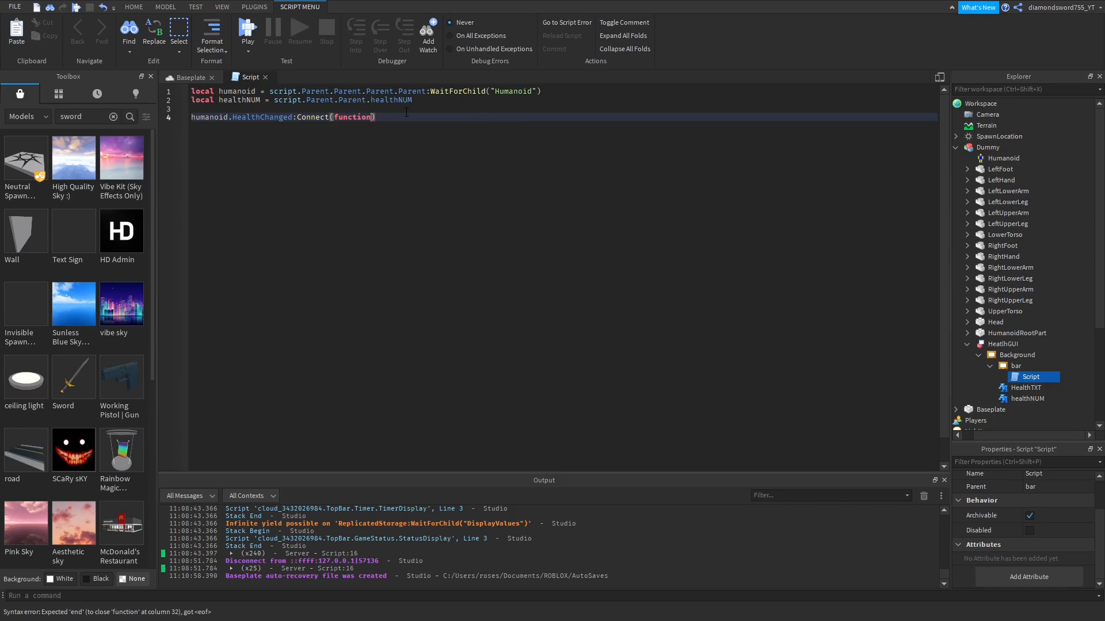
pyautogui.write('Damg')
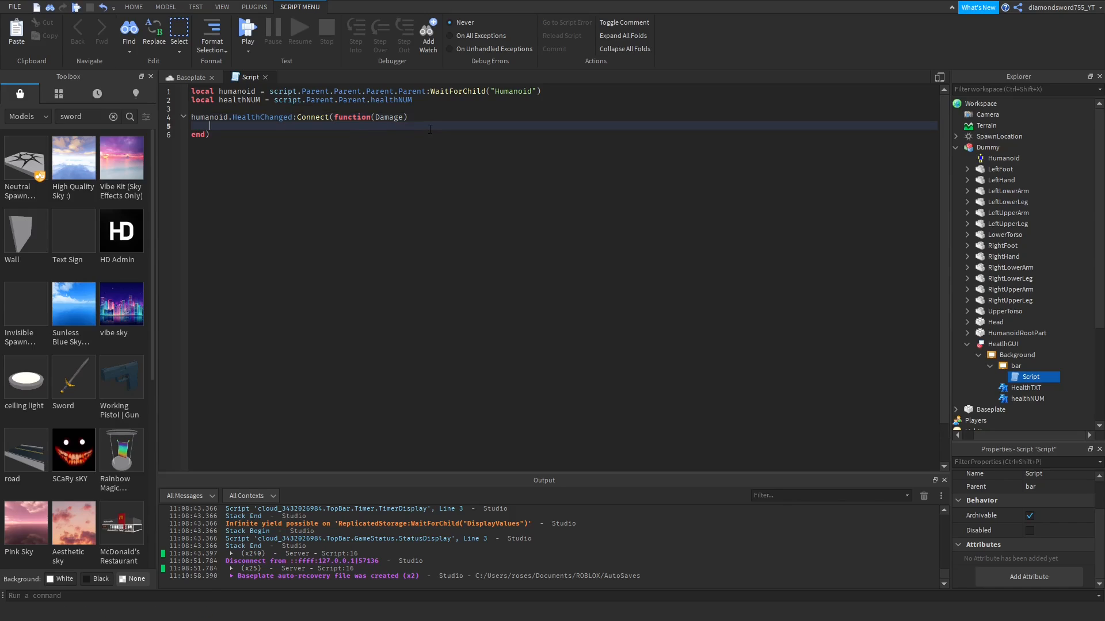
# - Inside the handler, set script.Parent.Size to UDim2.new(Damage / humanoid.MaxHealth, 0, 1, 0)
pyautogui.write('script.Parent')
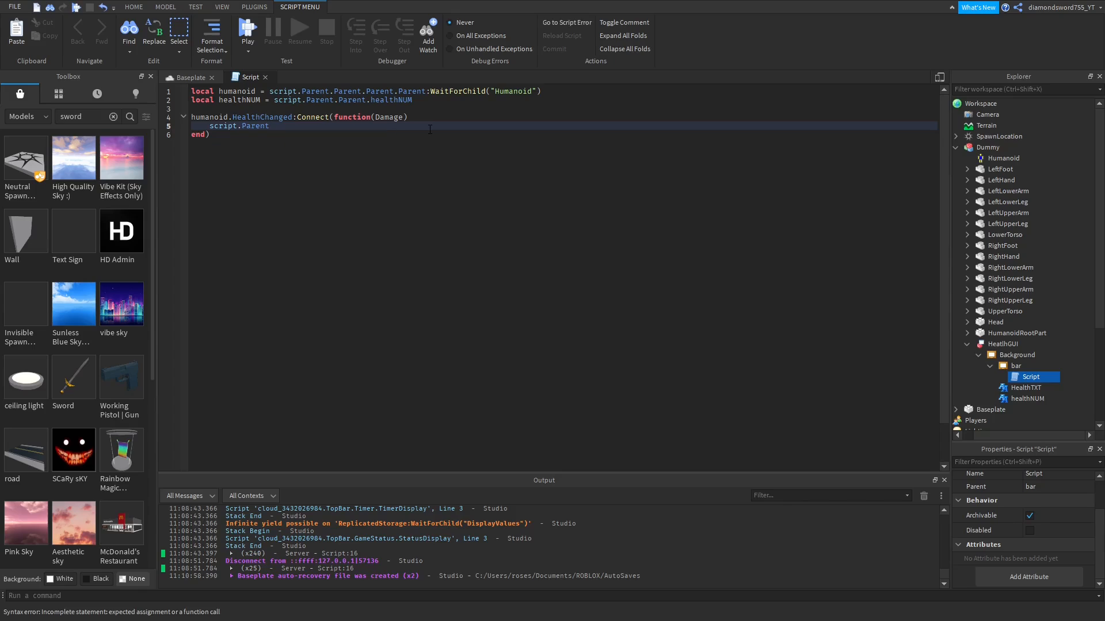
pyautogui.write('.Size = un')
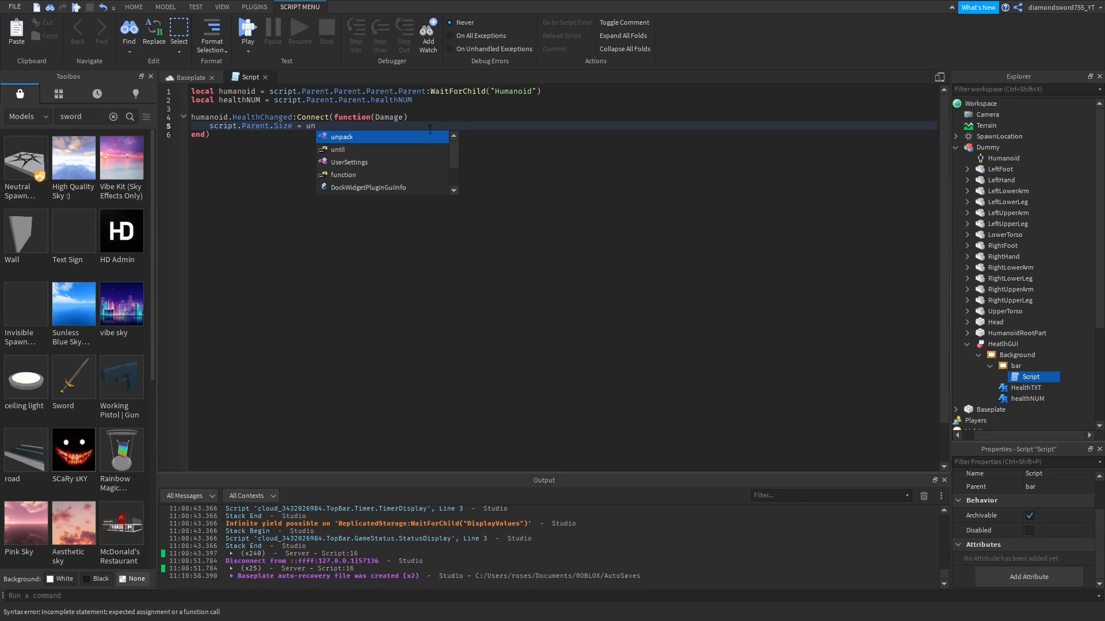
pyautogui.press('Escape')
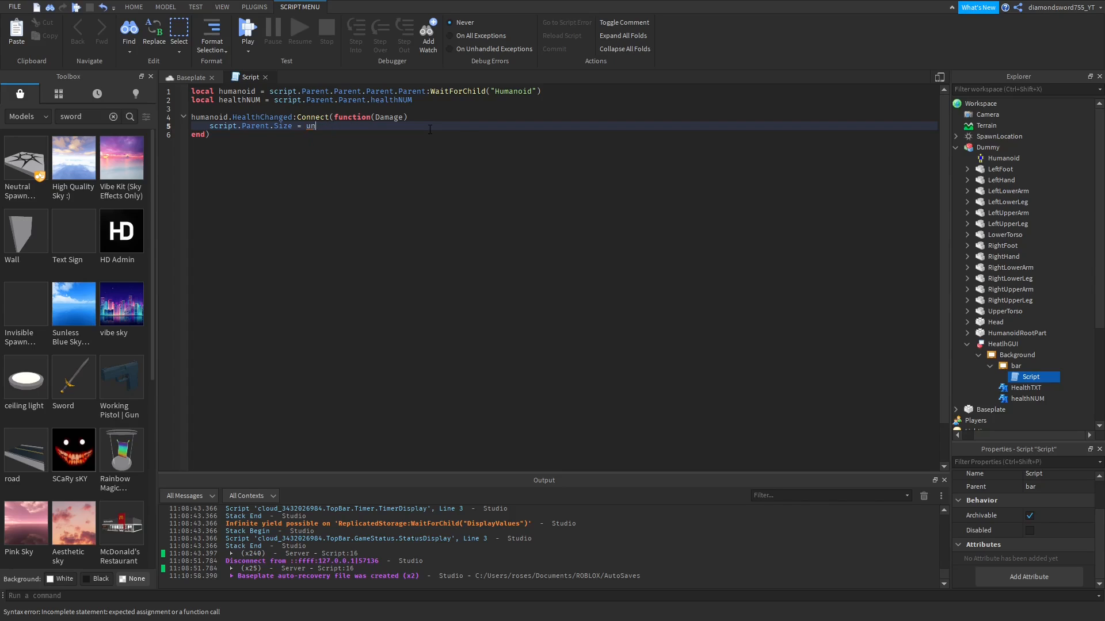
pyautogui.write('Dim2')
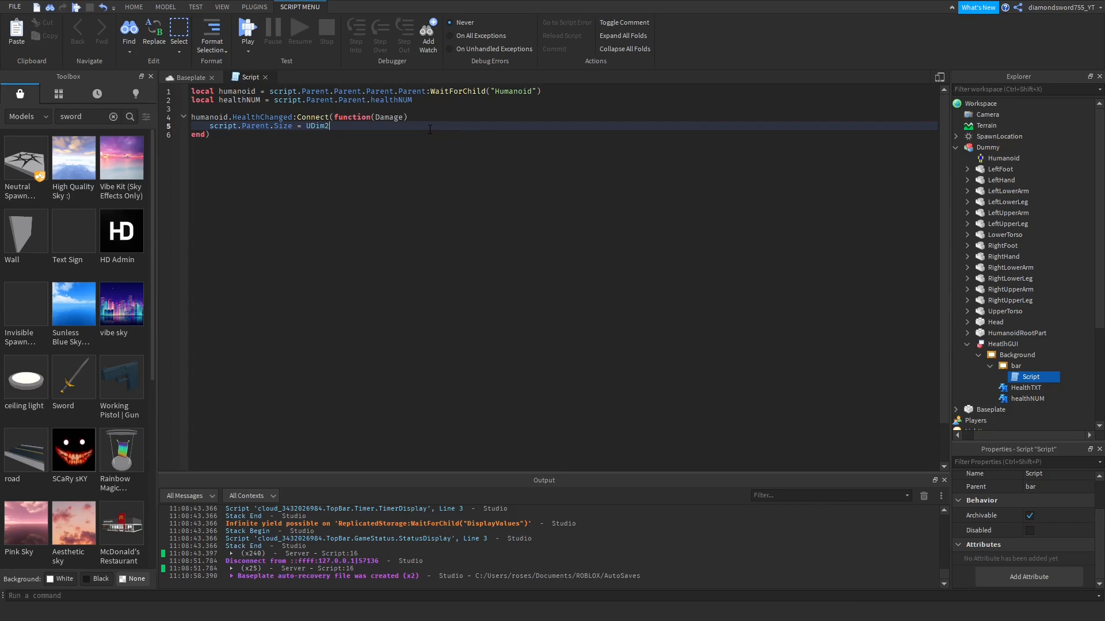
pyautogui.write('.new()')
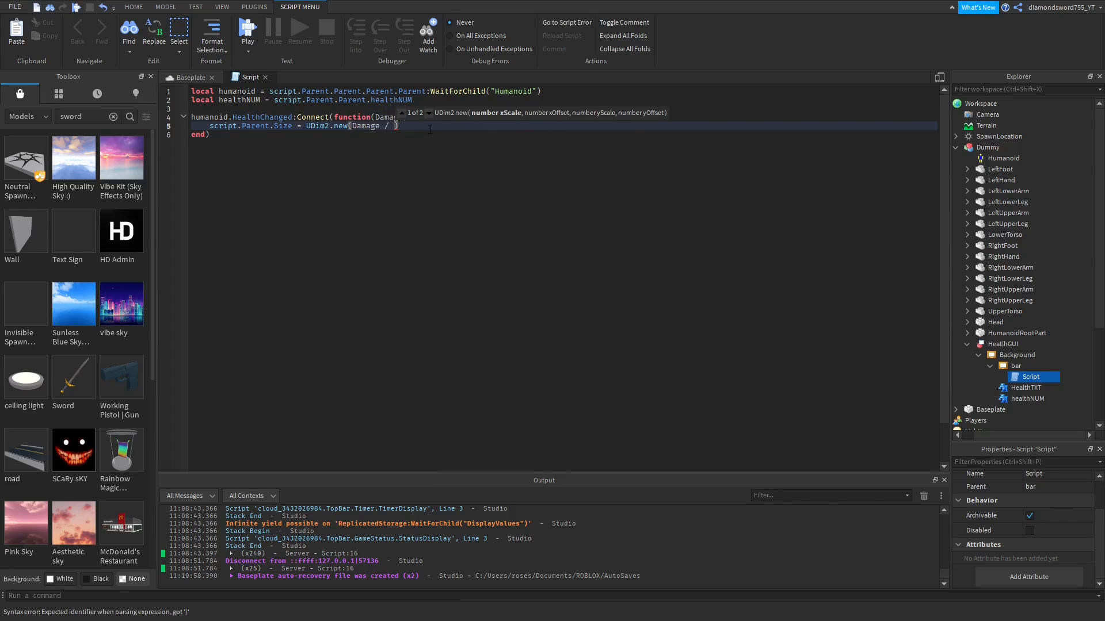
pyautogui.write('humanoid.M')
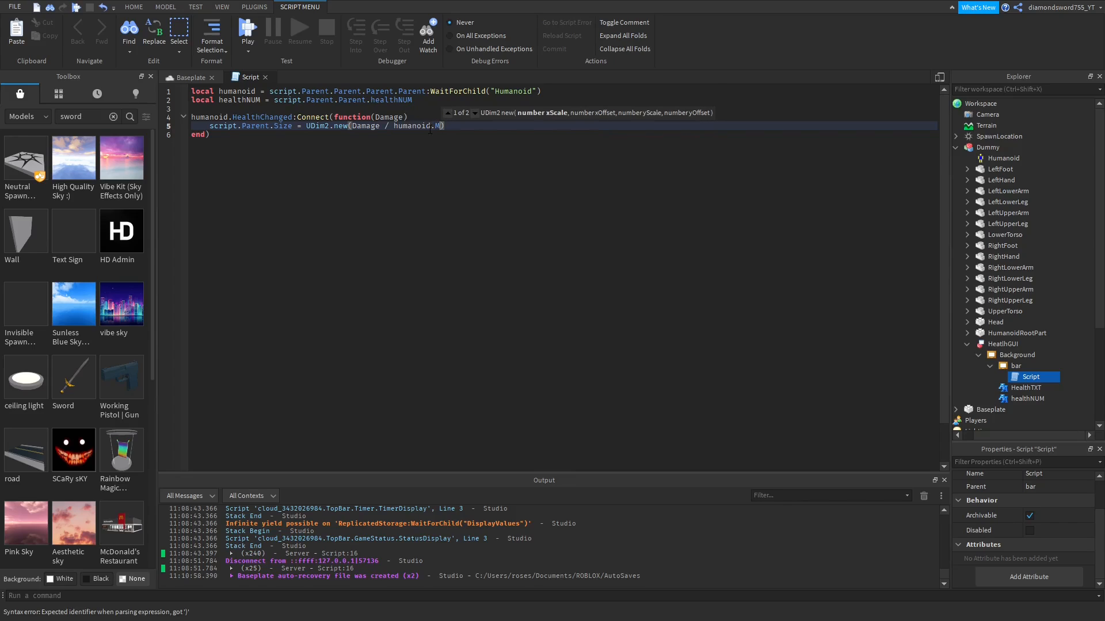
pyautogui.write('axHealth')
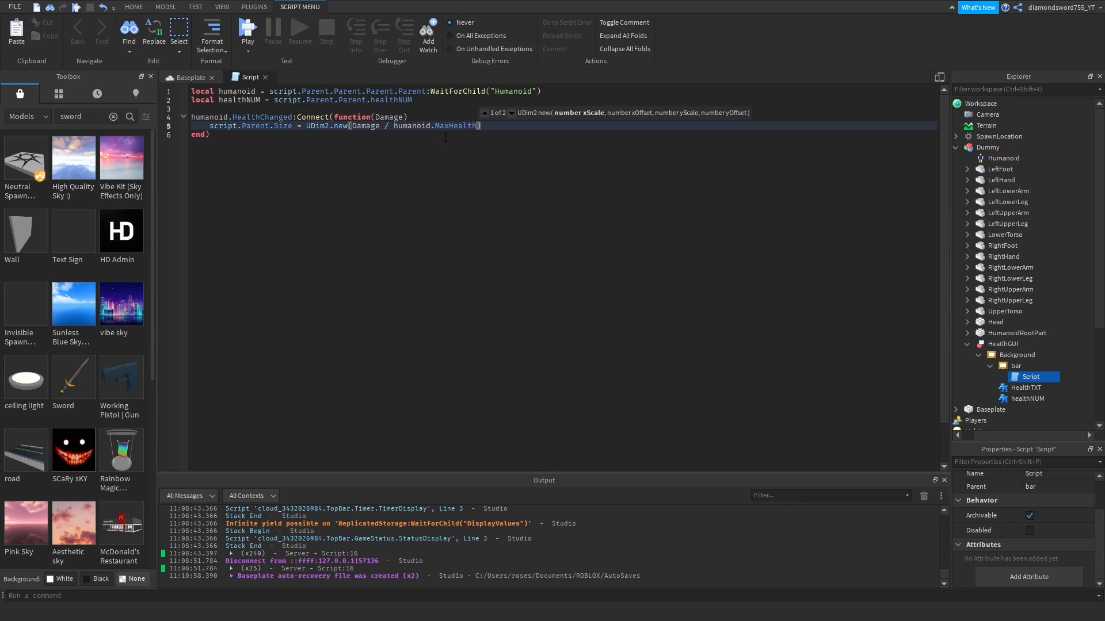
pyautogui.write(', 0,')
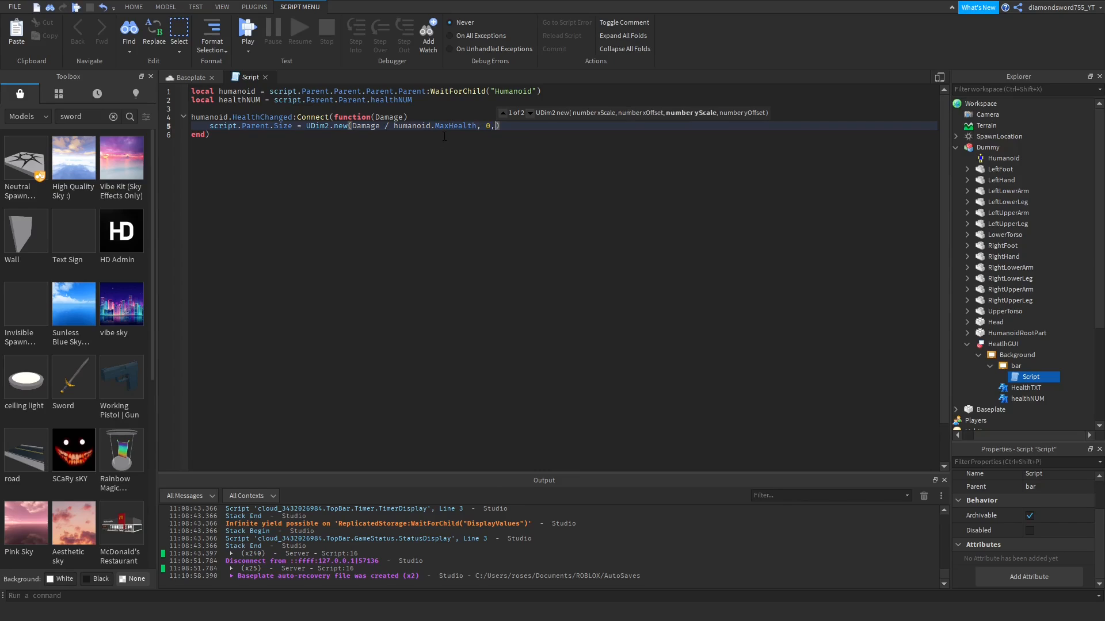
pyautogui.write('1,0')
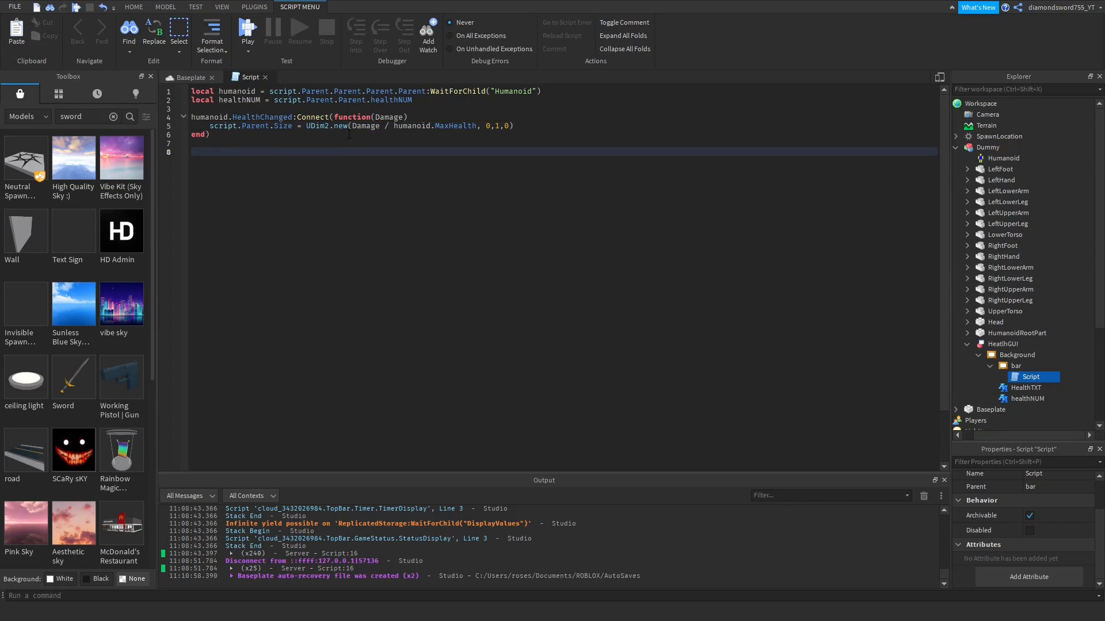
# - Declare a local function named Number()
pyautogui.write('local fu')
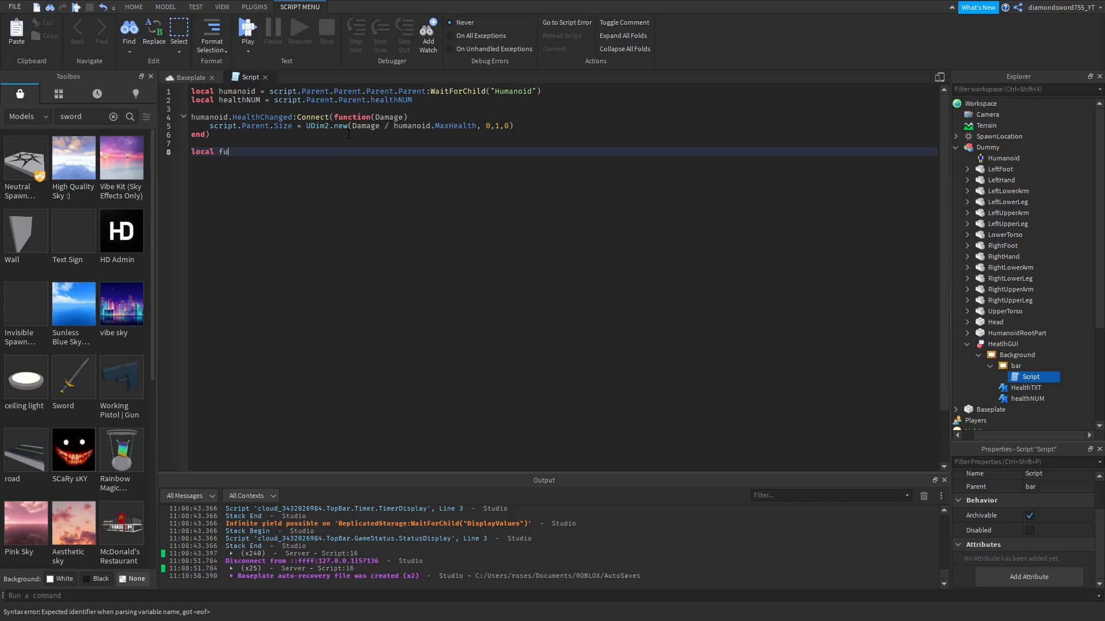
pyautogui.write('n')
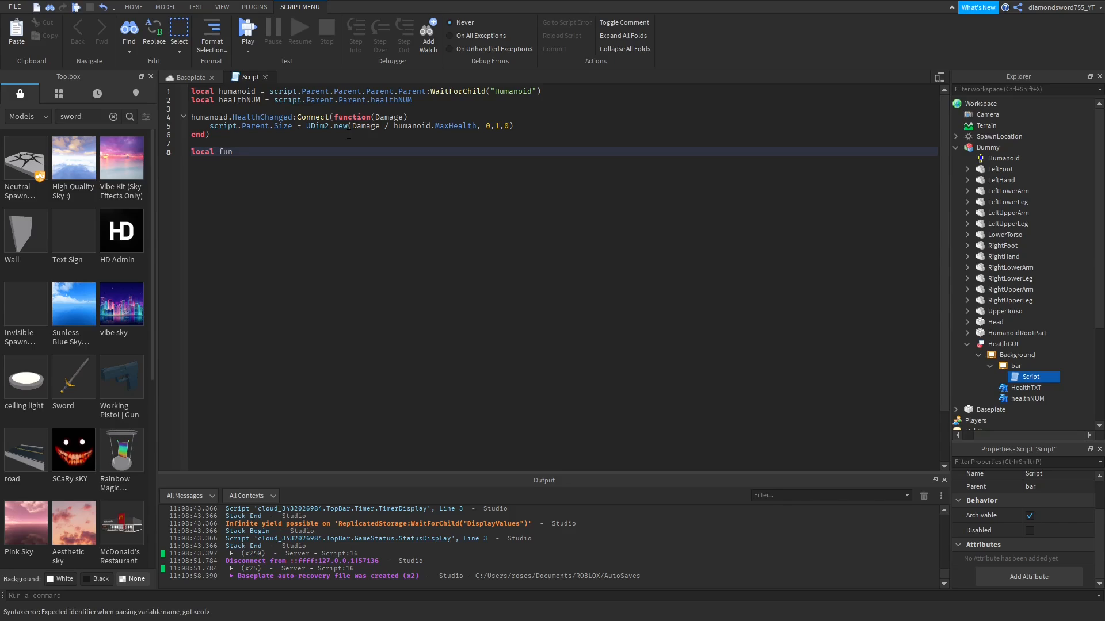
pyautogui.write('ction')
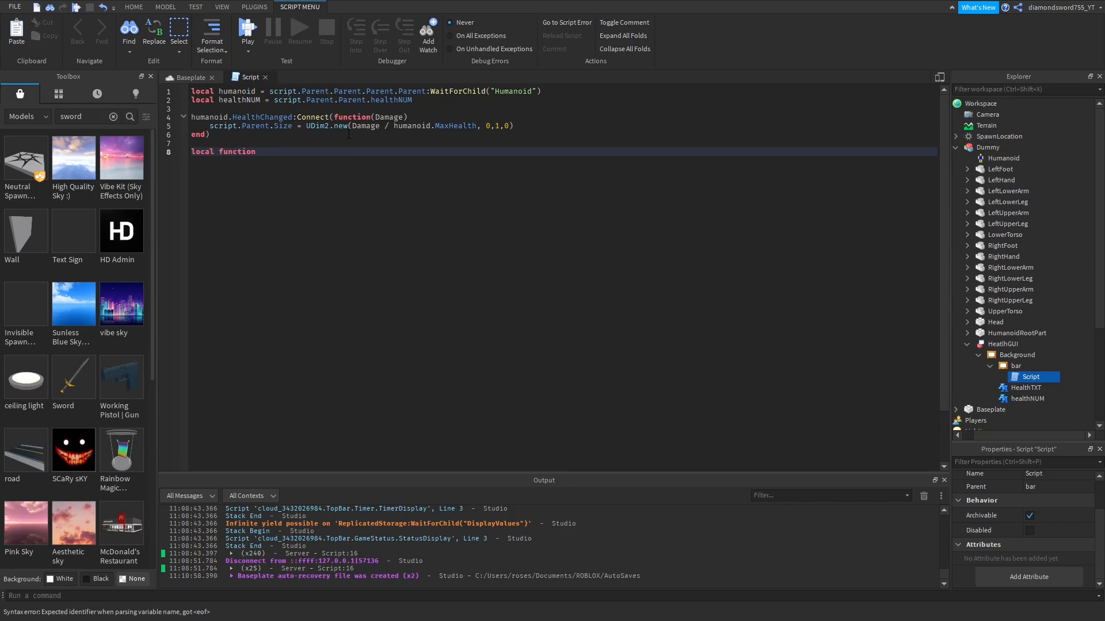
pyautogui.write('Num')
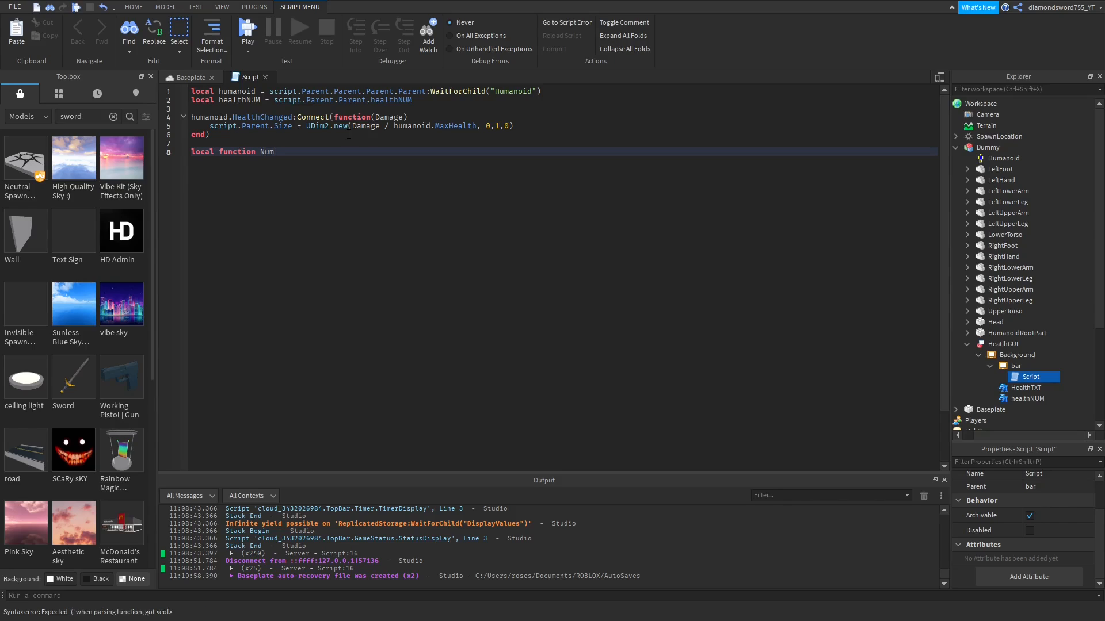
pyautogui.write('ber(')
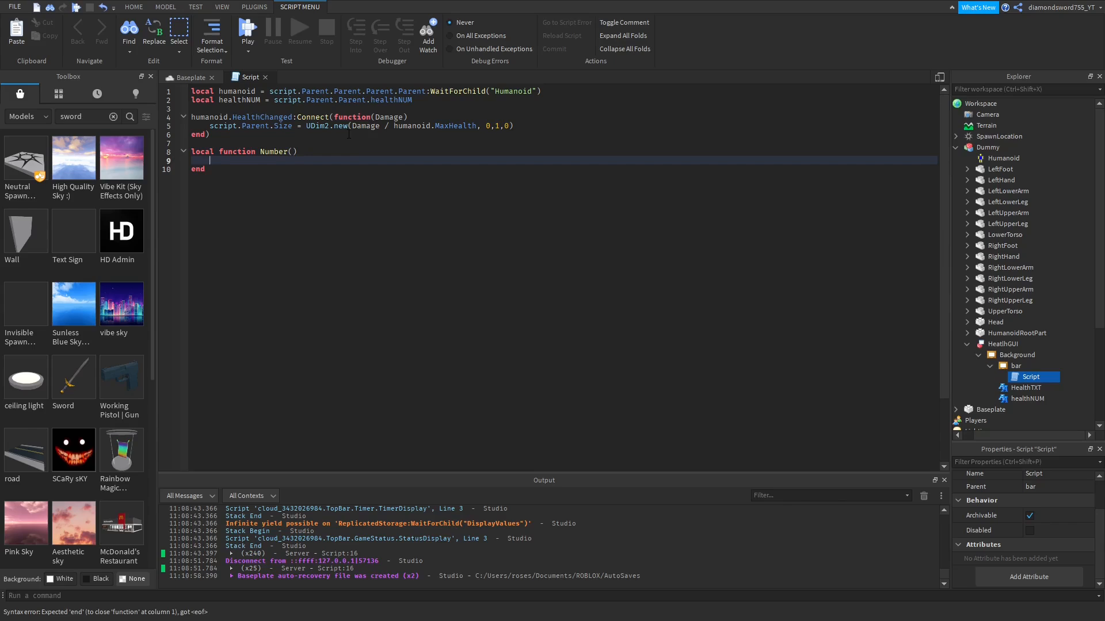
# - Set healthNUM.Text to humanoid.Health .. "/" .. humanoid.MaxHealth inside the function
pyautogui.write('healthNUM')
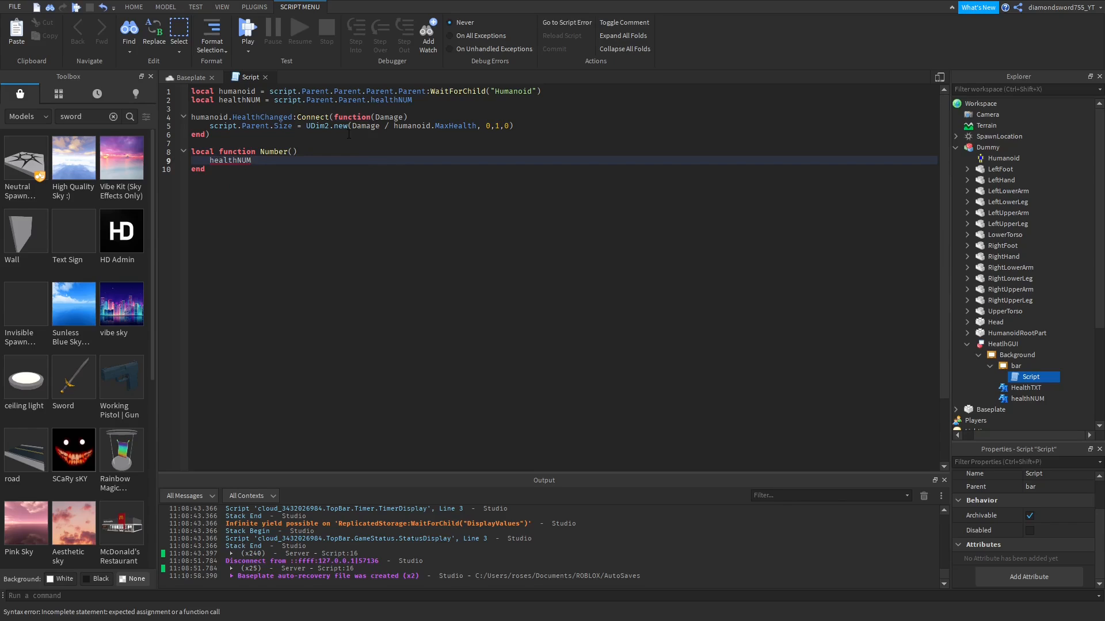
pyautogui.write('.Text =')
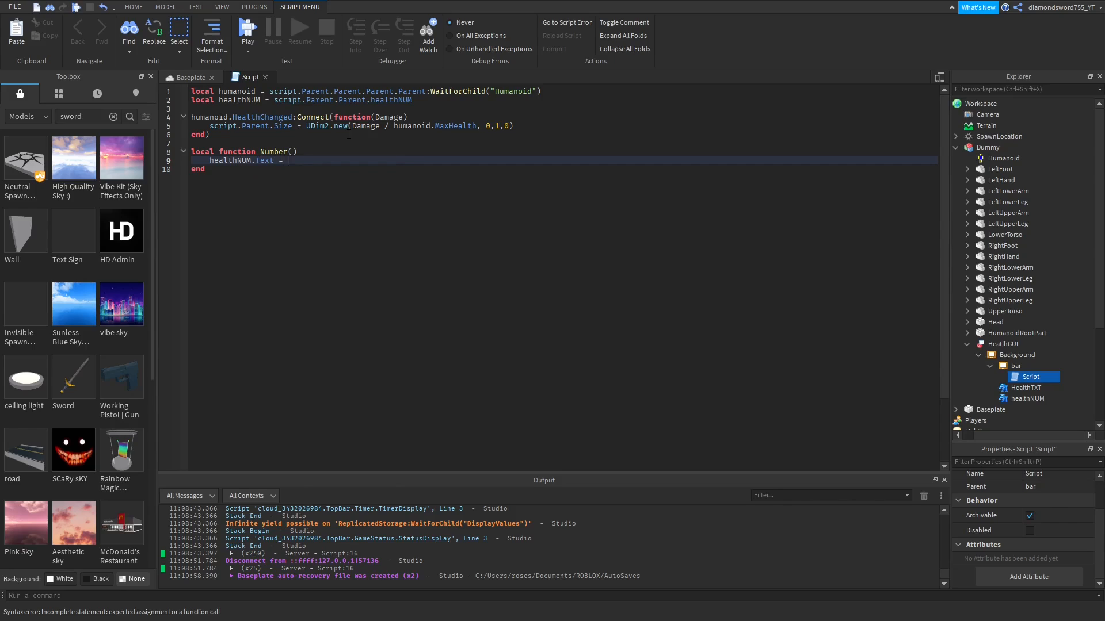
pyautogui.write('humanoid')
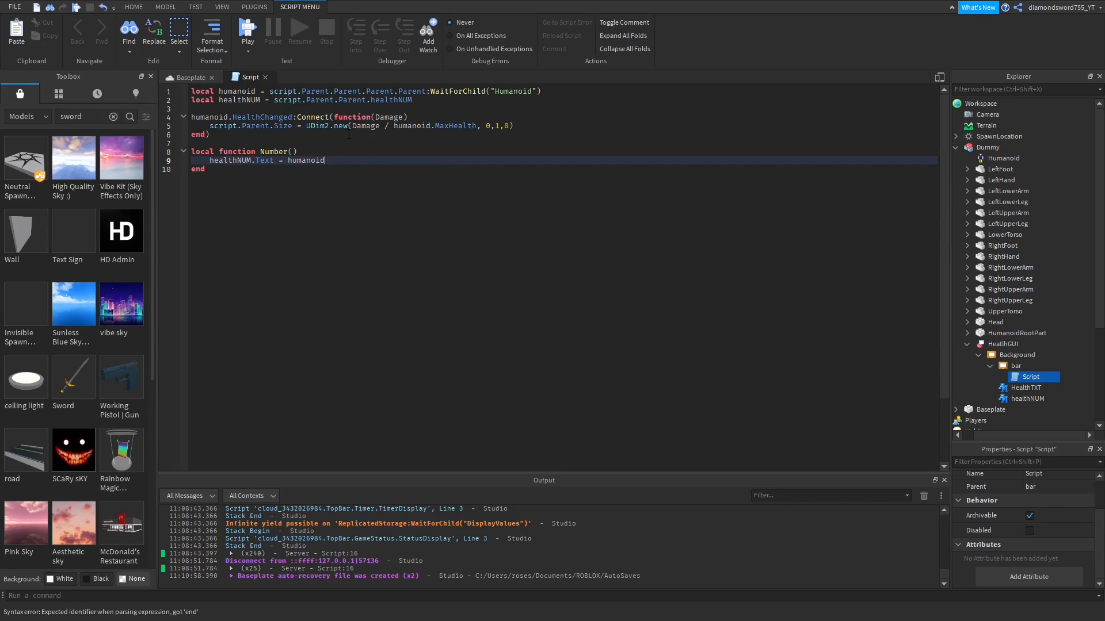
pyautogui.write('.Health')
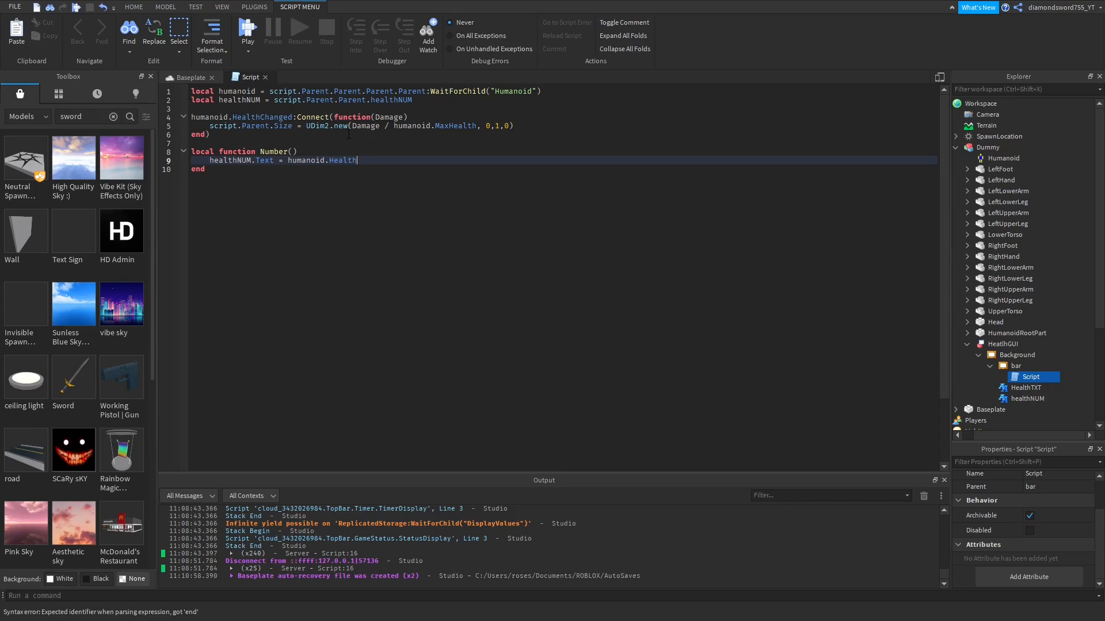
pyautogui.write('..')
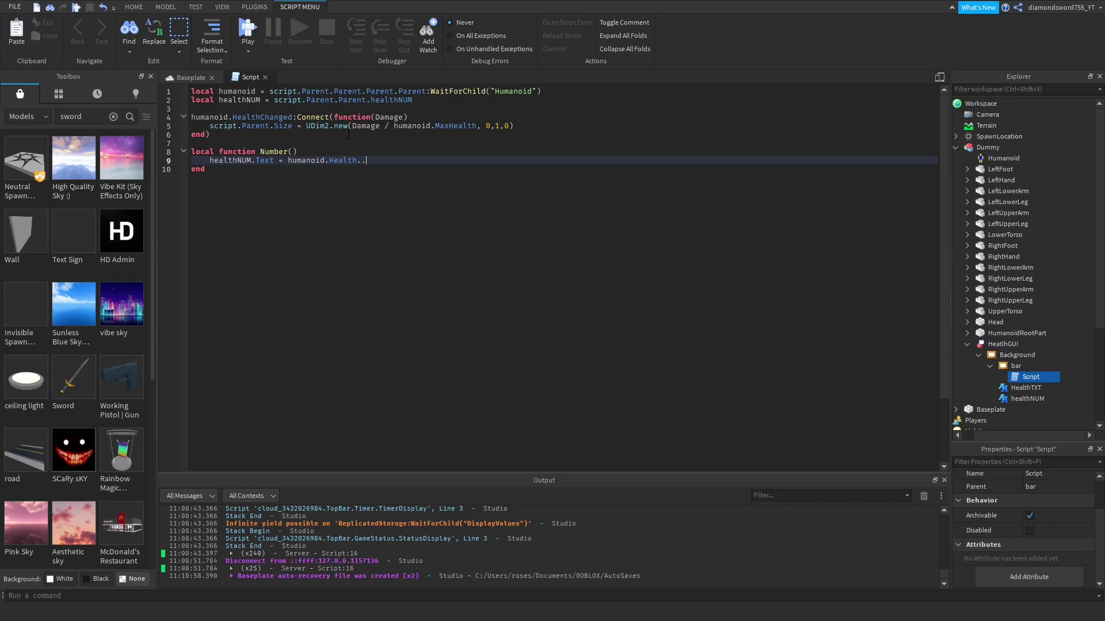
pyautogui.write('"')
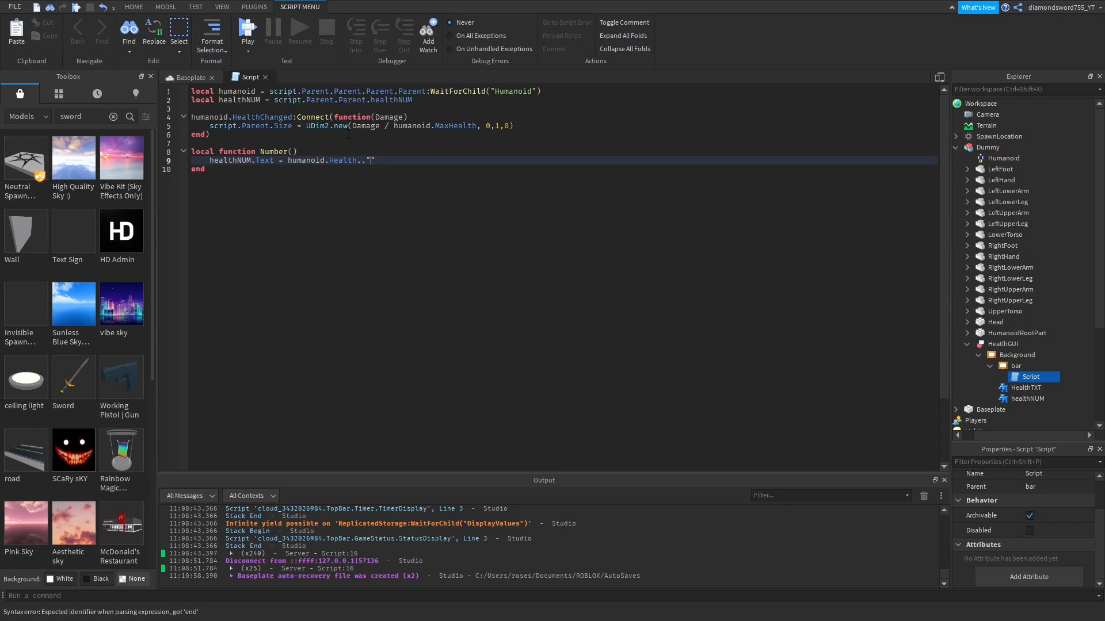
pyautogui.write('/')
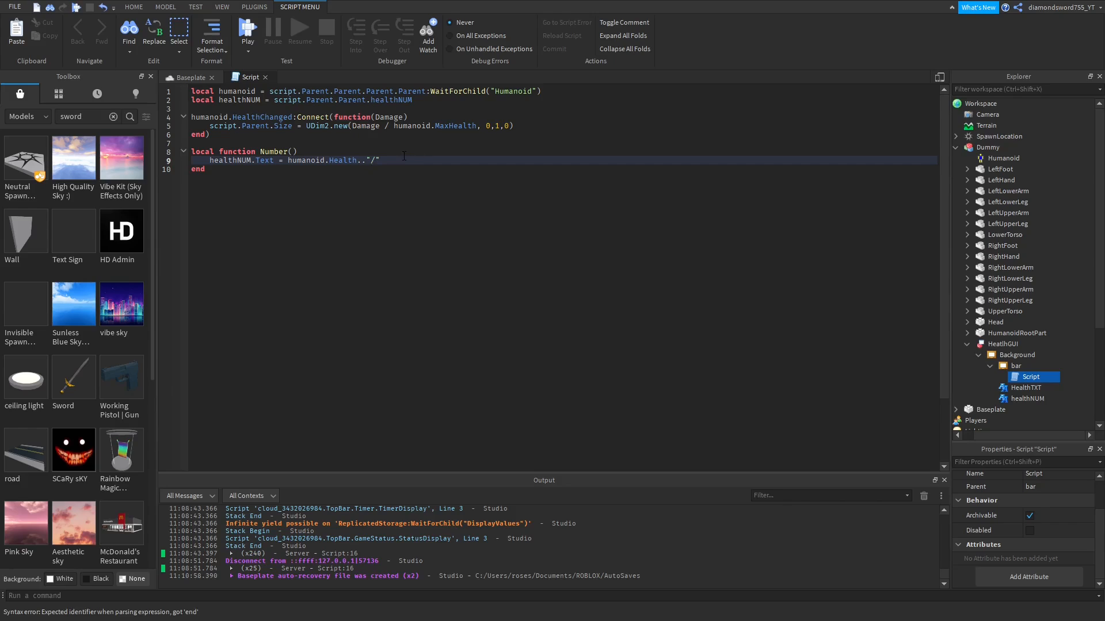
pyautogui.write('..')
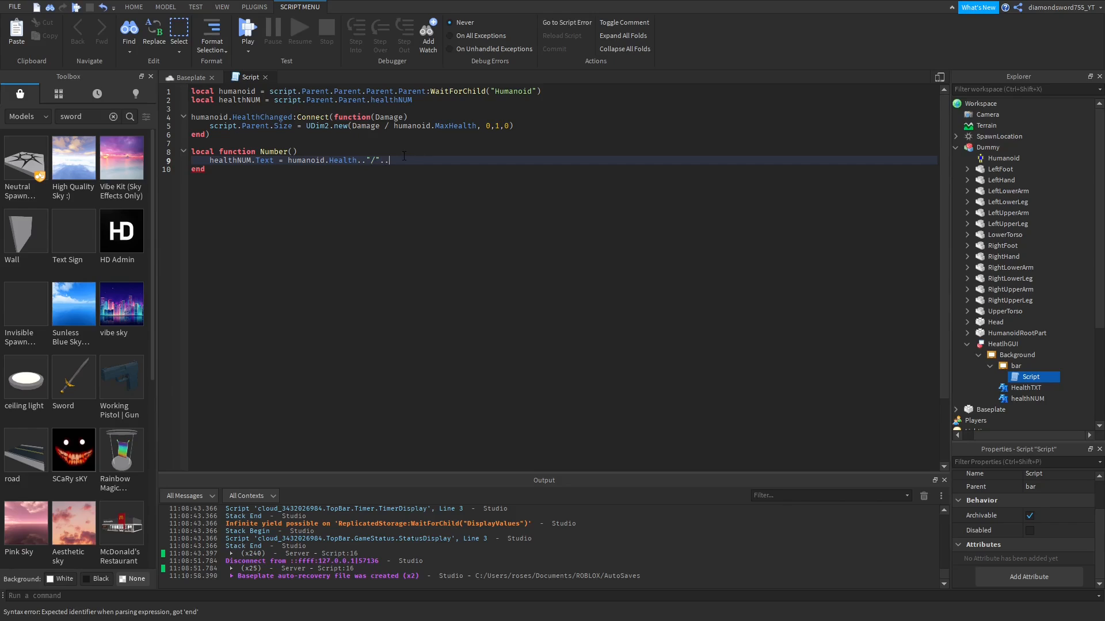
pyautogui.write('humanoid')
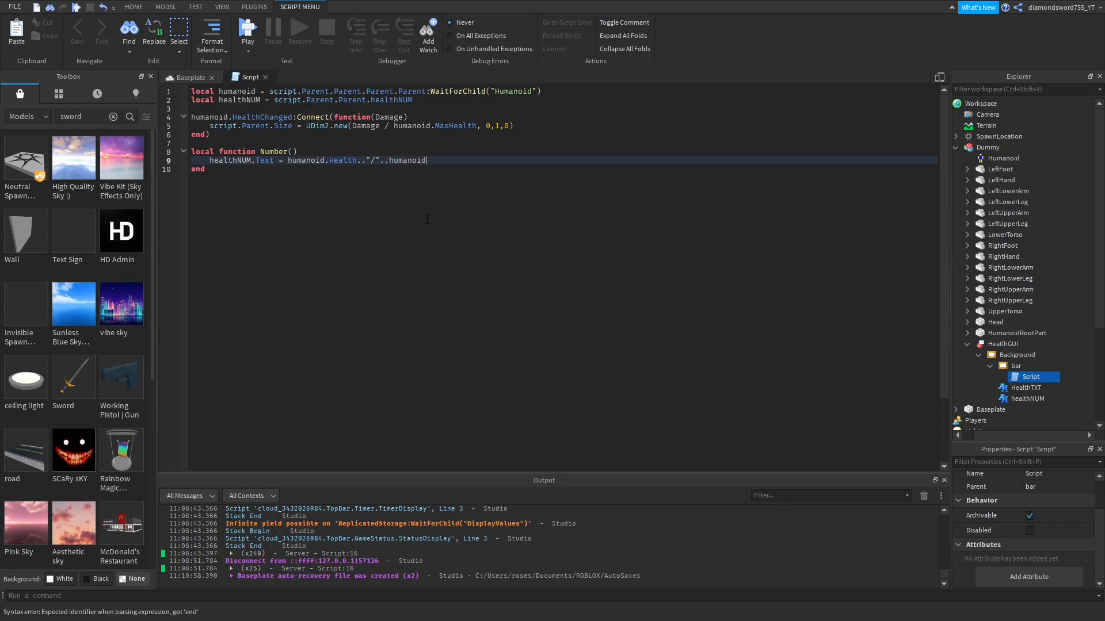
pyautogui.write('MaxHea')
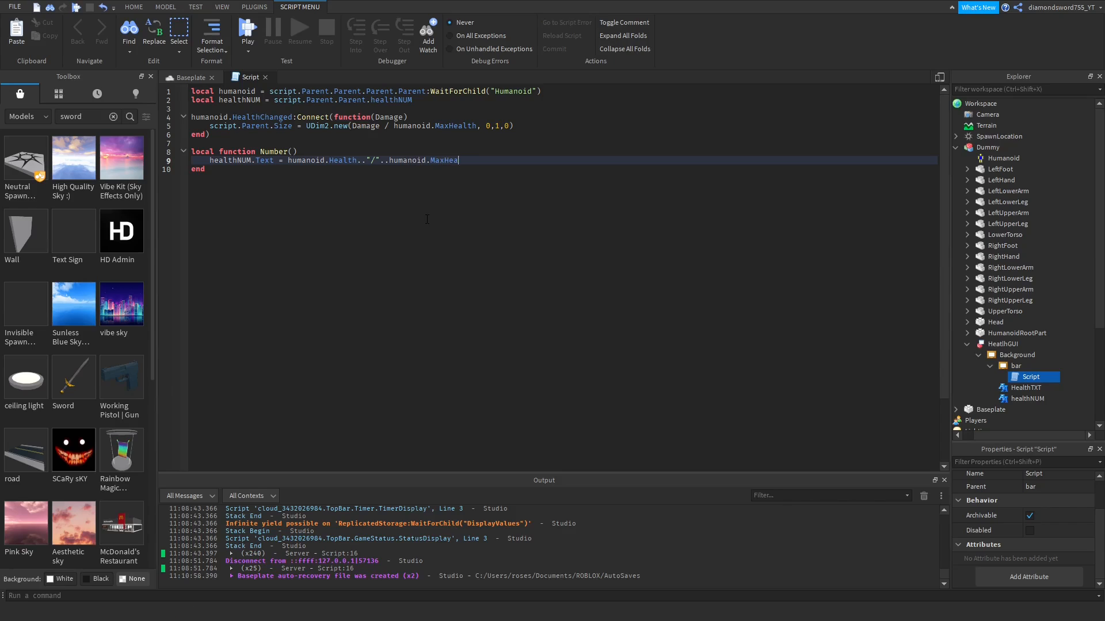
pyautogui.write('lth')
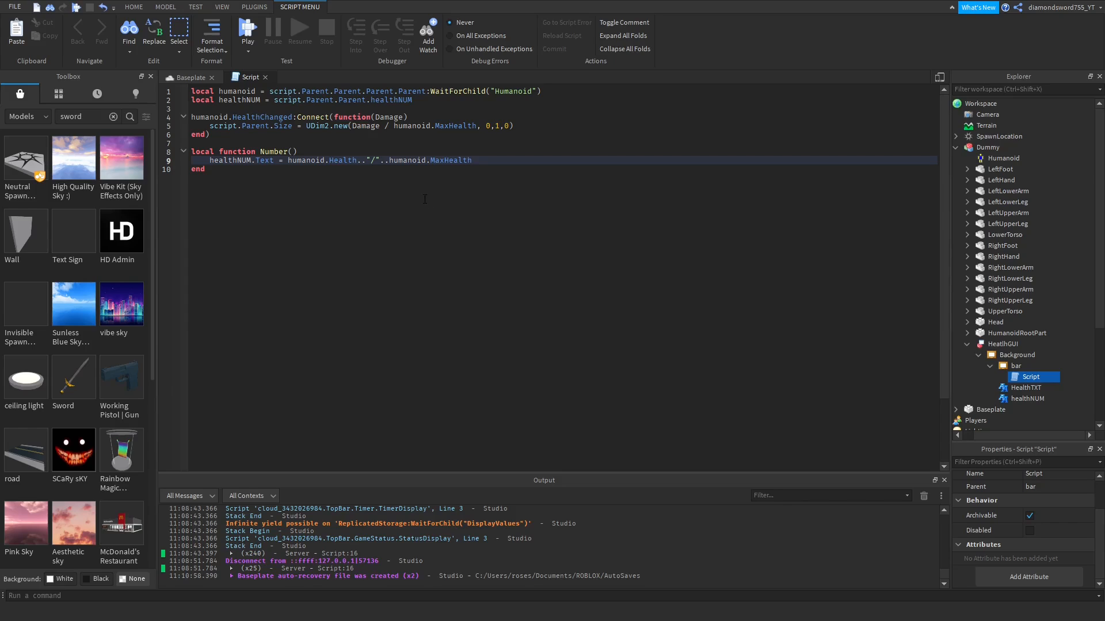
pyautogui.press('Enter')
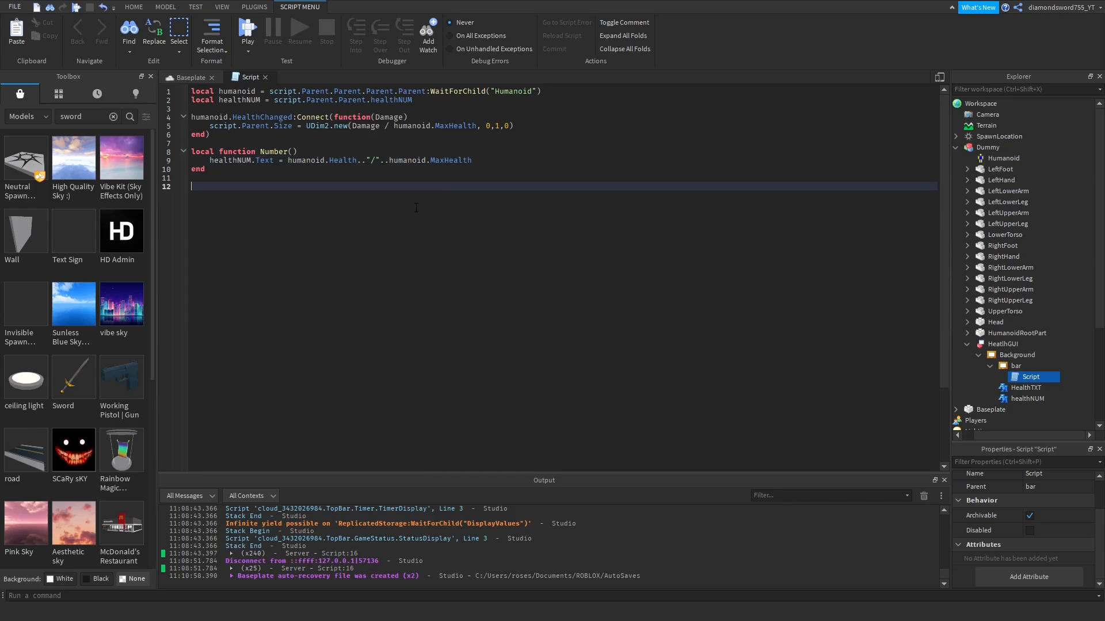
# - Call Number() once, then connect humanoid.HealthChanged to Number
pyautogui.write('Number()')
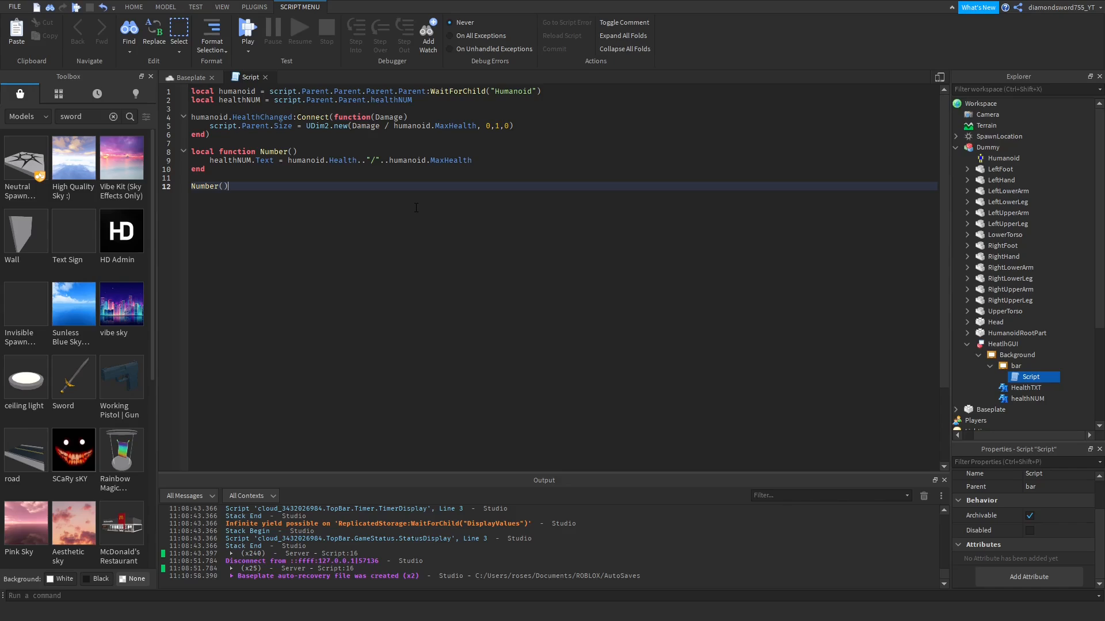
pyautogui.write('h')
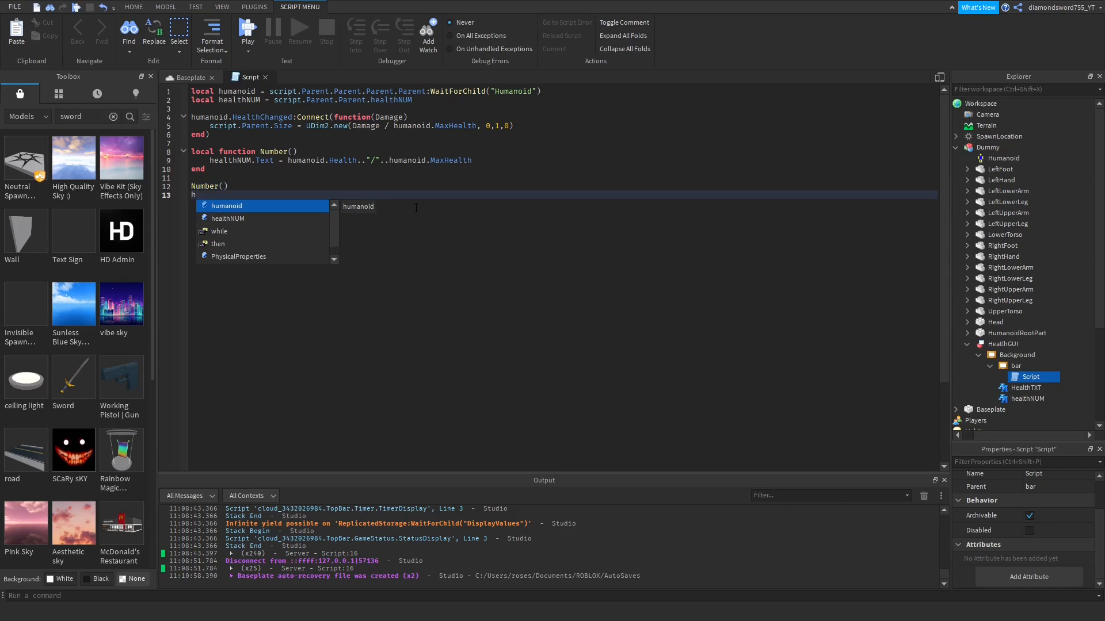
pyautogui.write('humanoid.')
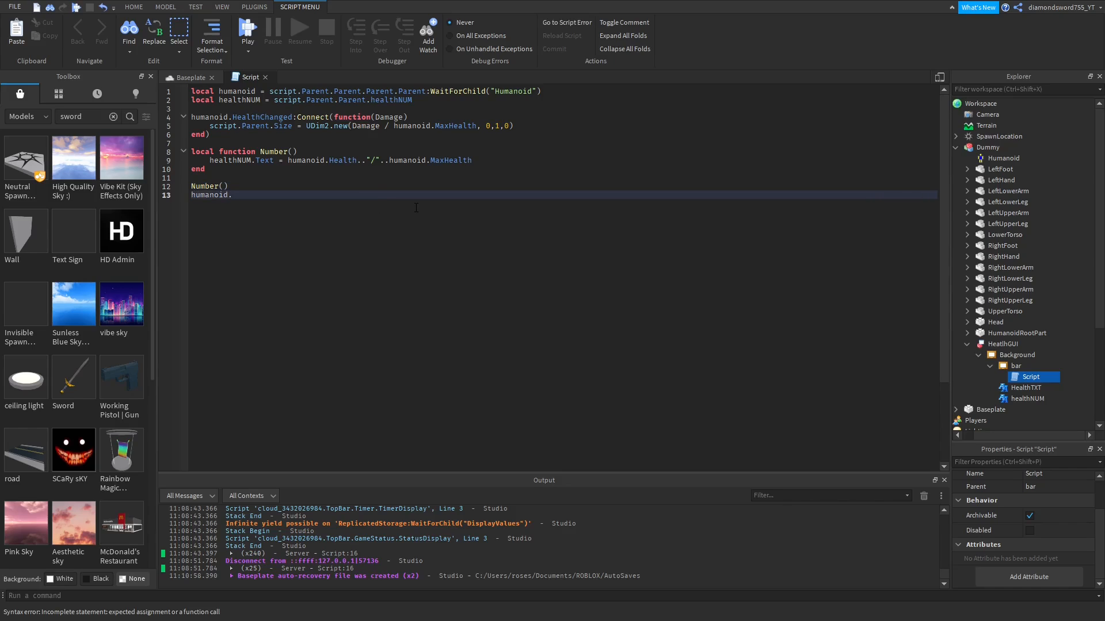
pyautogui.write('Health')
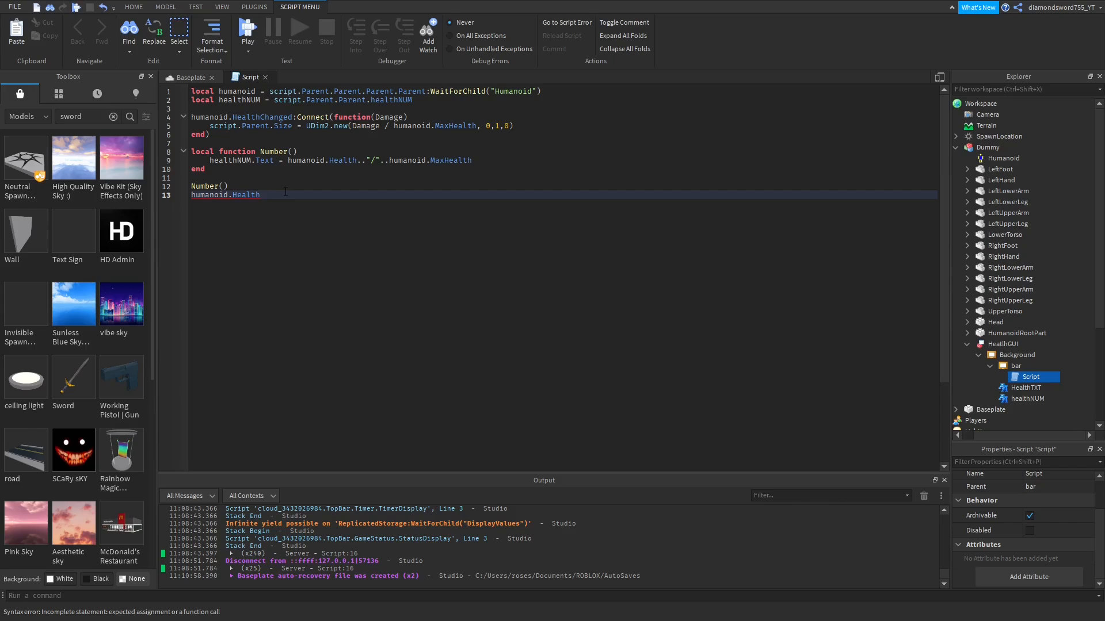
pyautogui.moveTo(270, 194)
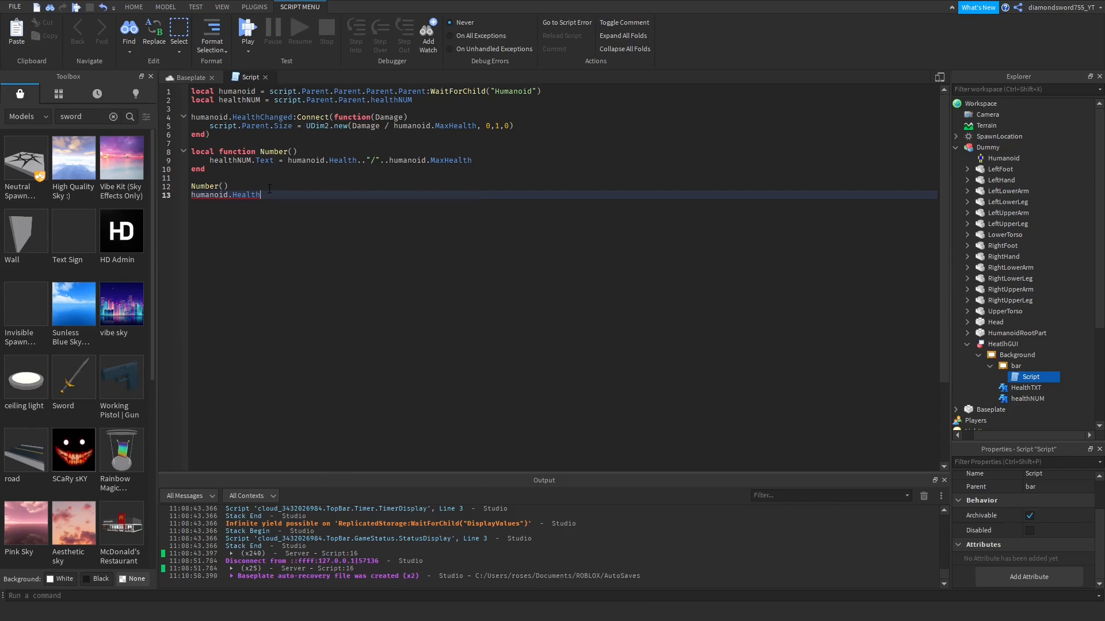
pyautogui.write('Changed')
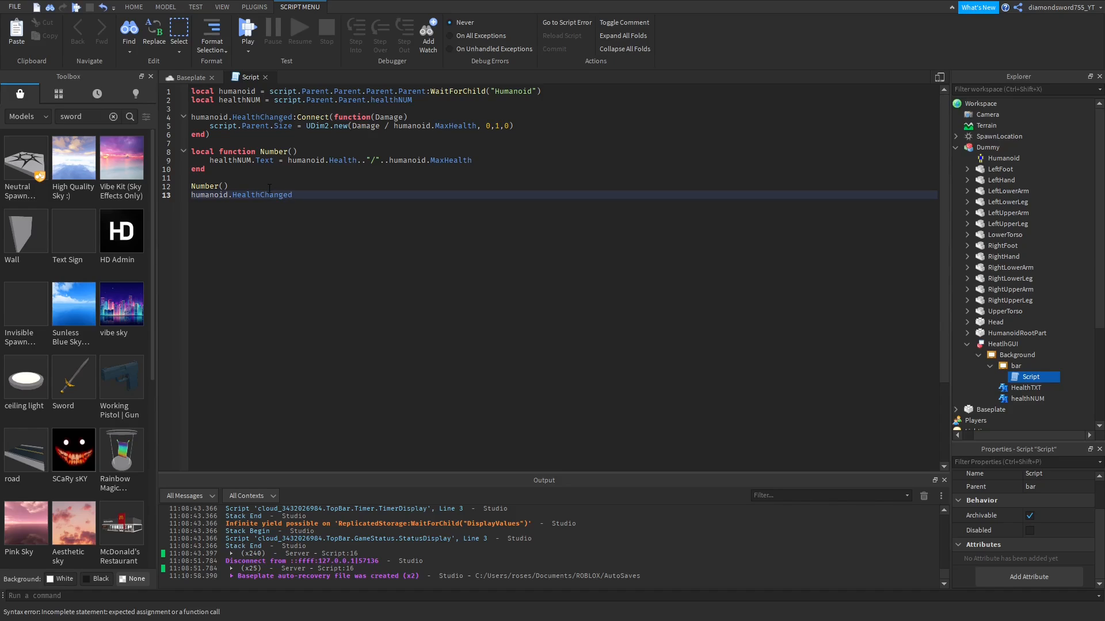
pyautogui.write(':Connect(')
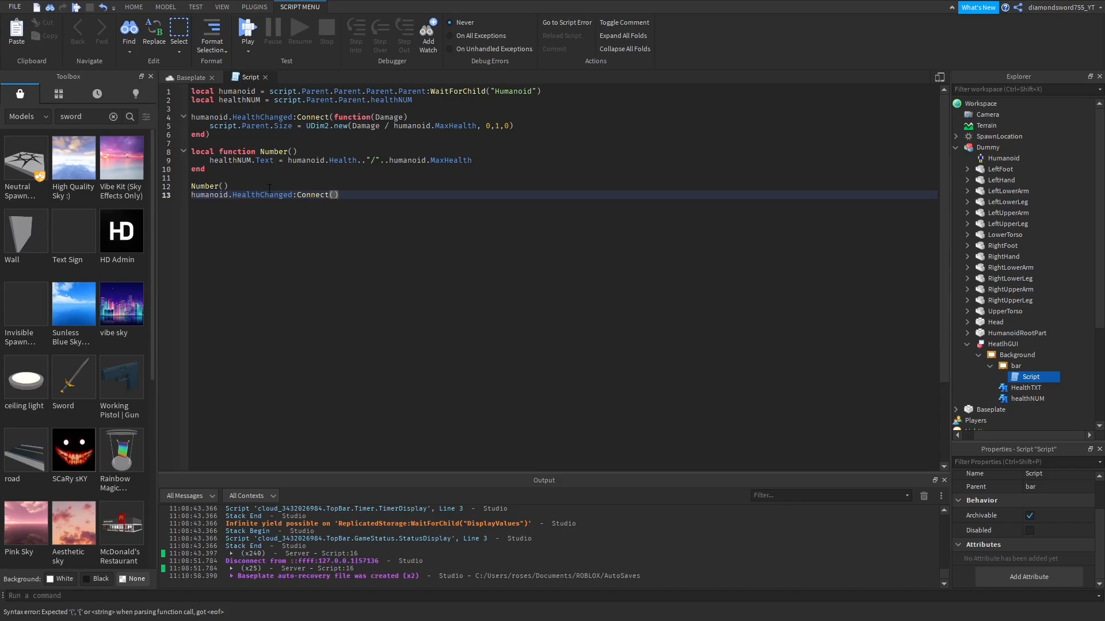
pyautogui.write('Number()')
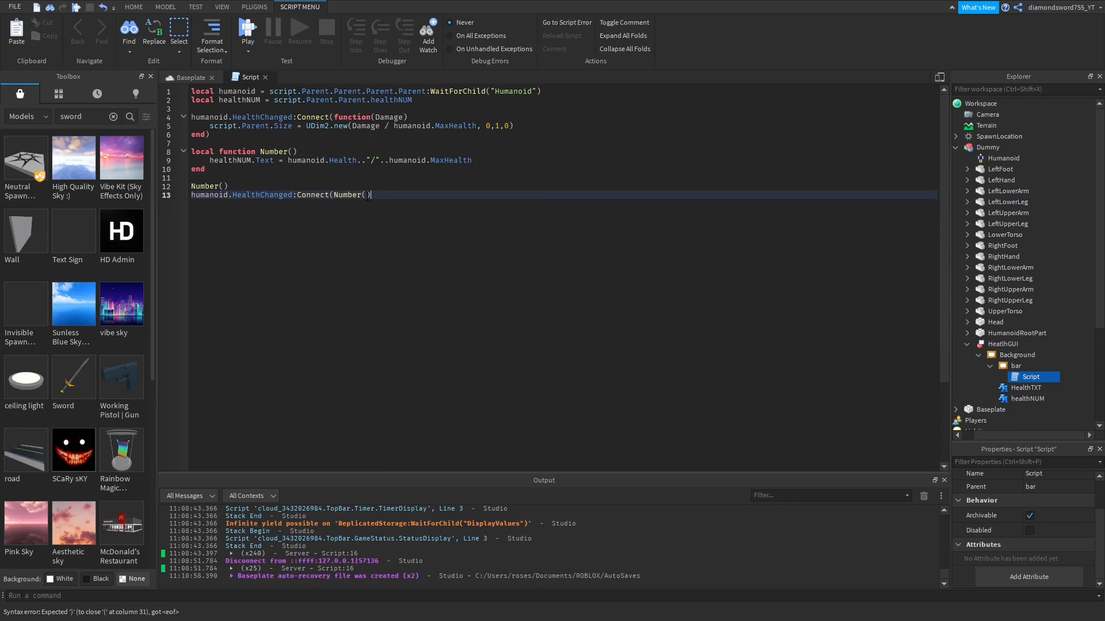
pyautogui.press('Backspace')
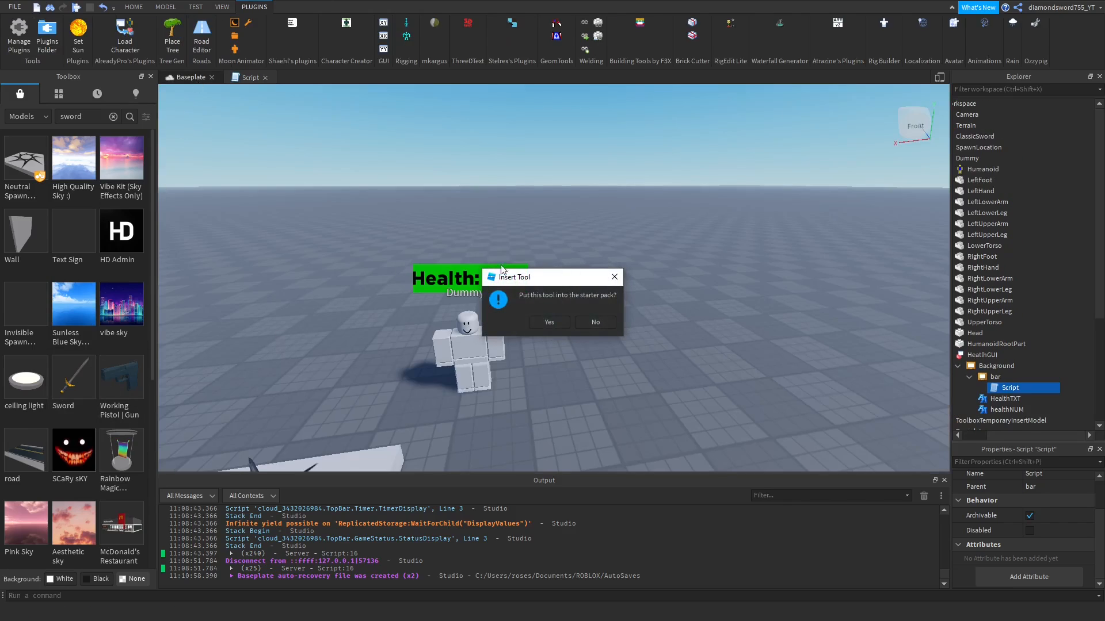
# - Answer the Insert Tool starter-pack prompt for the ClassicSword
pyautogui.click(549, 322)
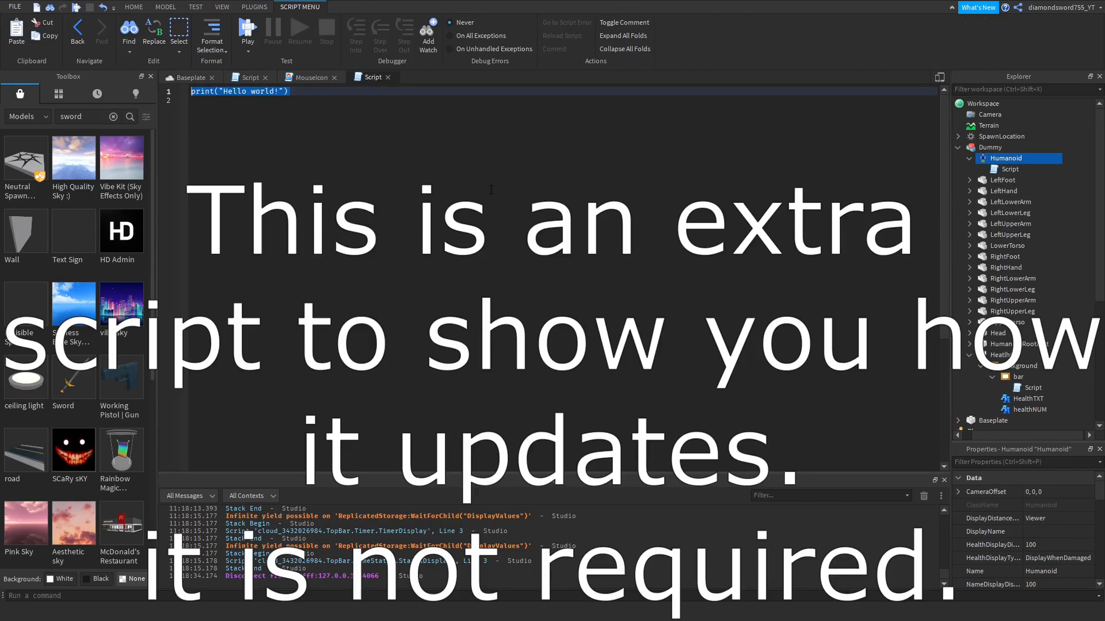
# - Write a while wait(1) loop adding 1 to script.Parent.Health
pyautogui.write('while wait(1) do')
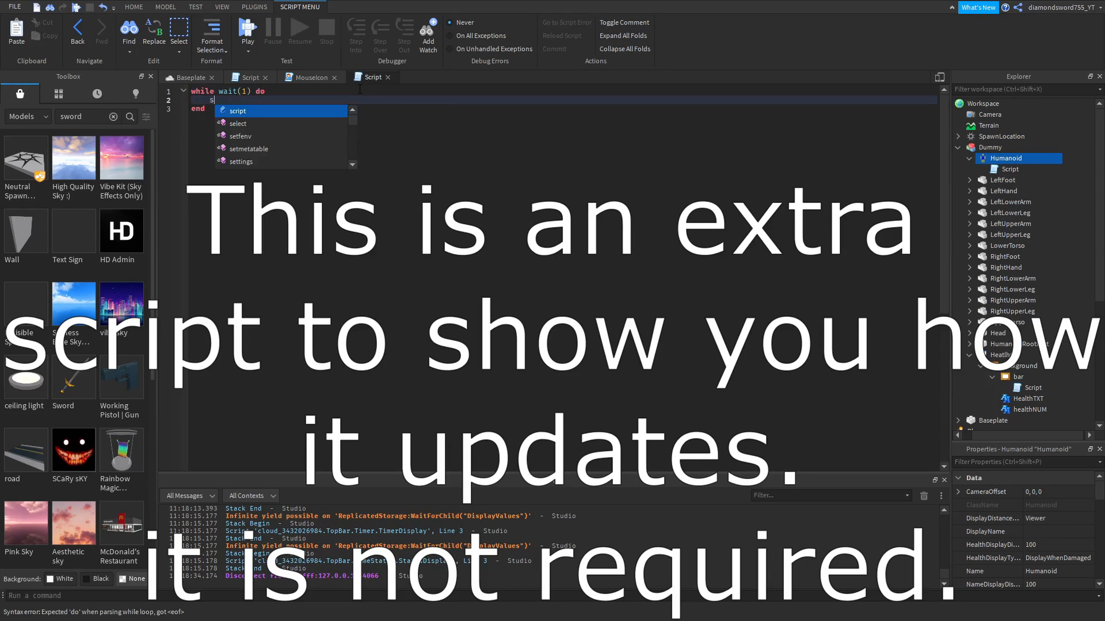
pyautogui.write('script.Parent.Health')
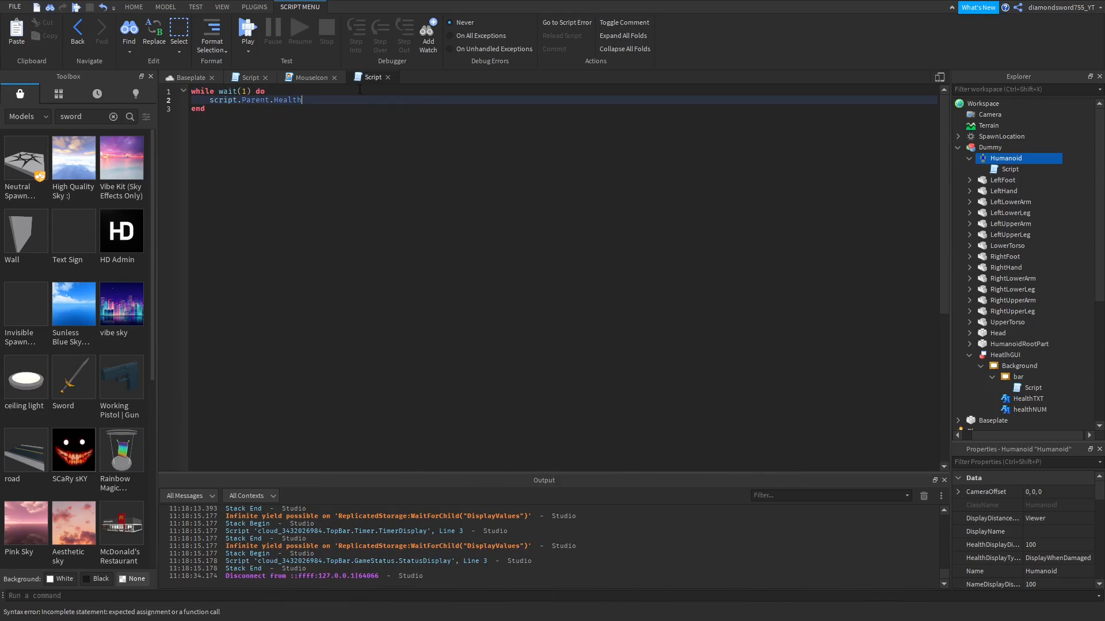
pyautogui.write('= script.Parent.Health +')
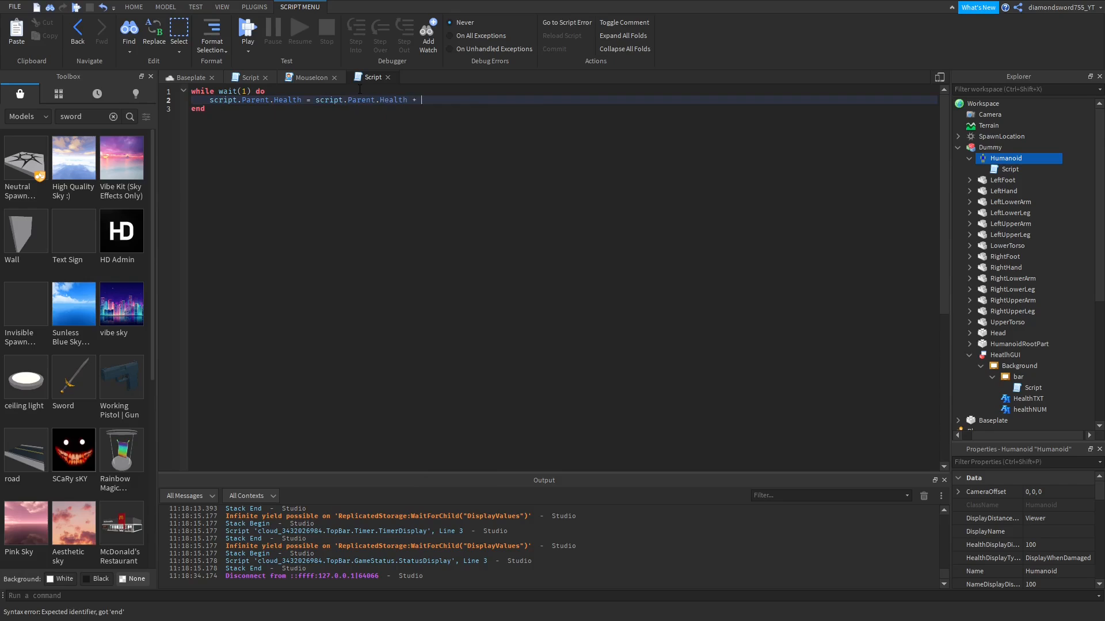
pyautogui.write('1')
pyautogui.click(1028, 462)
pyautogui.write('m')
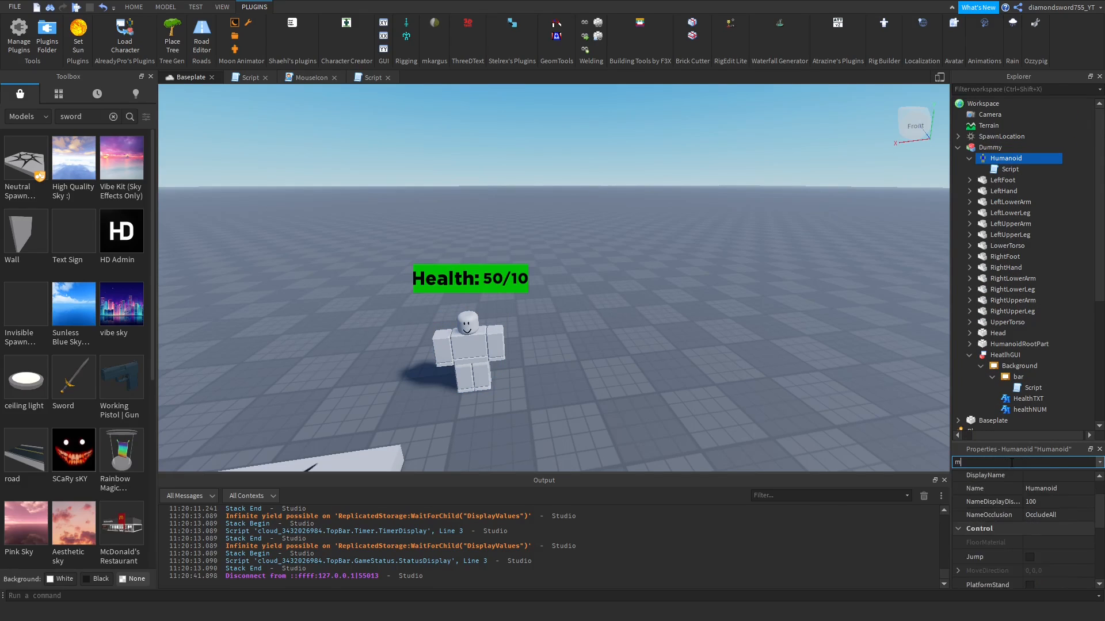
# - Filter the Humanoid's properties with 'ma' to reveal MaxHealth at 100
pyautogui.write('a')
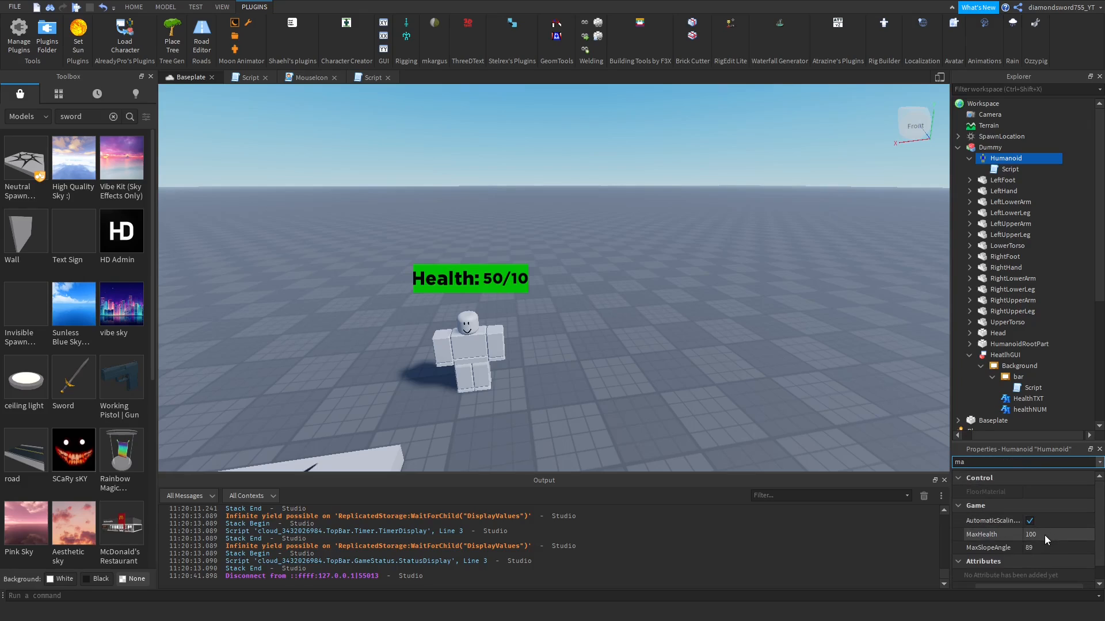